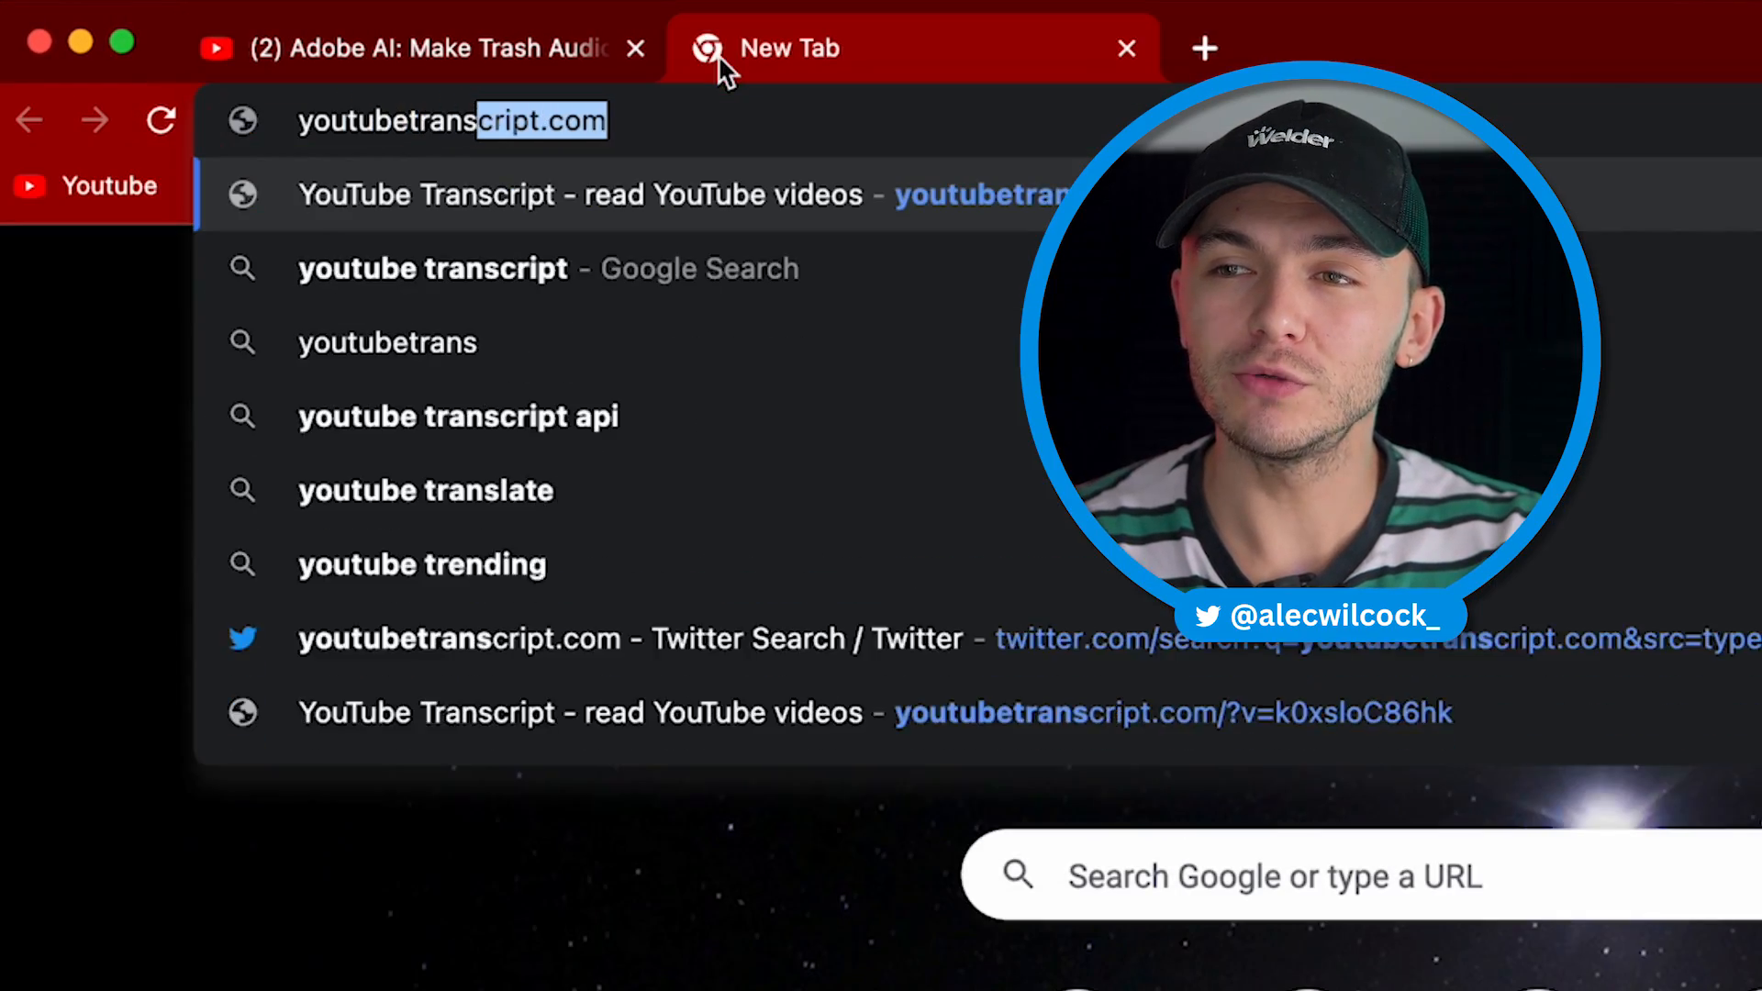
- Go to youtubetranscript.com via the YouTube Transcript suggestion
click(581, 194)
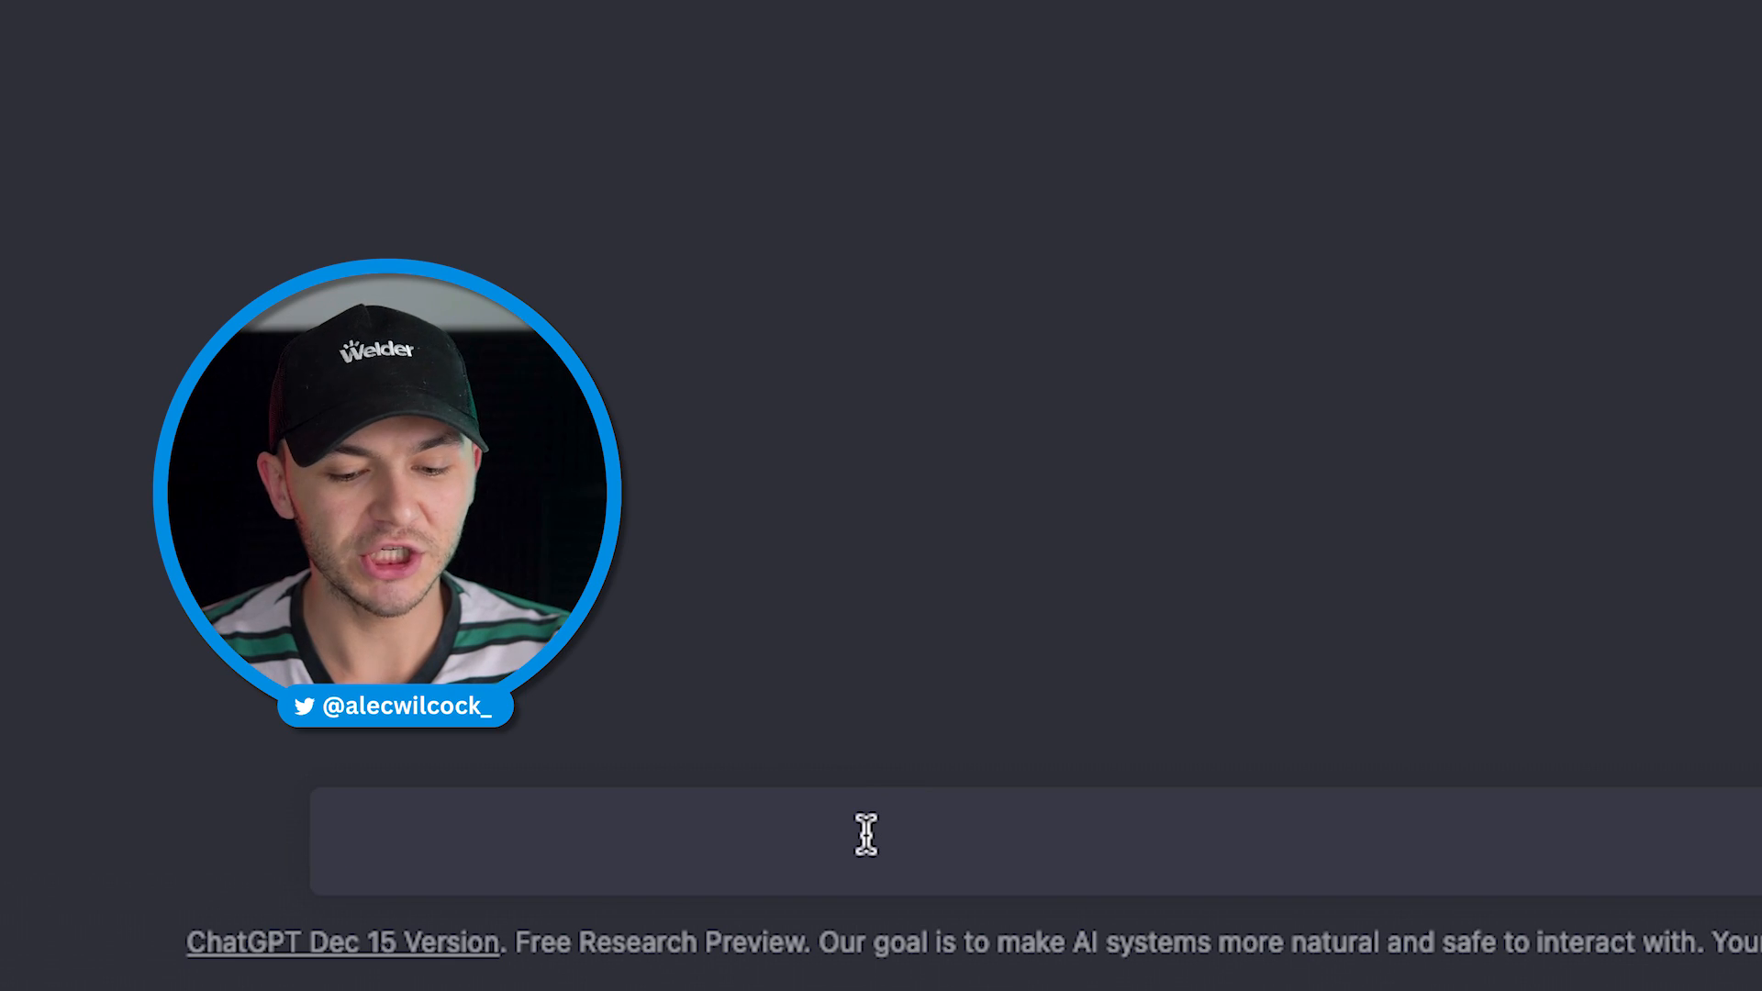
- Send 'Hi my name is Alec... how to skateboard' with 'PLEASE MAKE THIS TEXT MORE INTRIGUING'
text(Hi my name is Alec and today I'm going to show you how to skateboard)
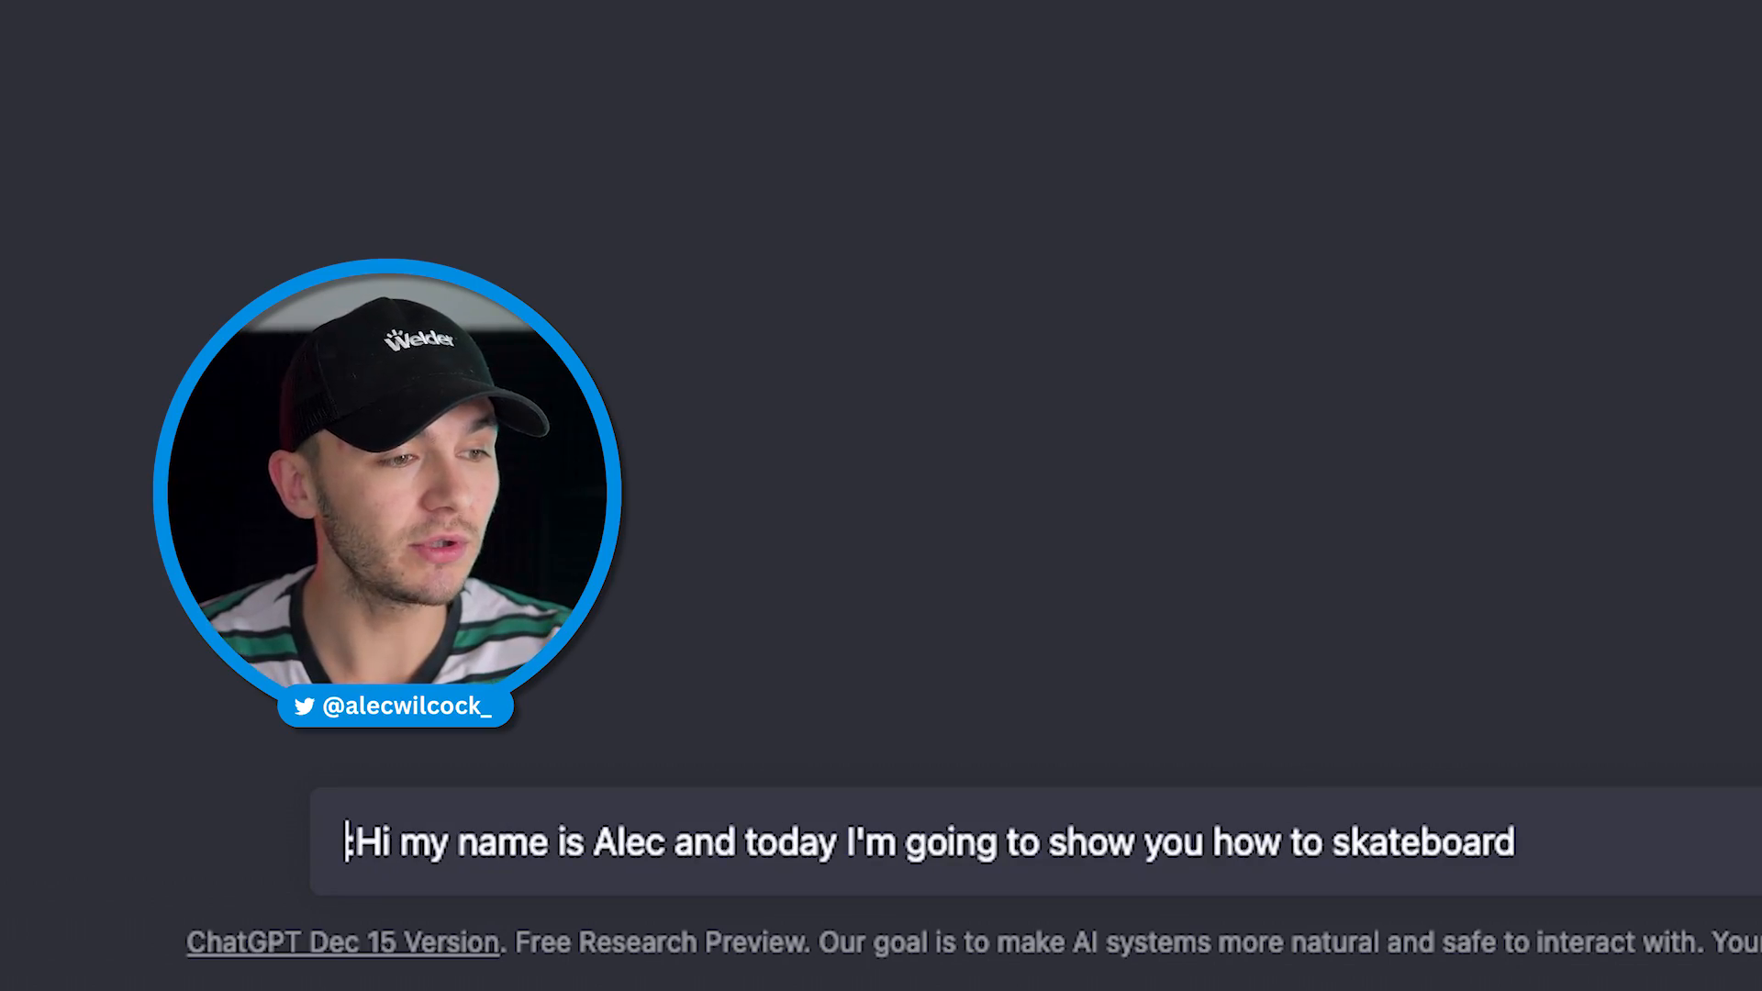
text(PLEAS MAK)
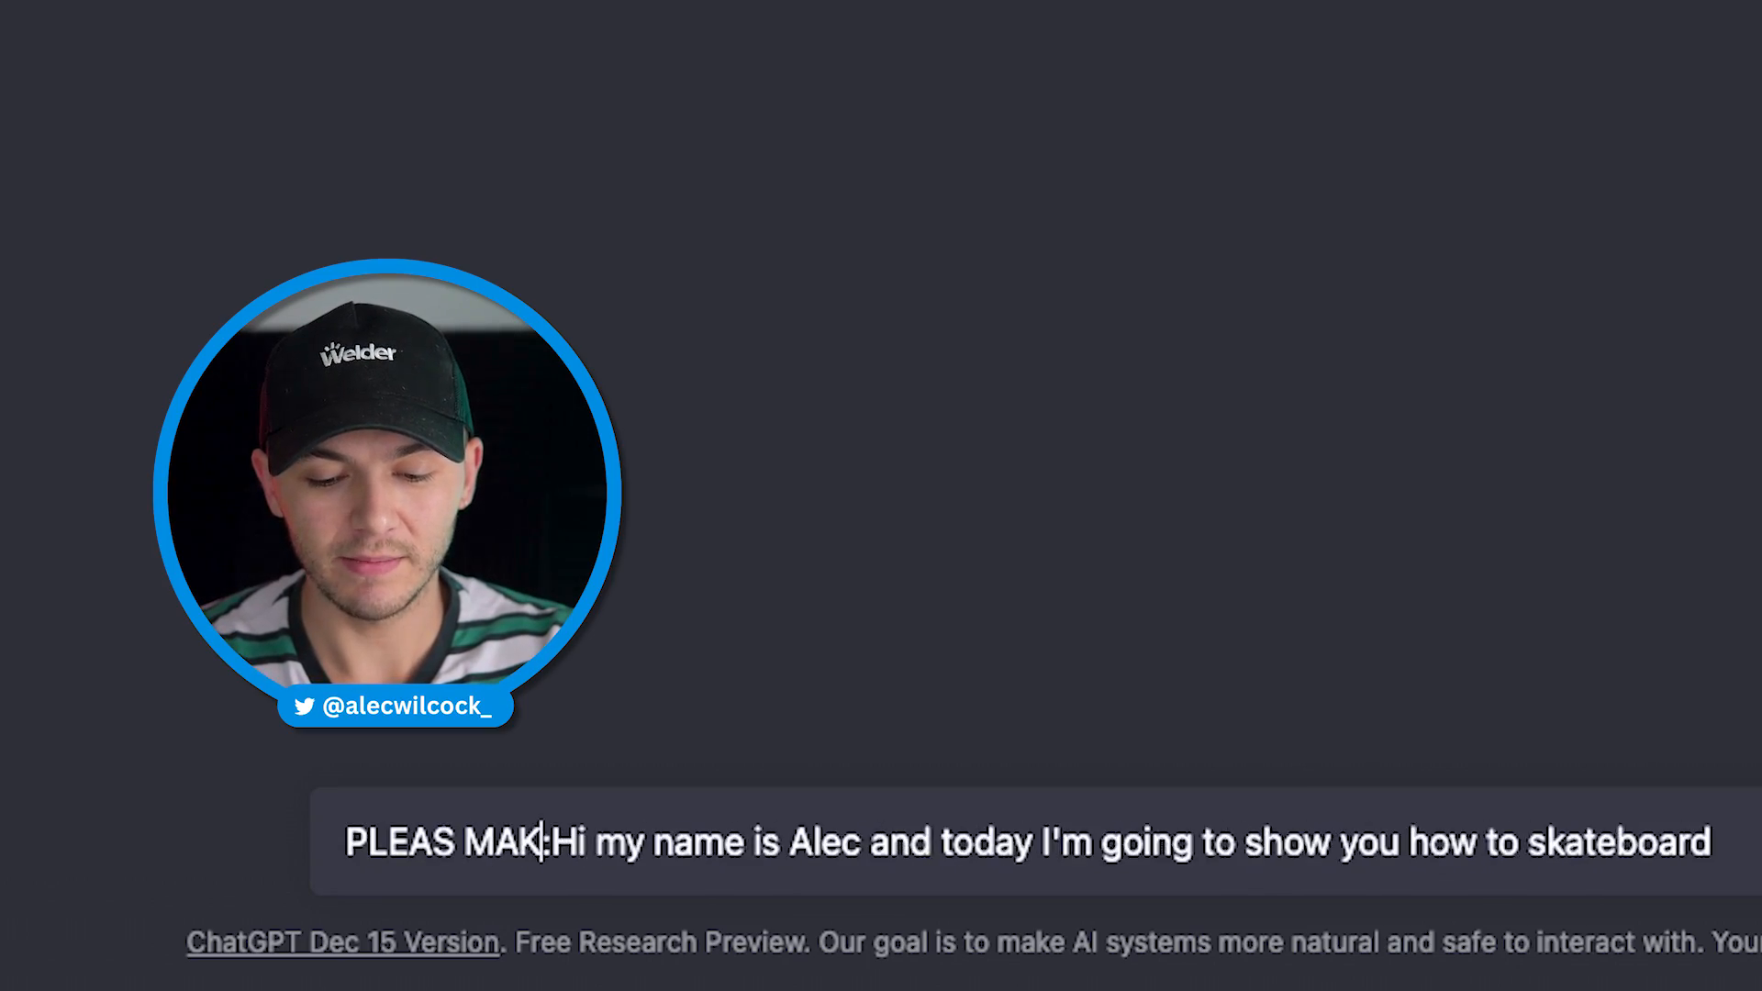
text(E THIS TEXT MORE INTRIGUING)
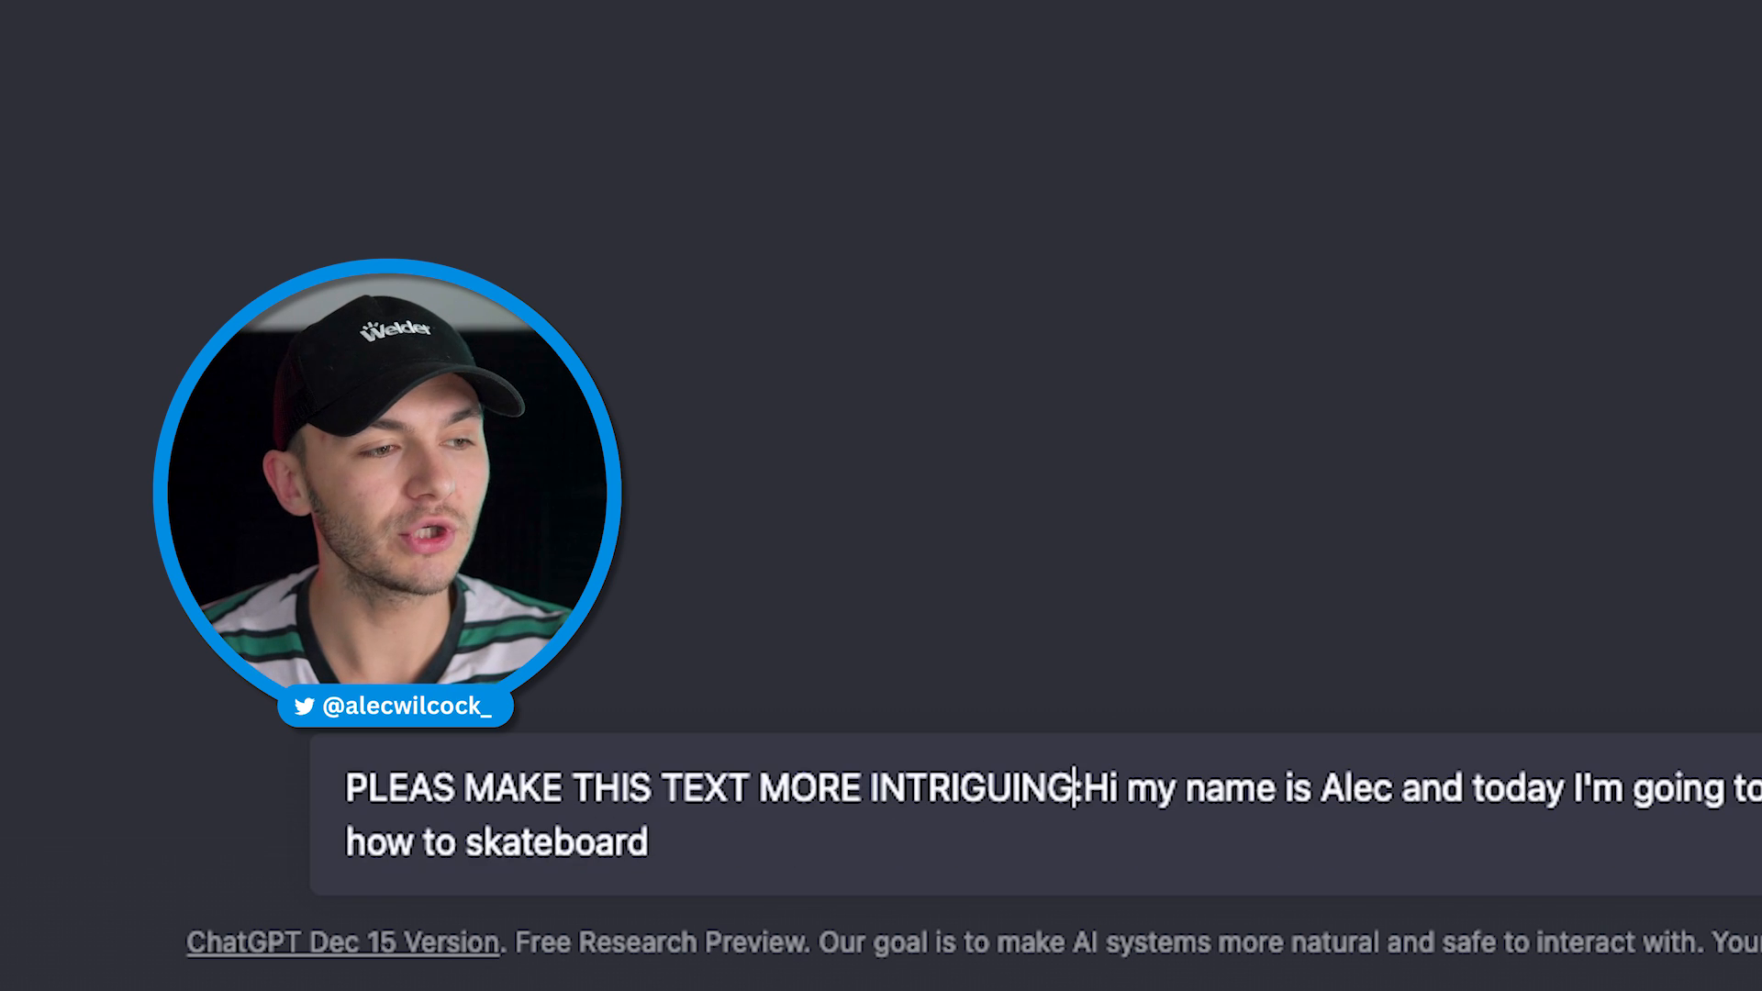
key(Return)
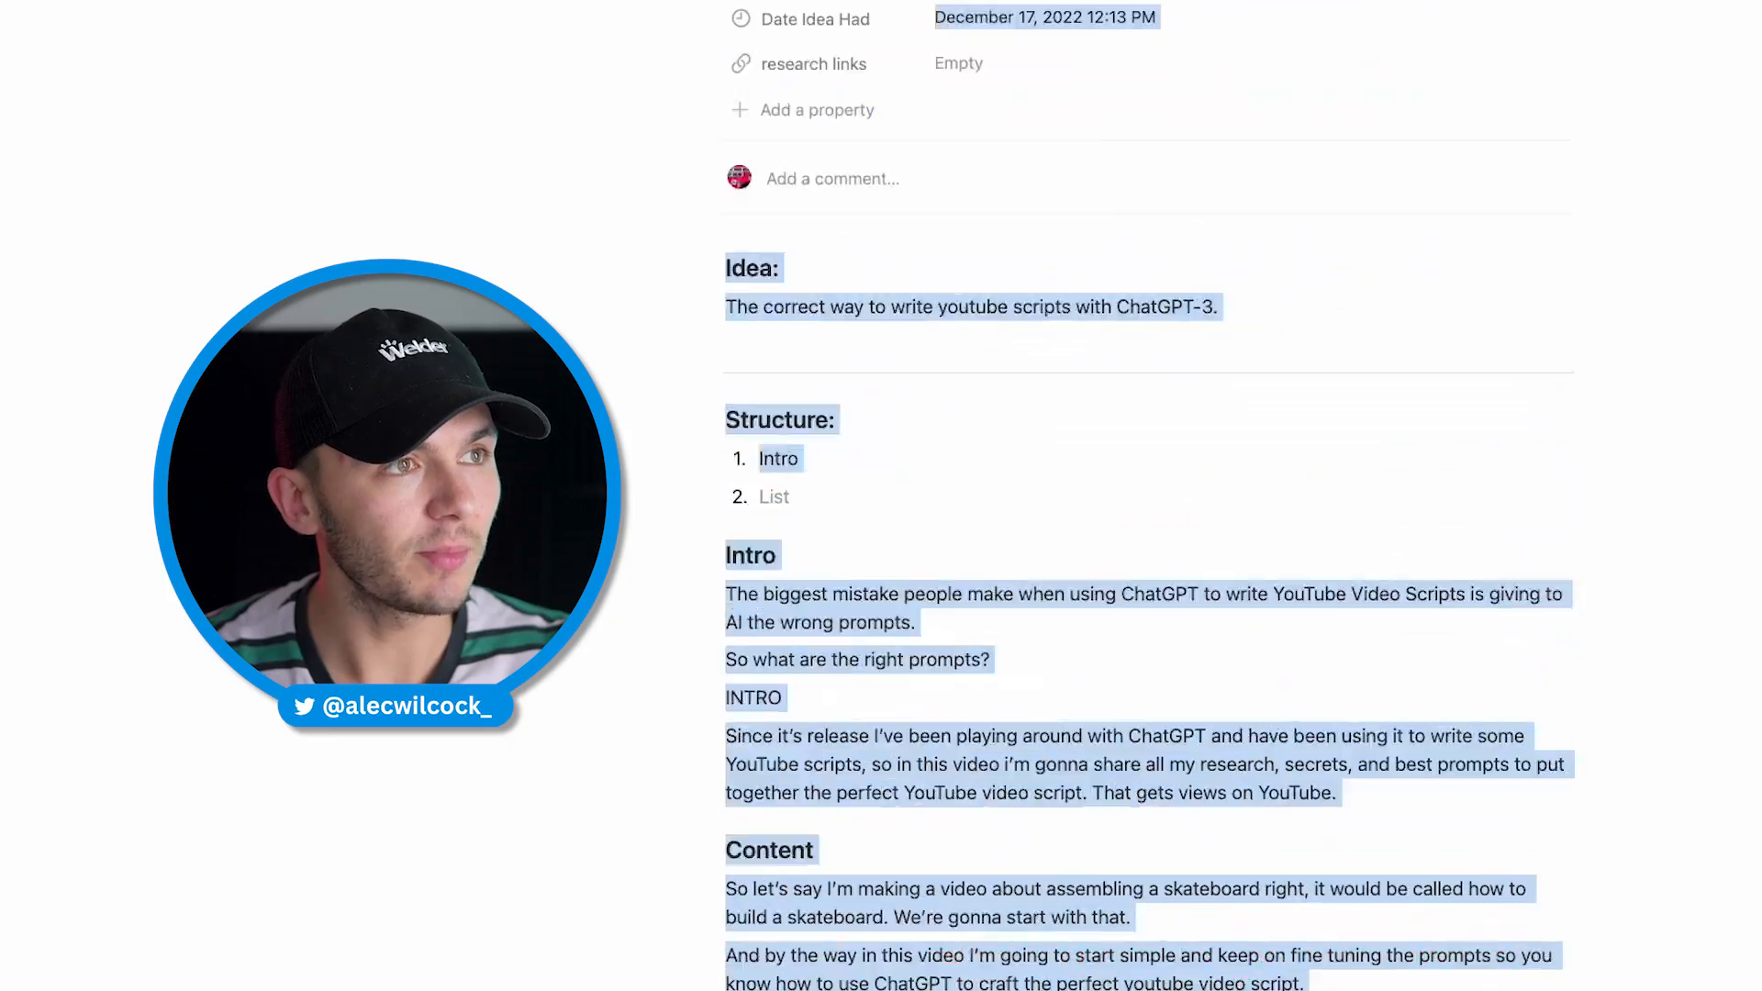
- Ask for a list of words used more than once in the script
scroll(up, 3)
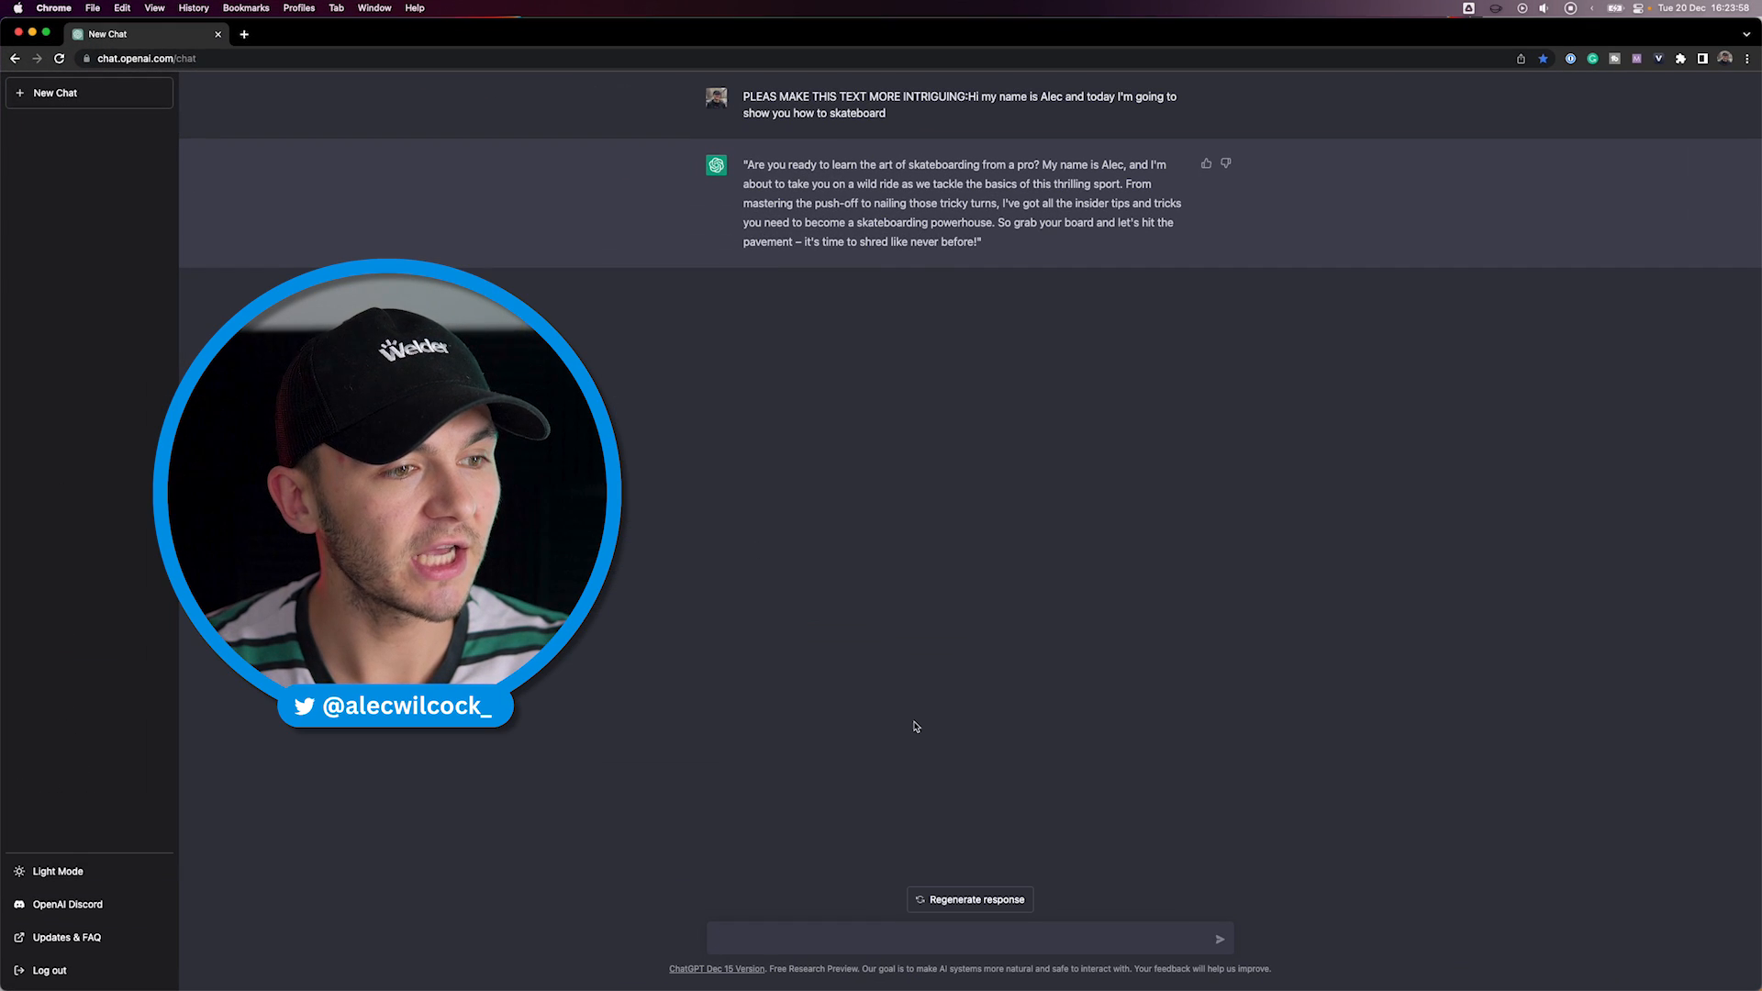
text(Give me a l)
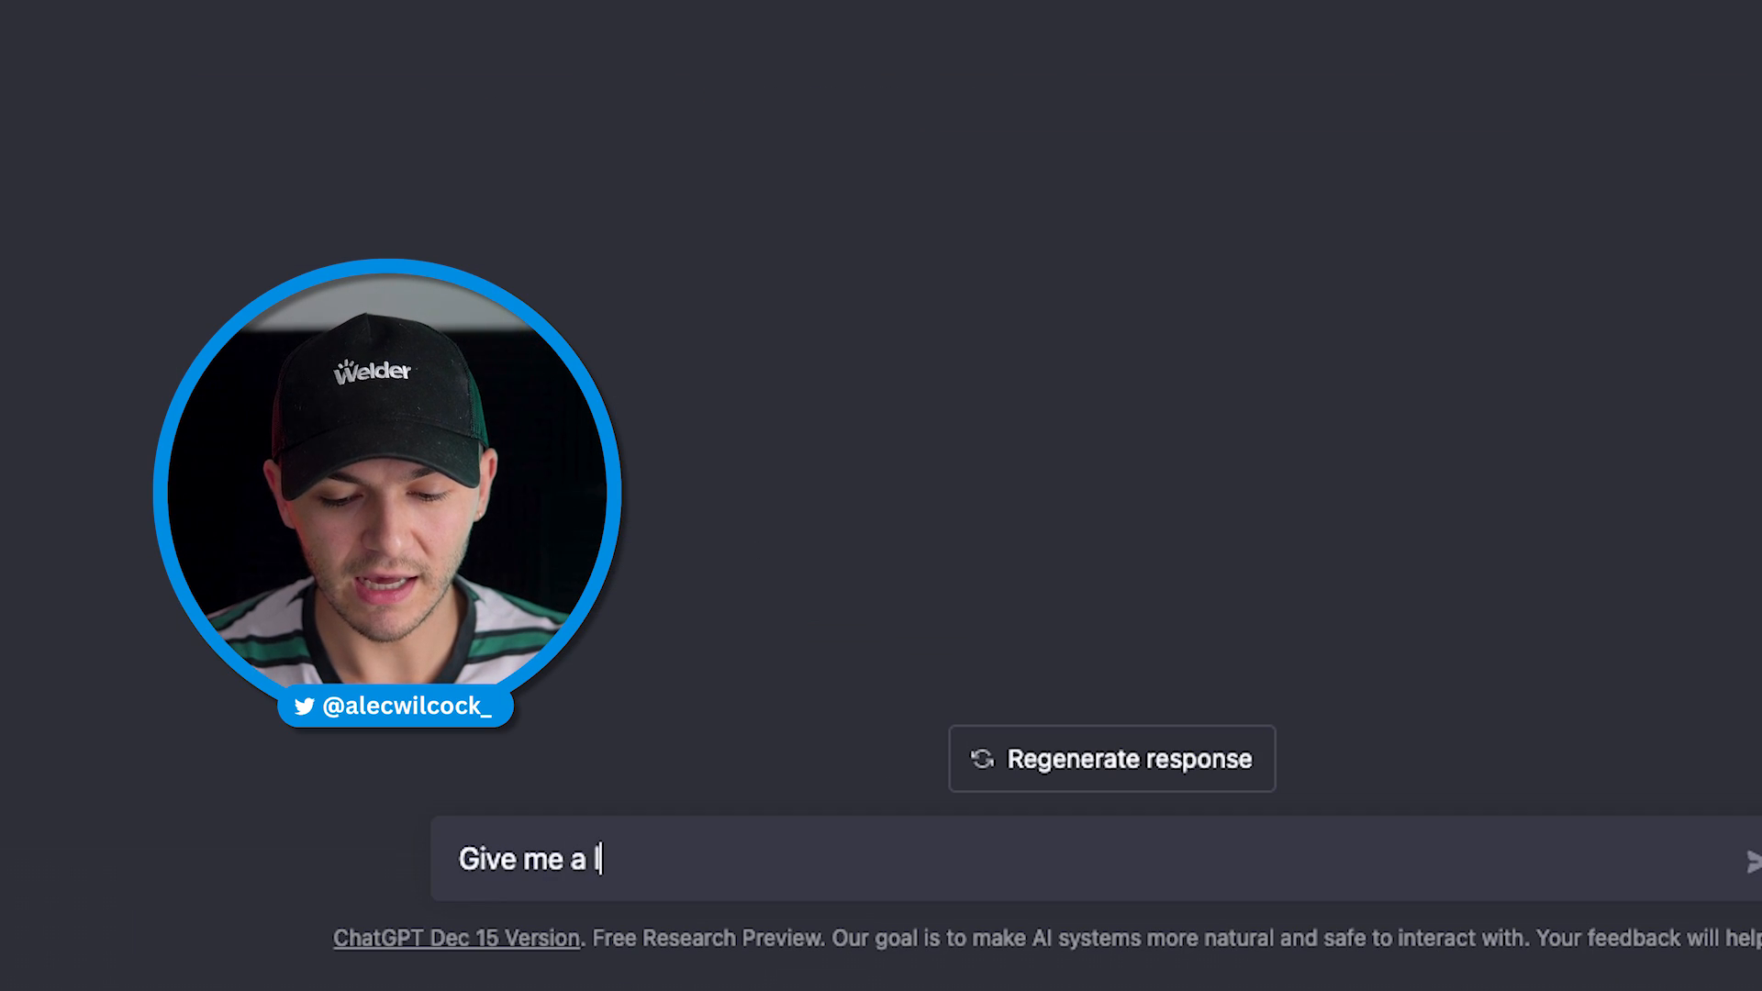
text(ist of words that a)
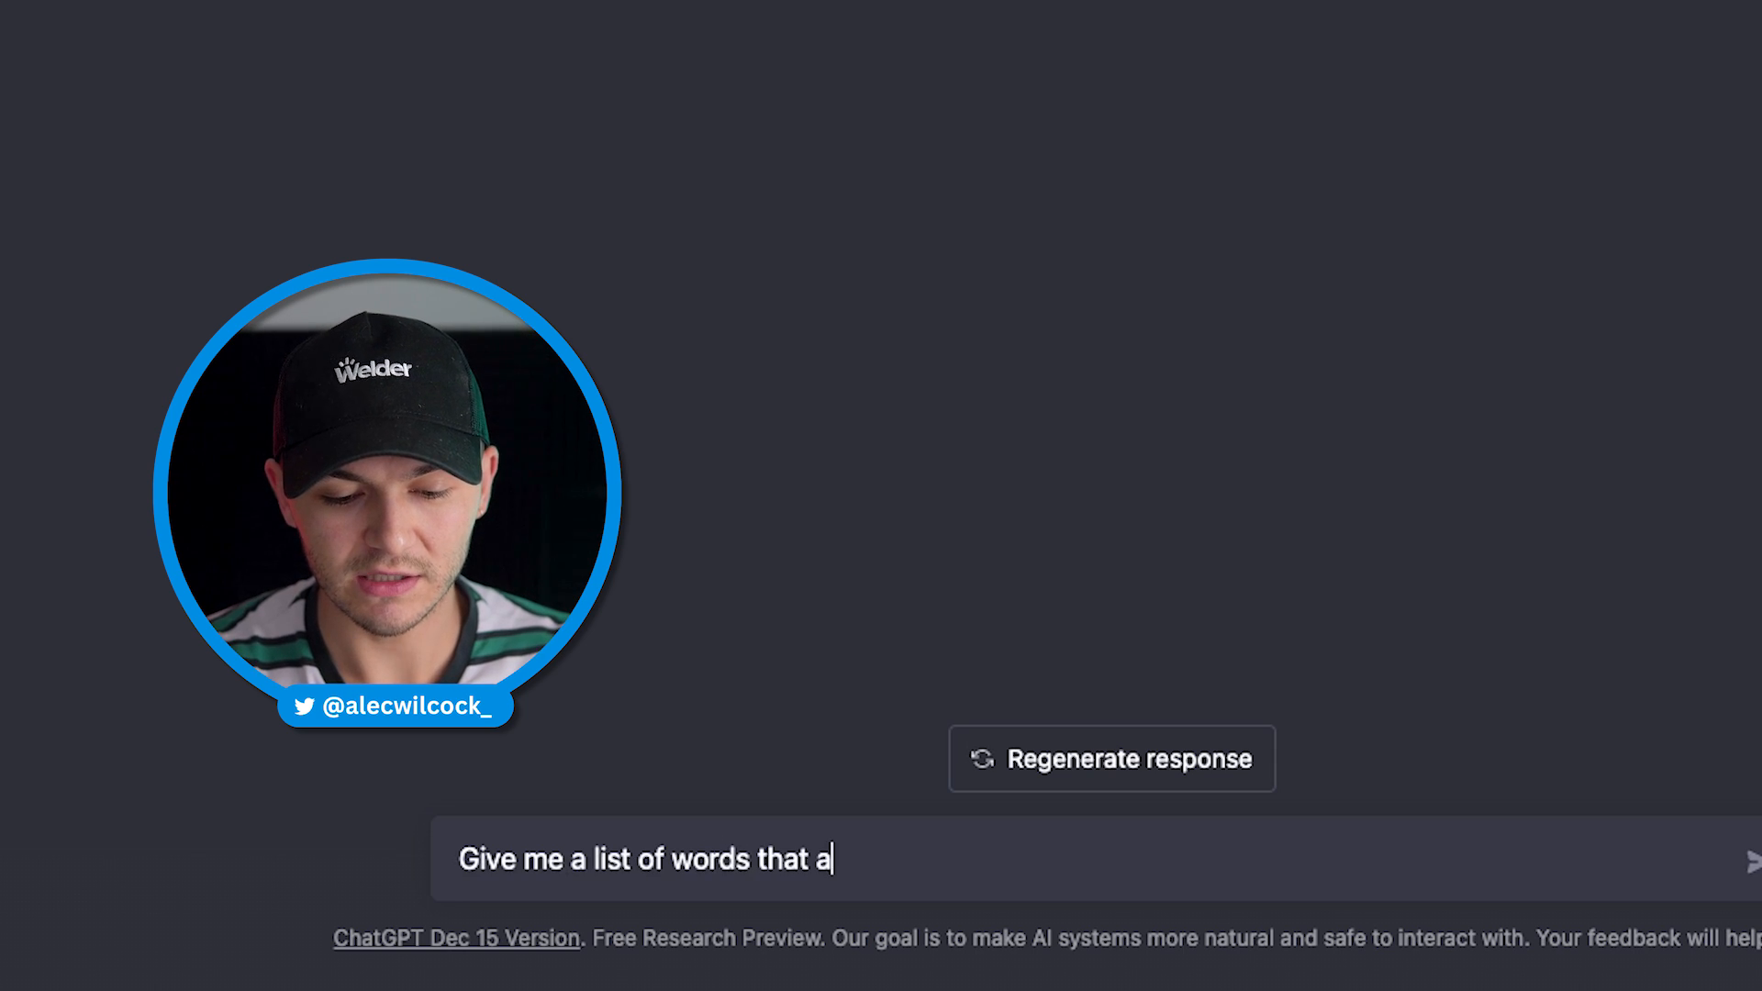
text(re used more thn)
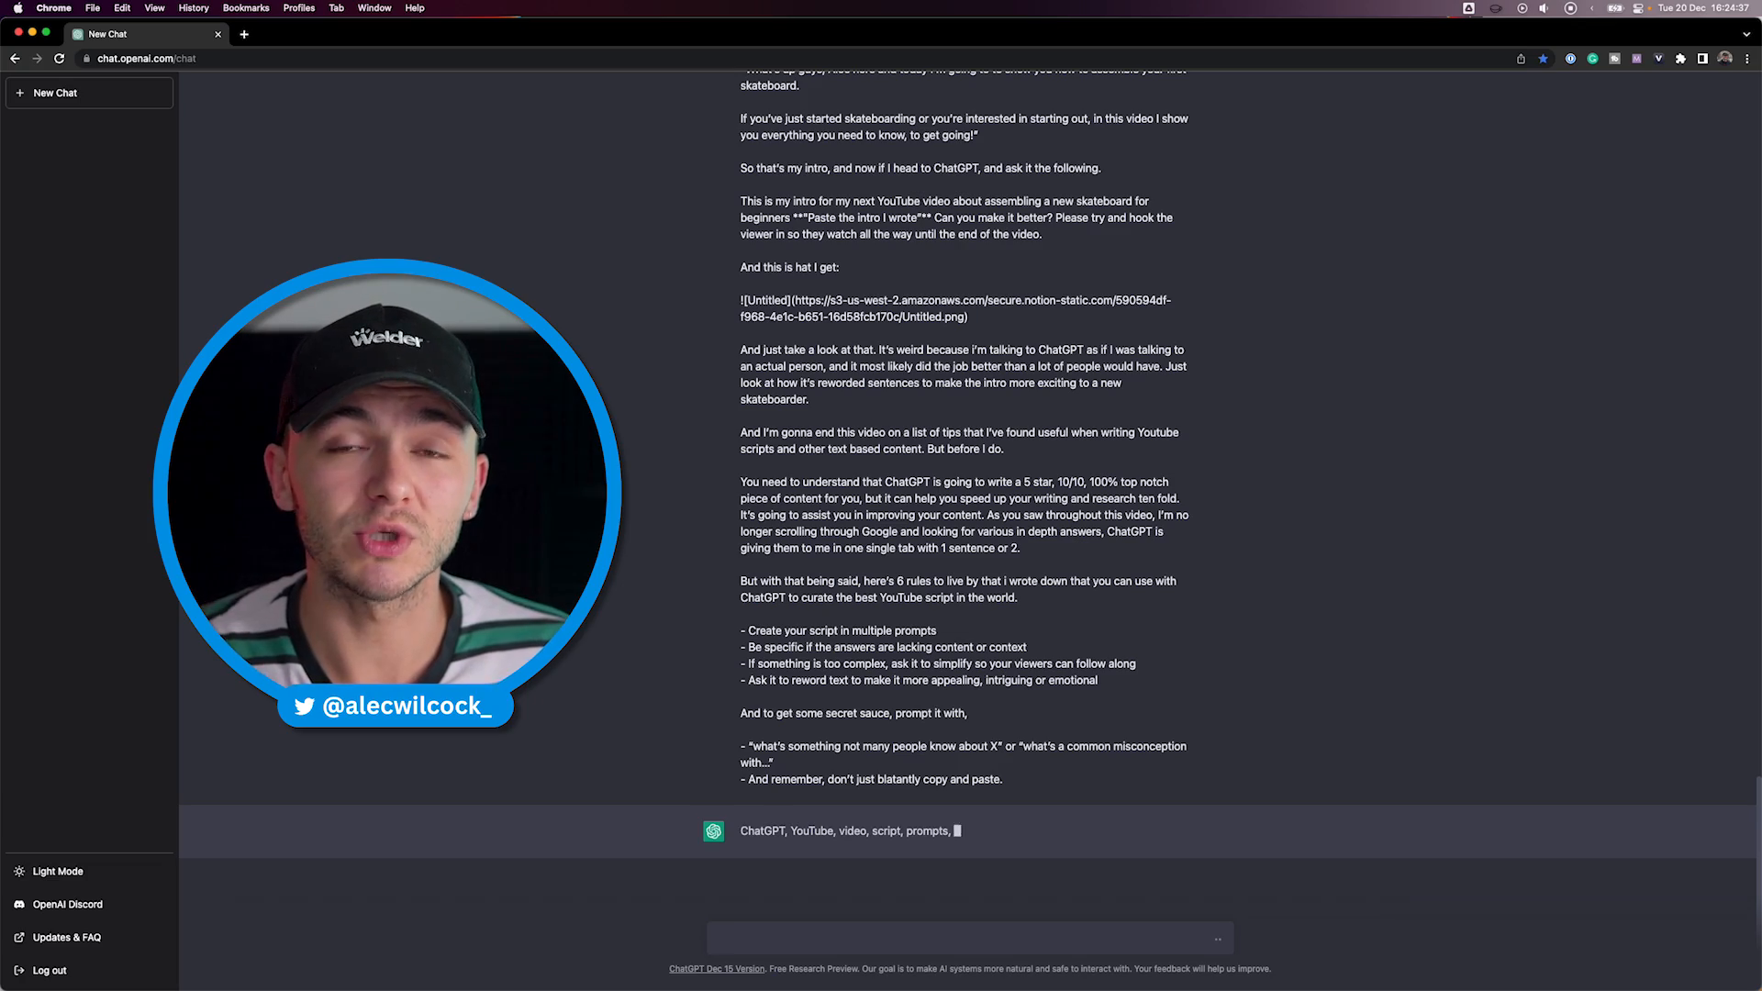
scroll(down, 3)
text(Give me a)
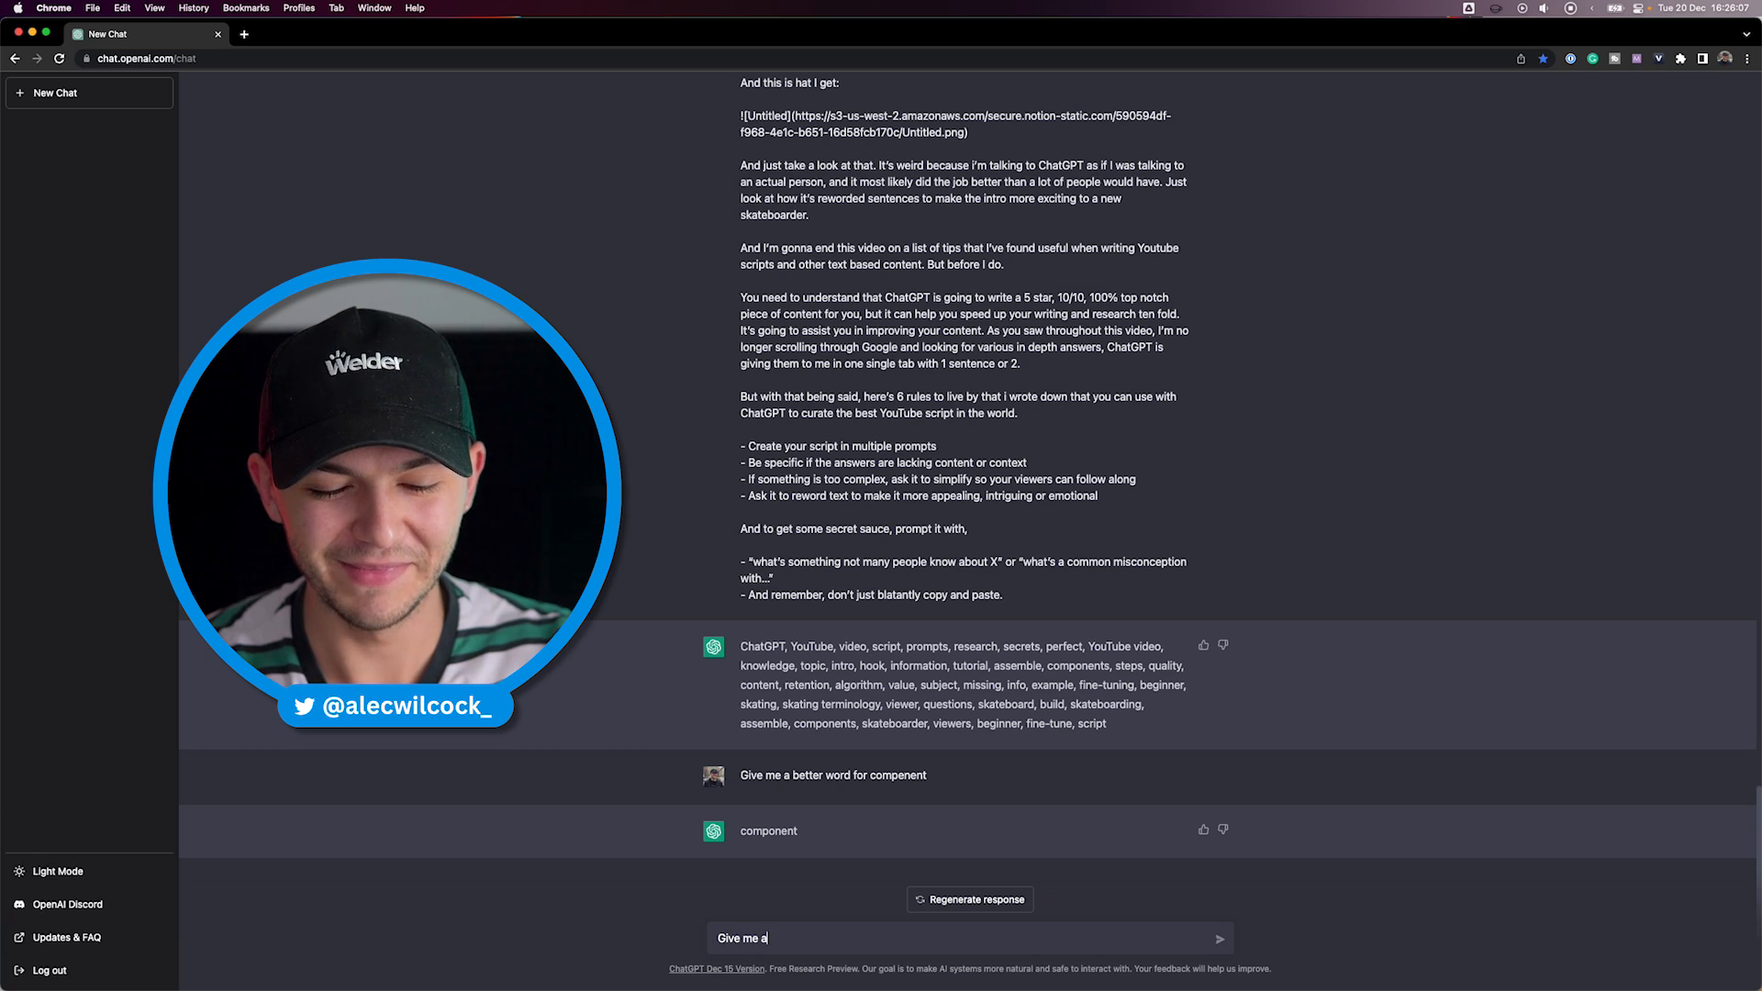
- Ask for a better word for 'component' and review the alternatives
text(better word for)
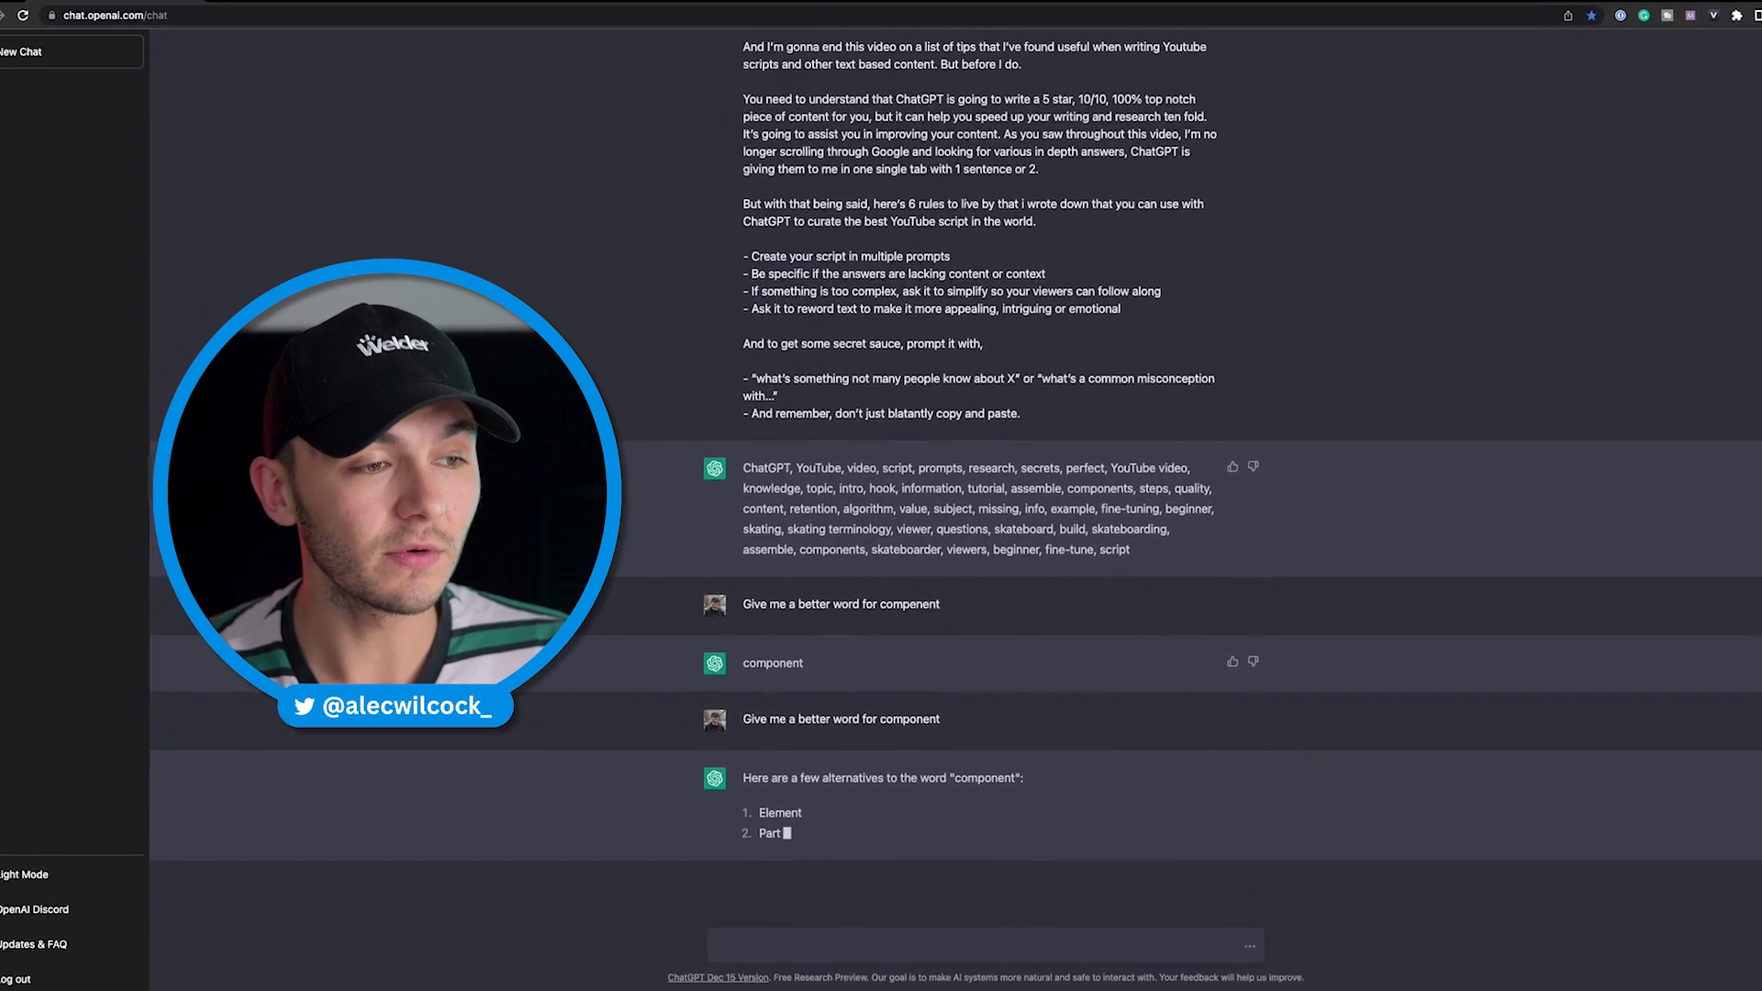
scroll(down, 3)
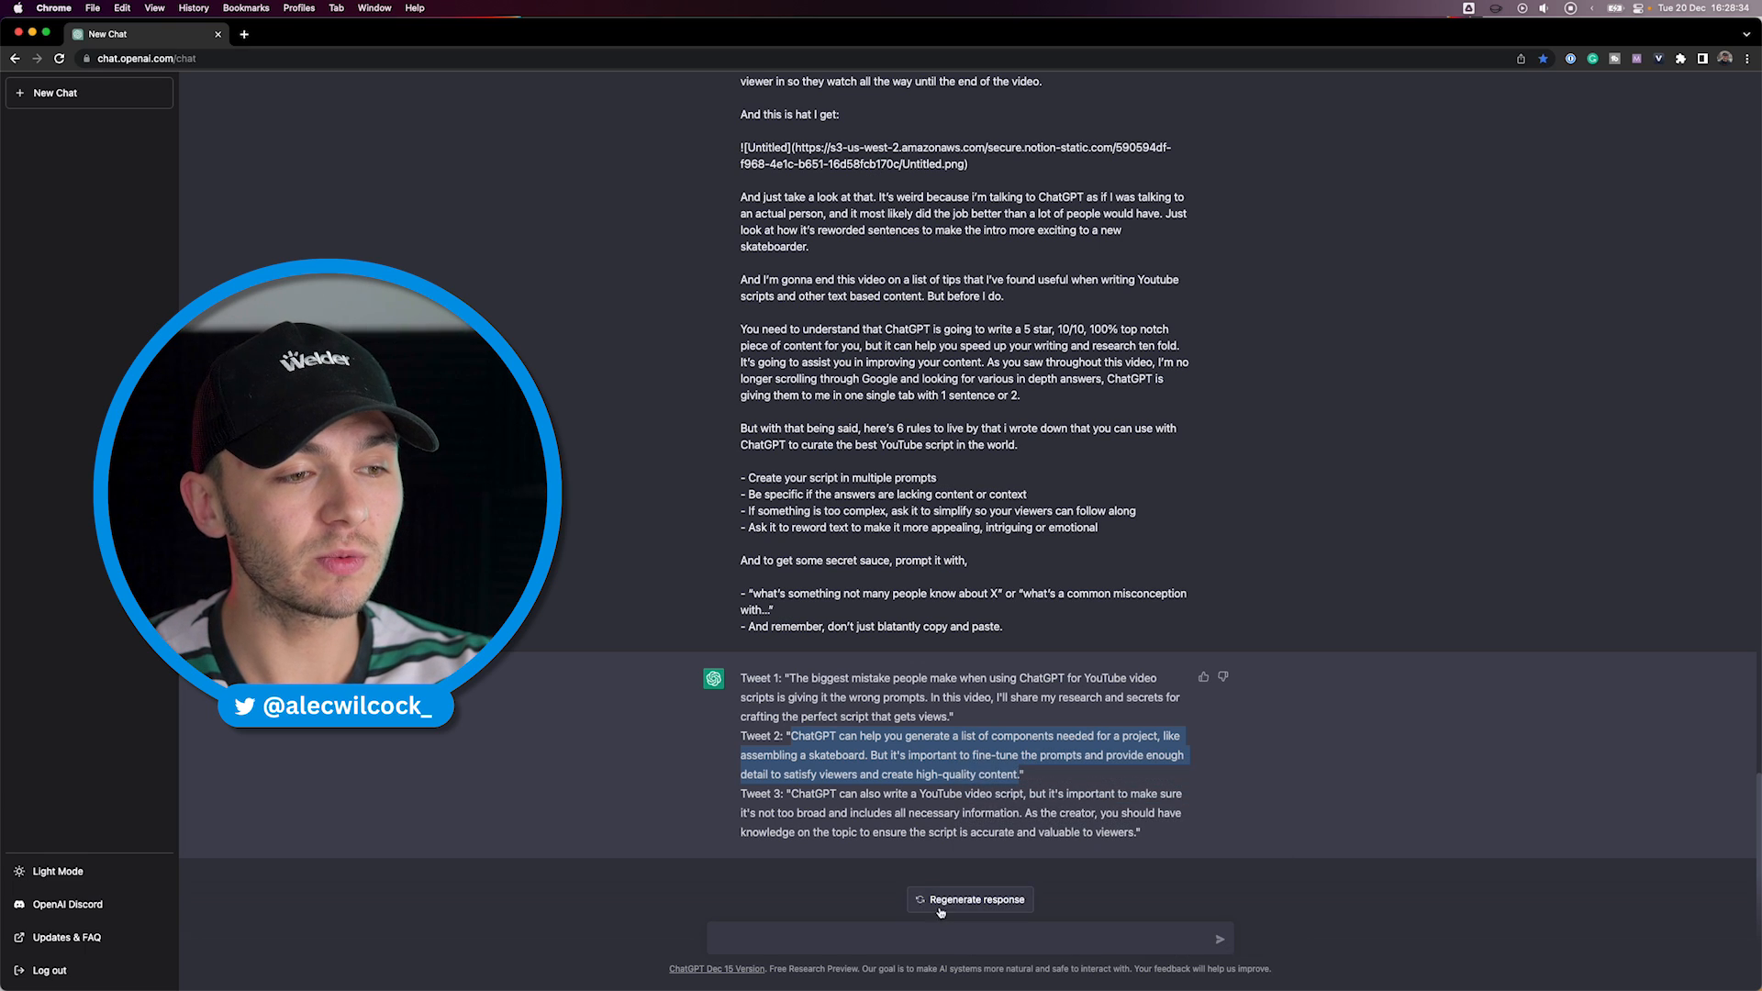
- Begin a 'Reword' prompt after the three-tweet summary
text(Reword)
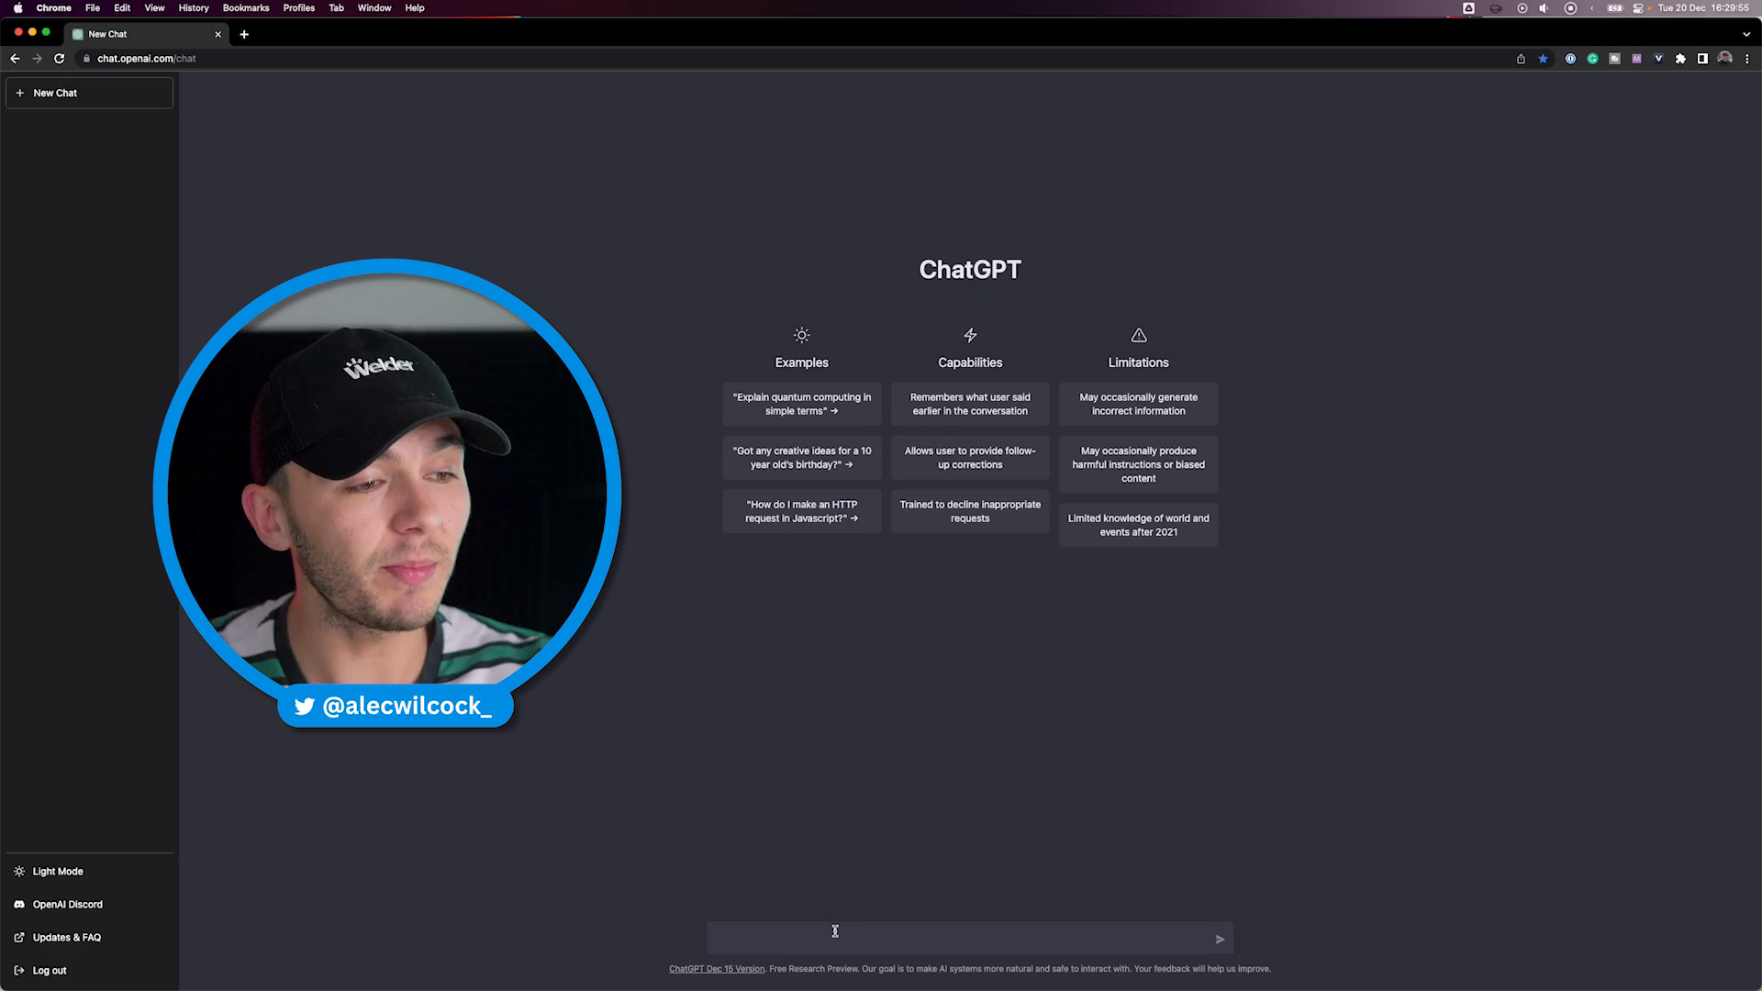
- Ask ChatGPT to politely respond to the fact-checking YouTube comment, then start a new chat
text(Please respond to this youtube comment that I got on my youtube video, politely)
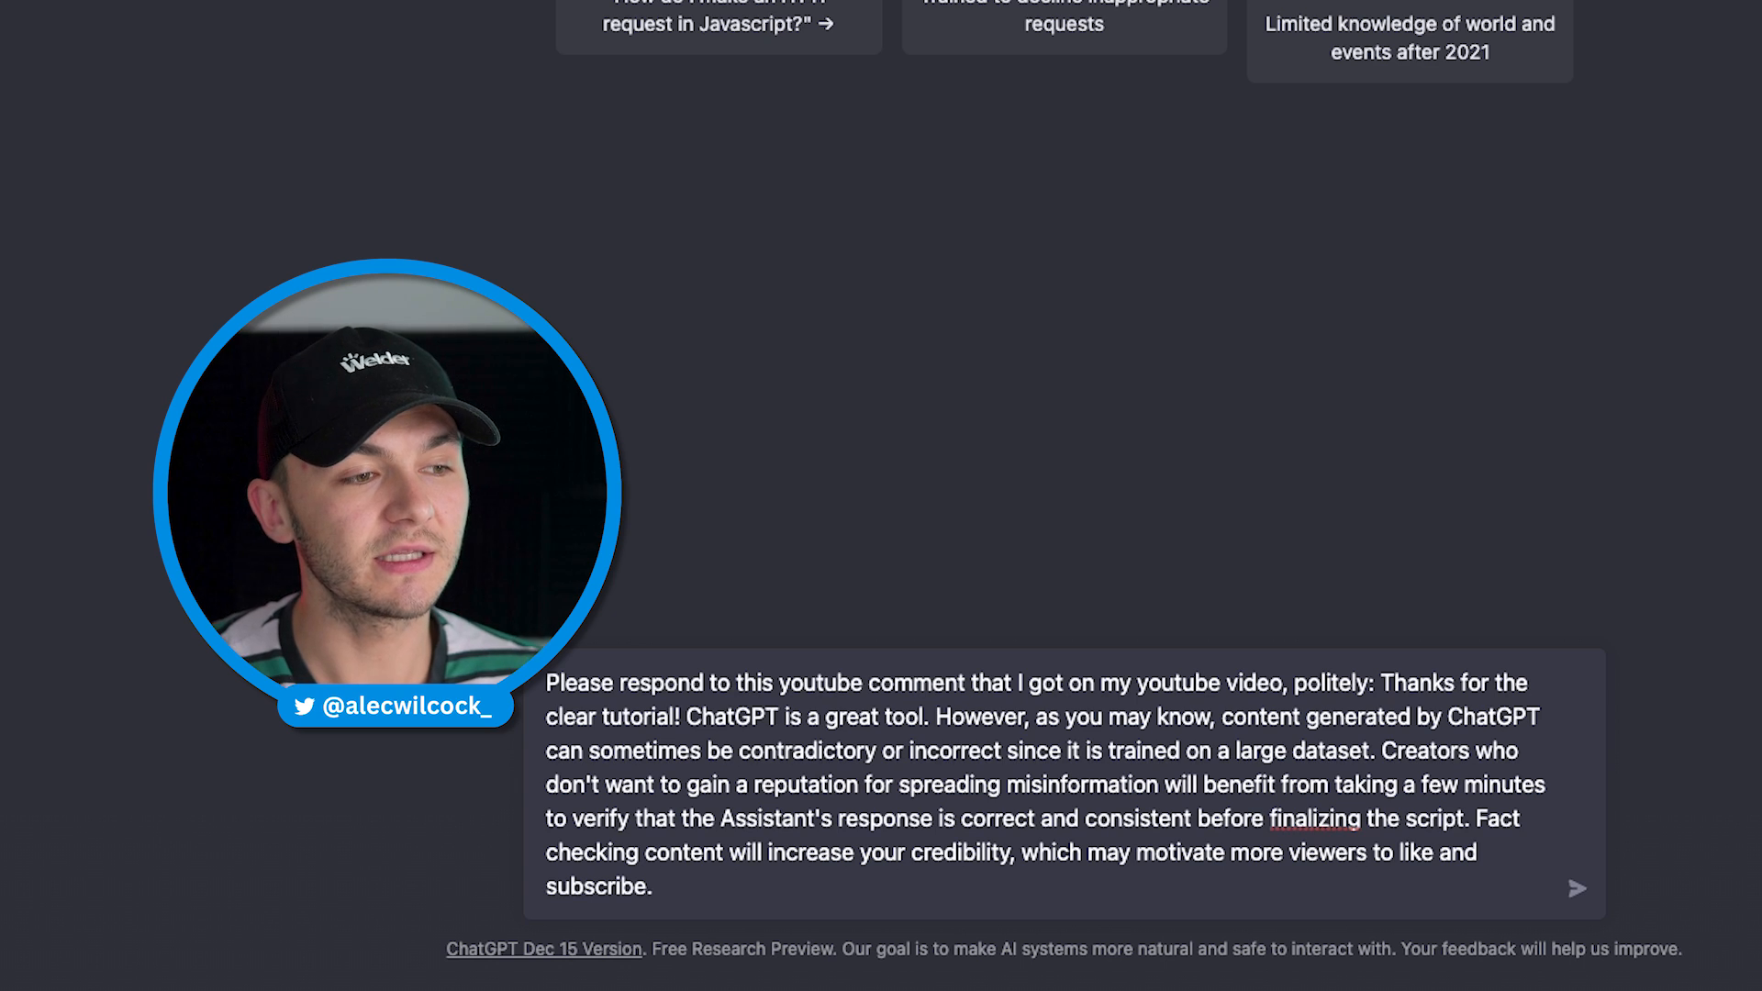
click(1576, 889)
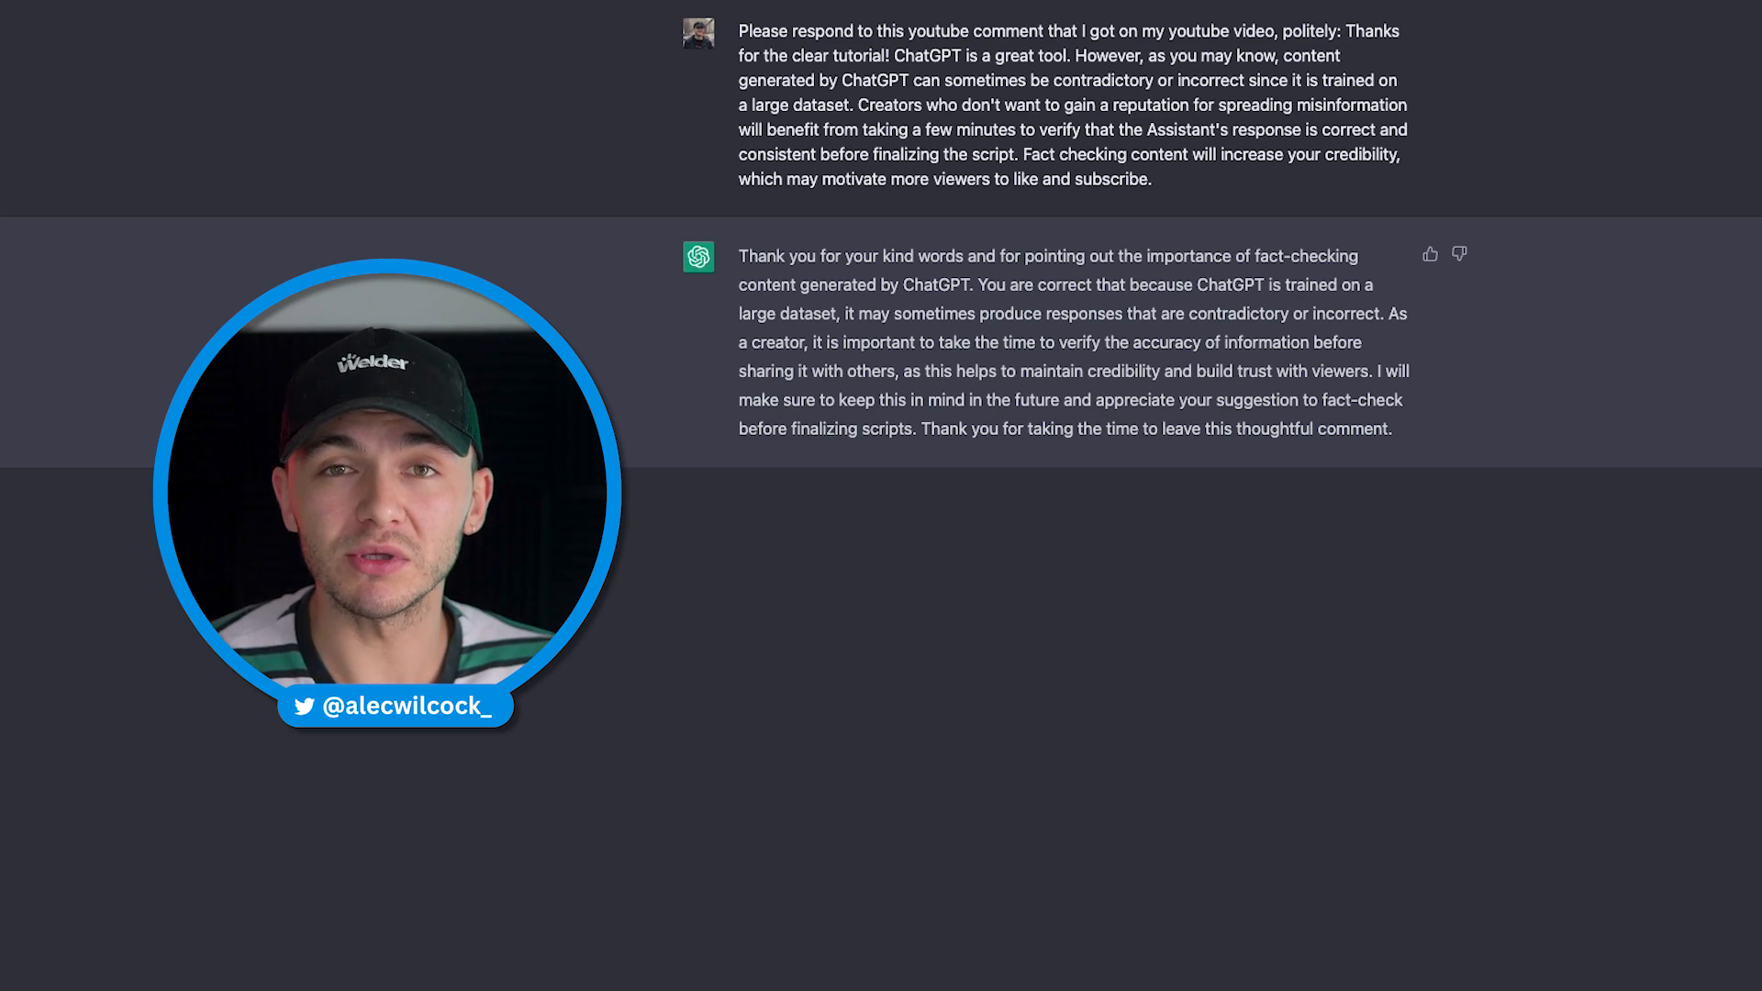
click(53, 92)
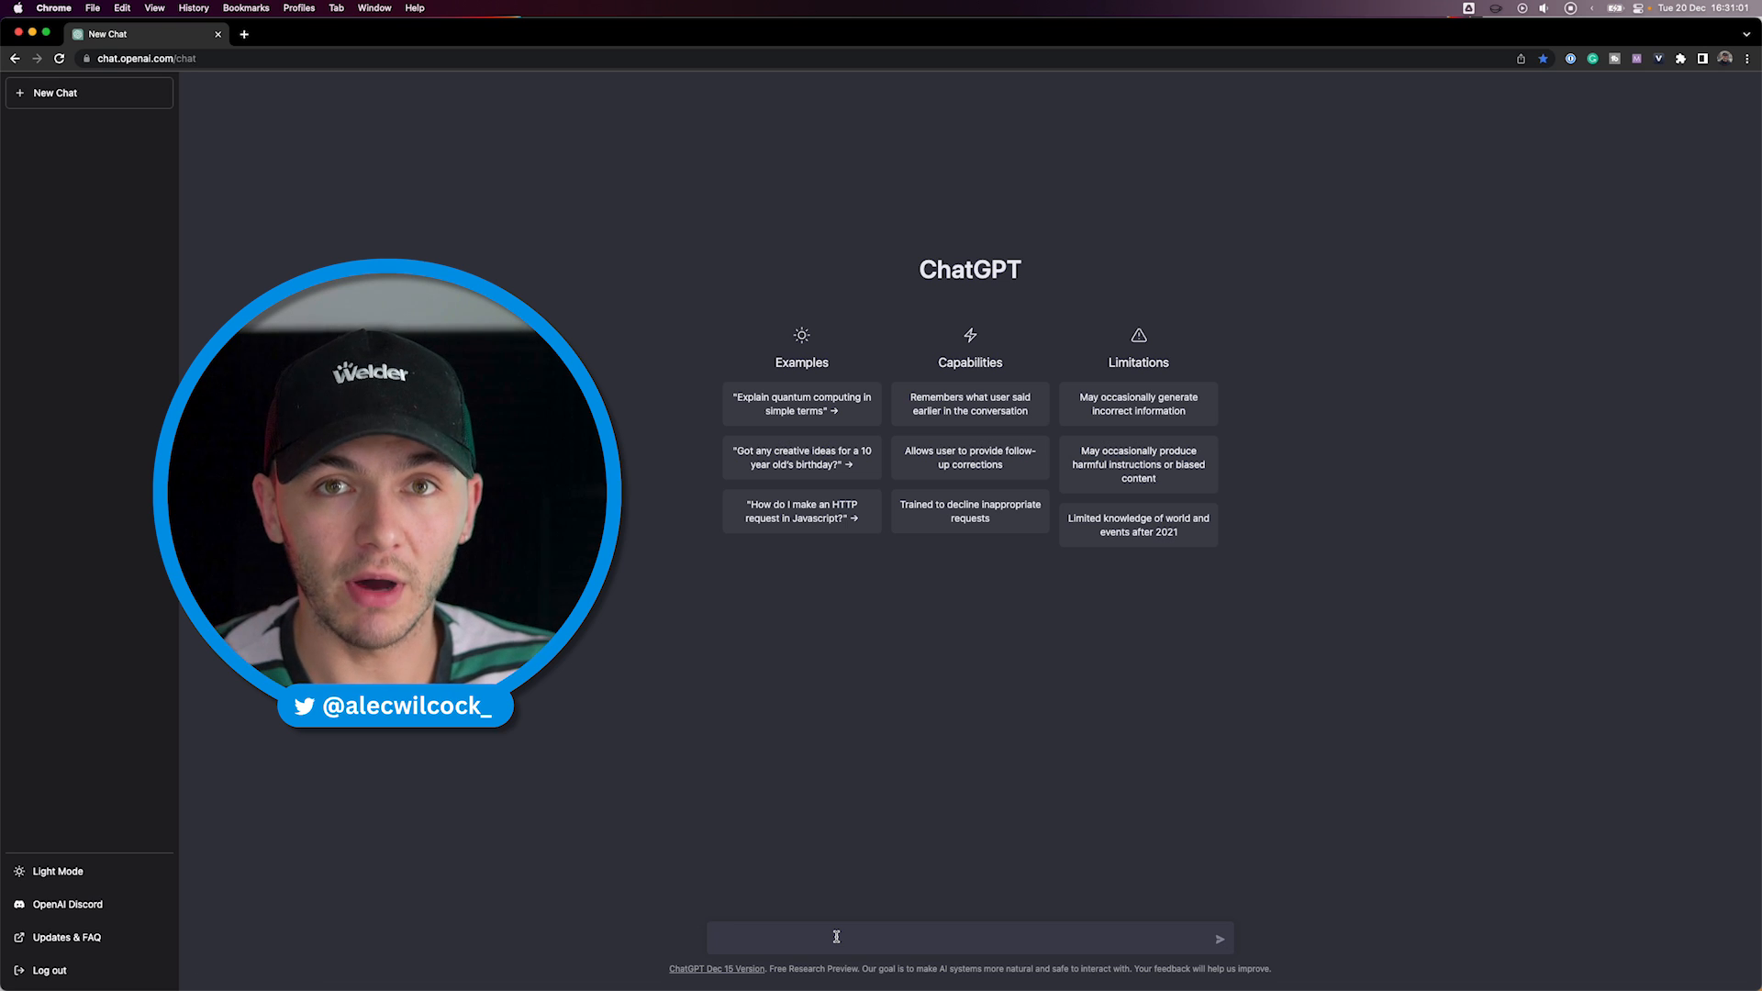
- Ask for YouTube video ideas that mix ChatGPT and YouTube
text(Please give me some ideas for youtube videos that mix chatgpt and youtube.)
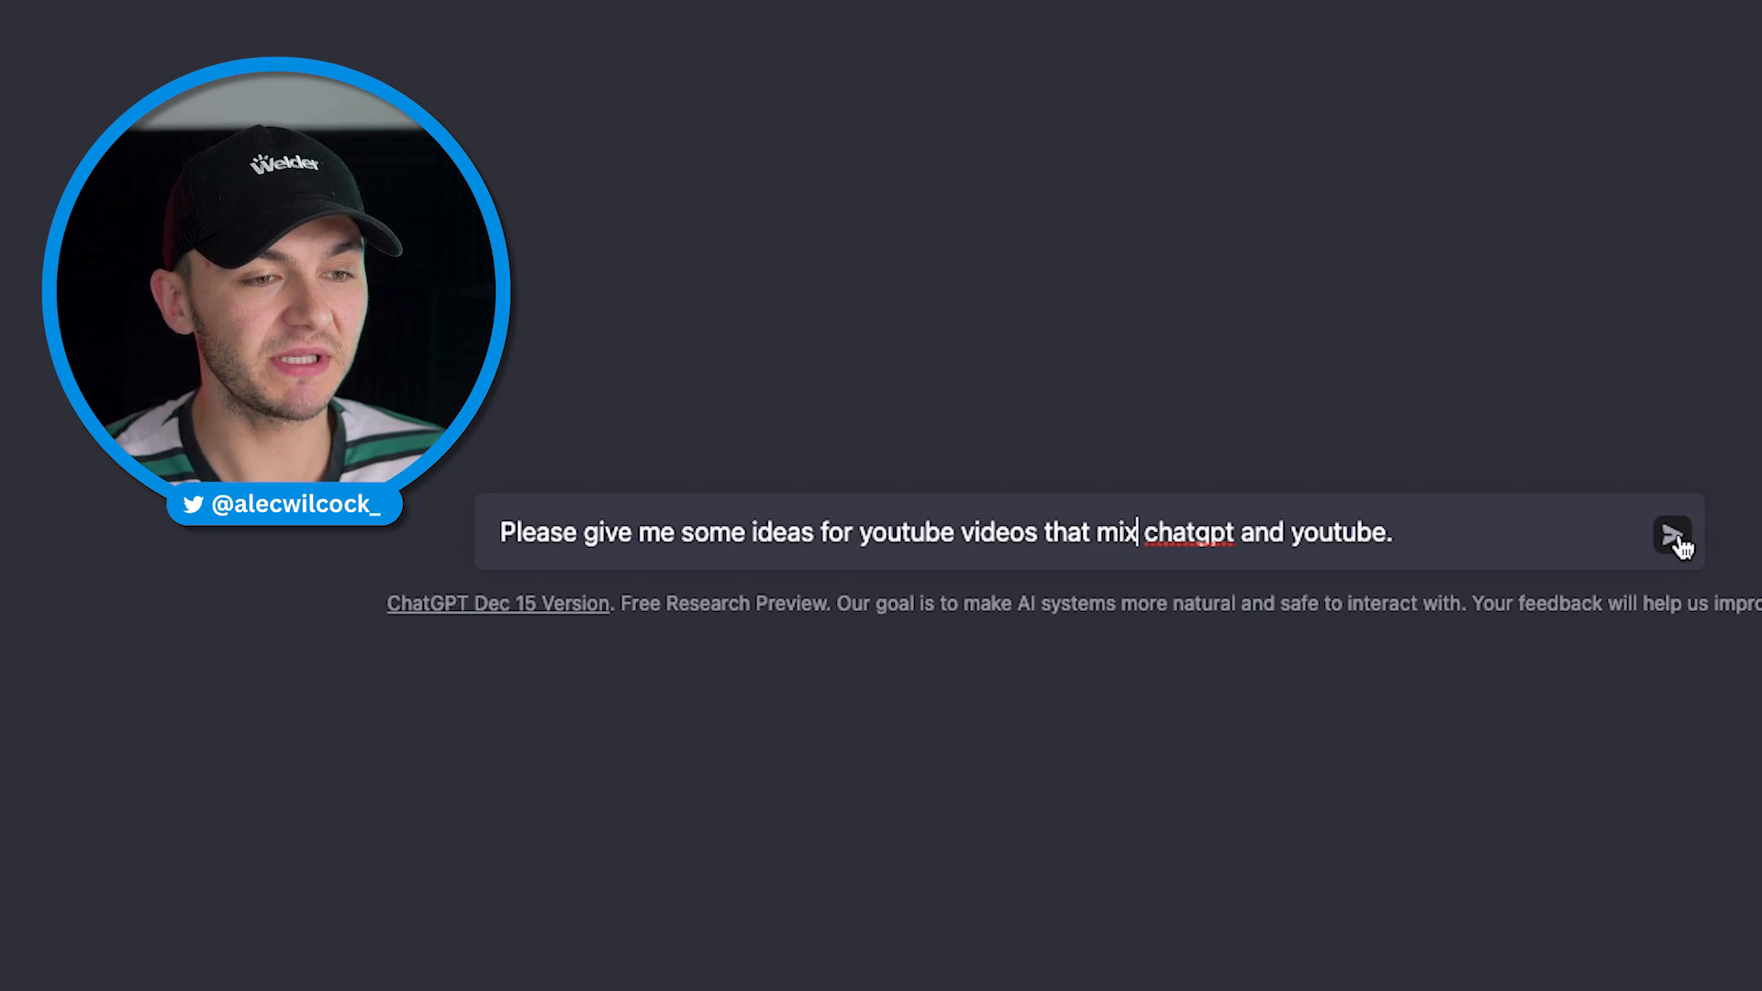
click(1671, 534)
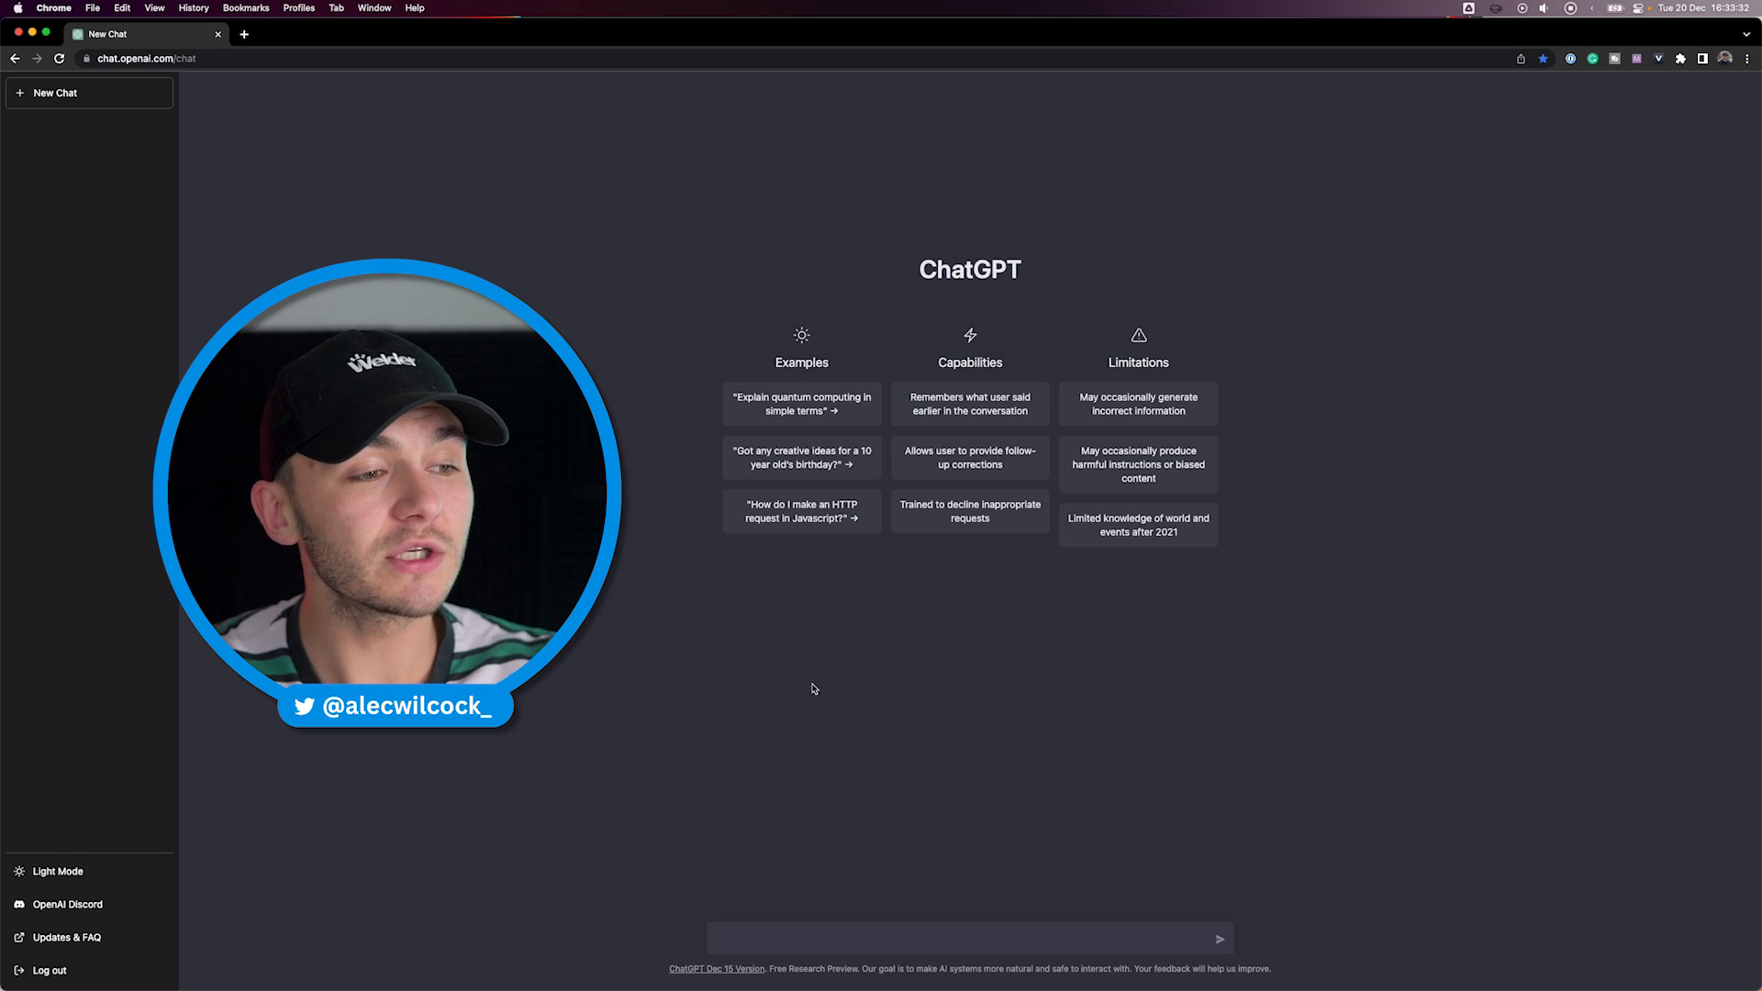
- Ask for alternate titles for 'ChatGPT Secrets: 12 Prompts for YouTube Creators'
text(ChatGPT Secrets: 12 Prompts for YouTube Creators)
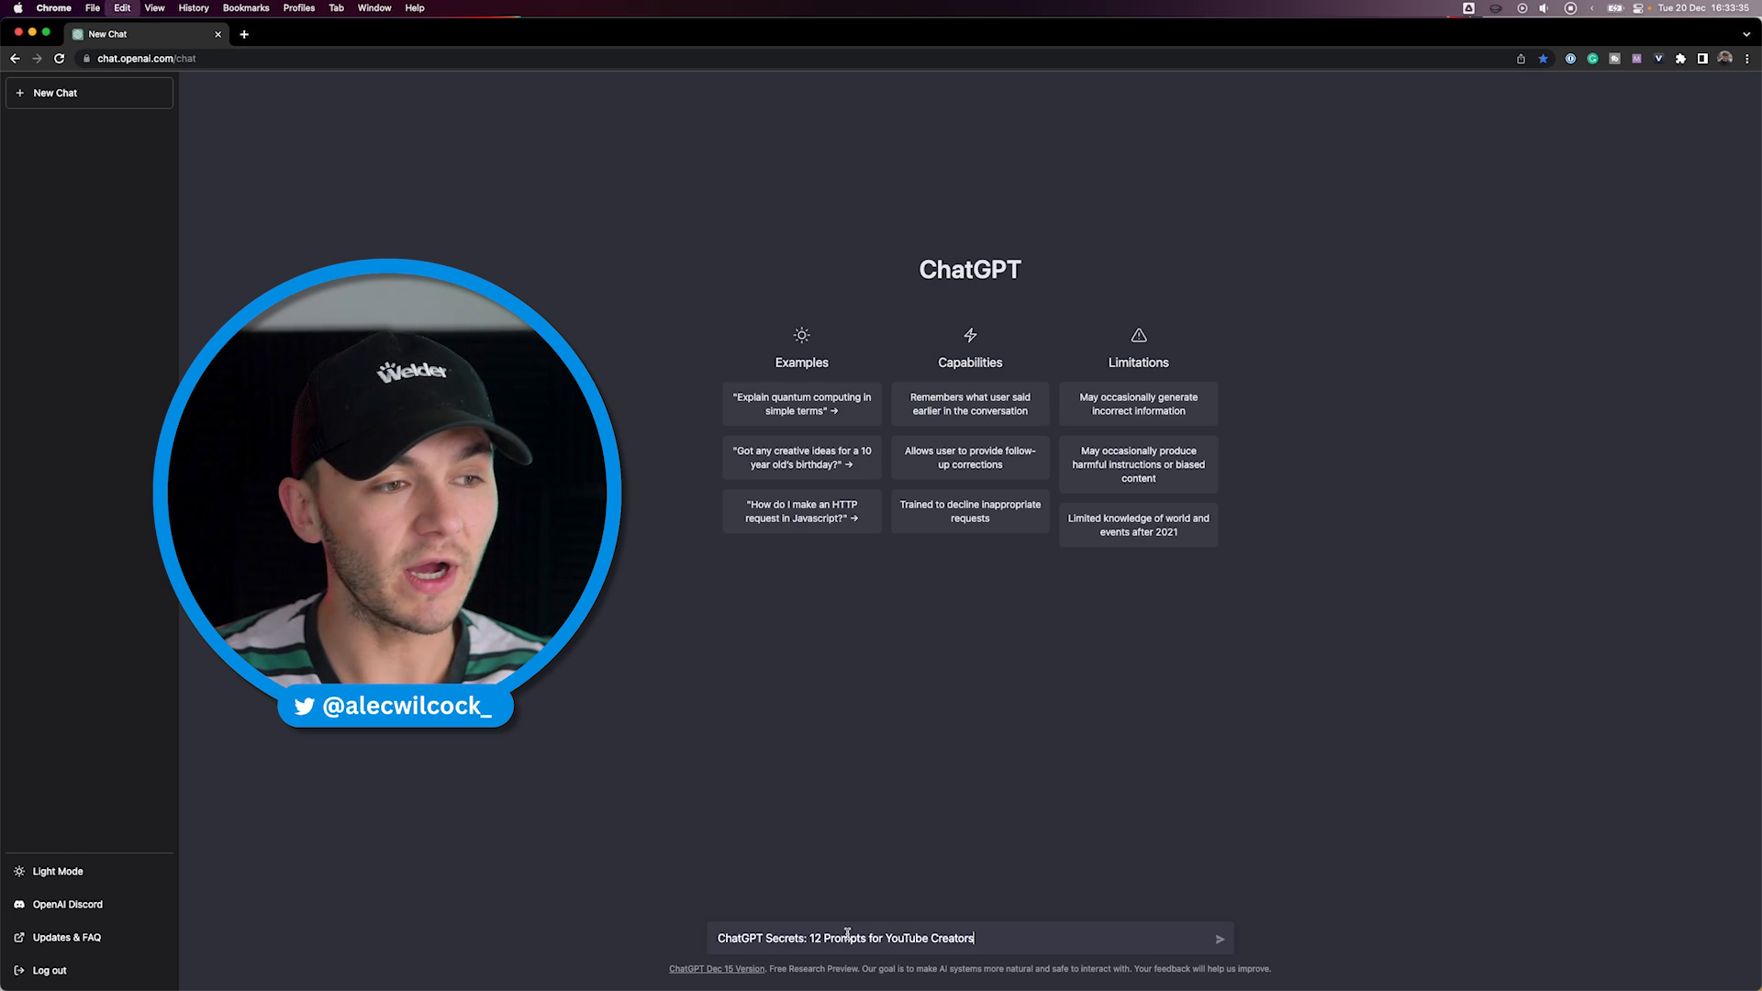
mouse_move(752, 862)
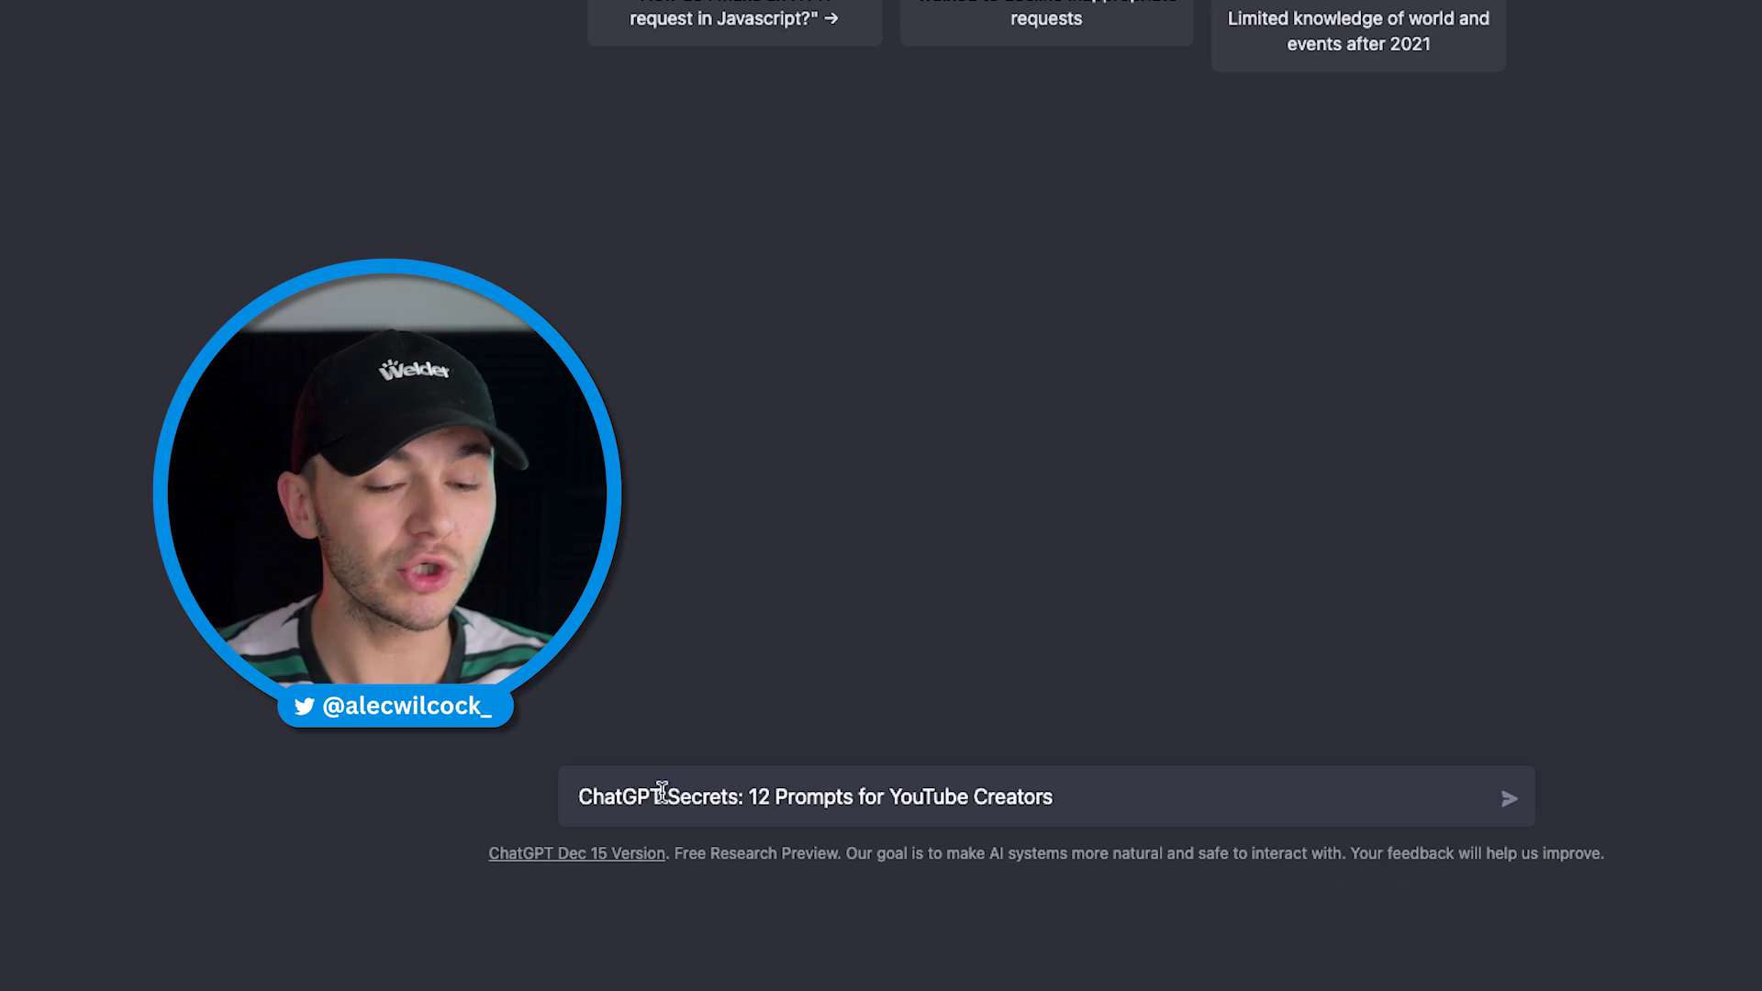
text(give)
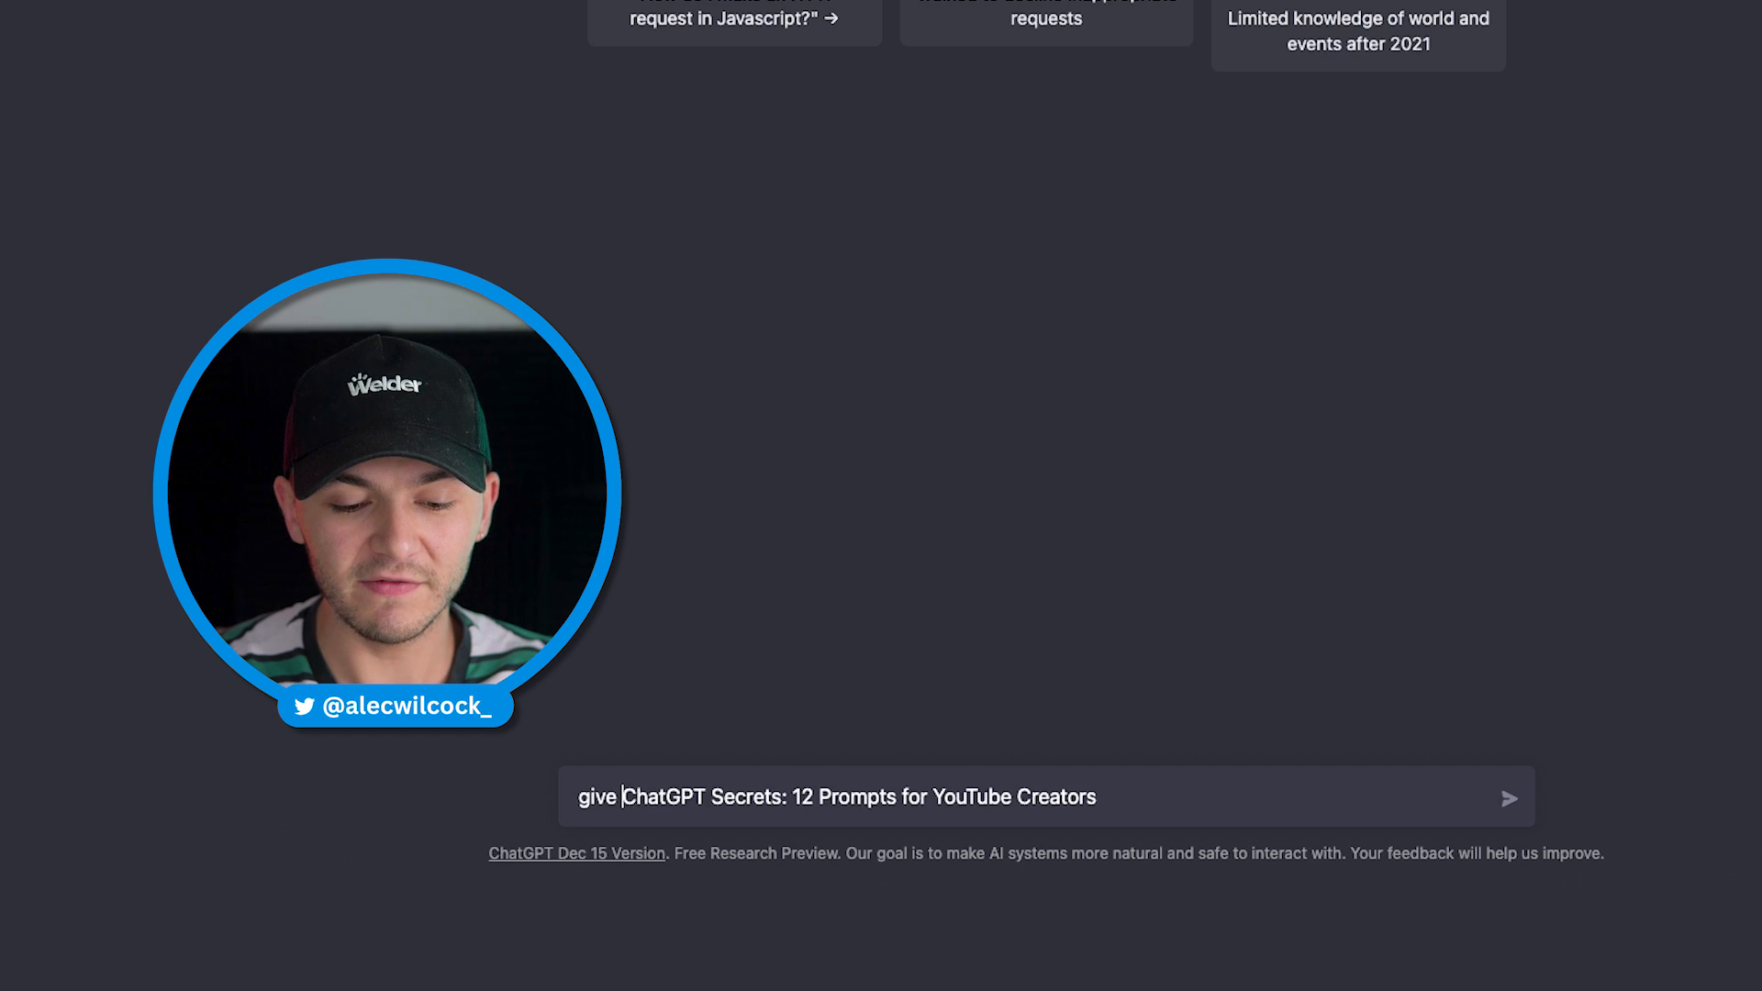
text(me some alternate)
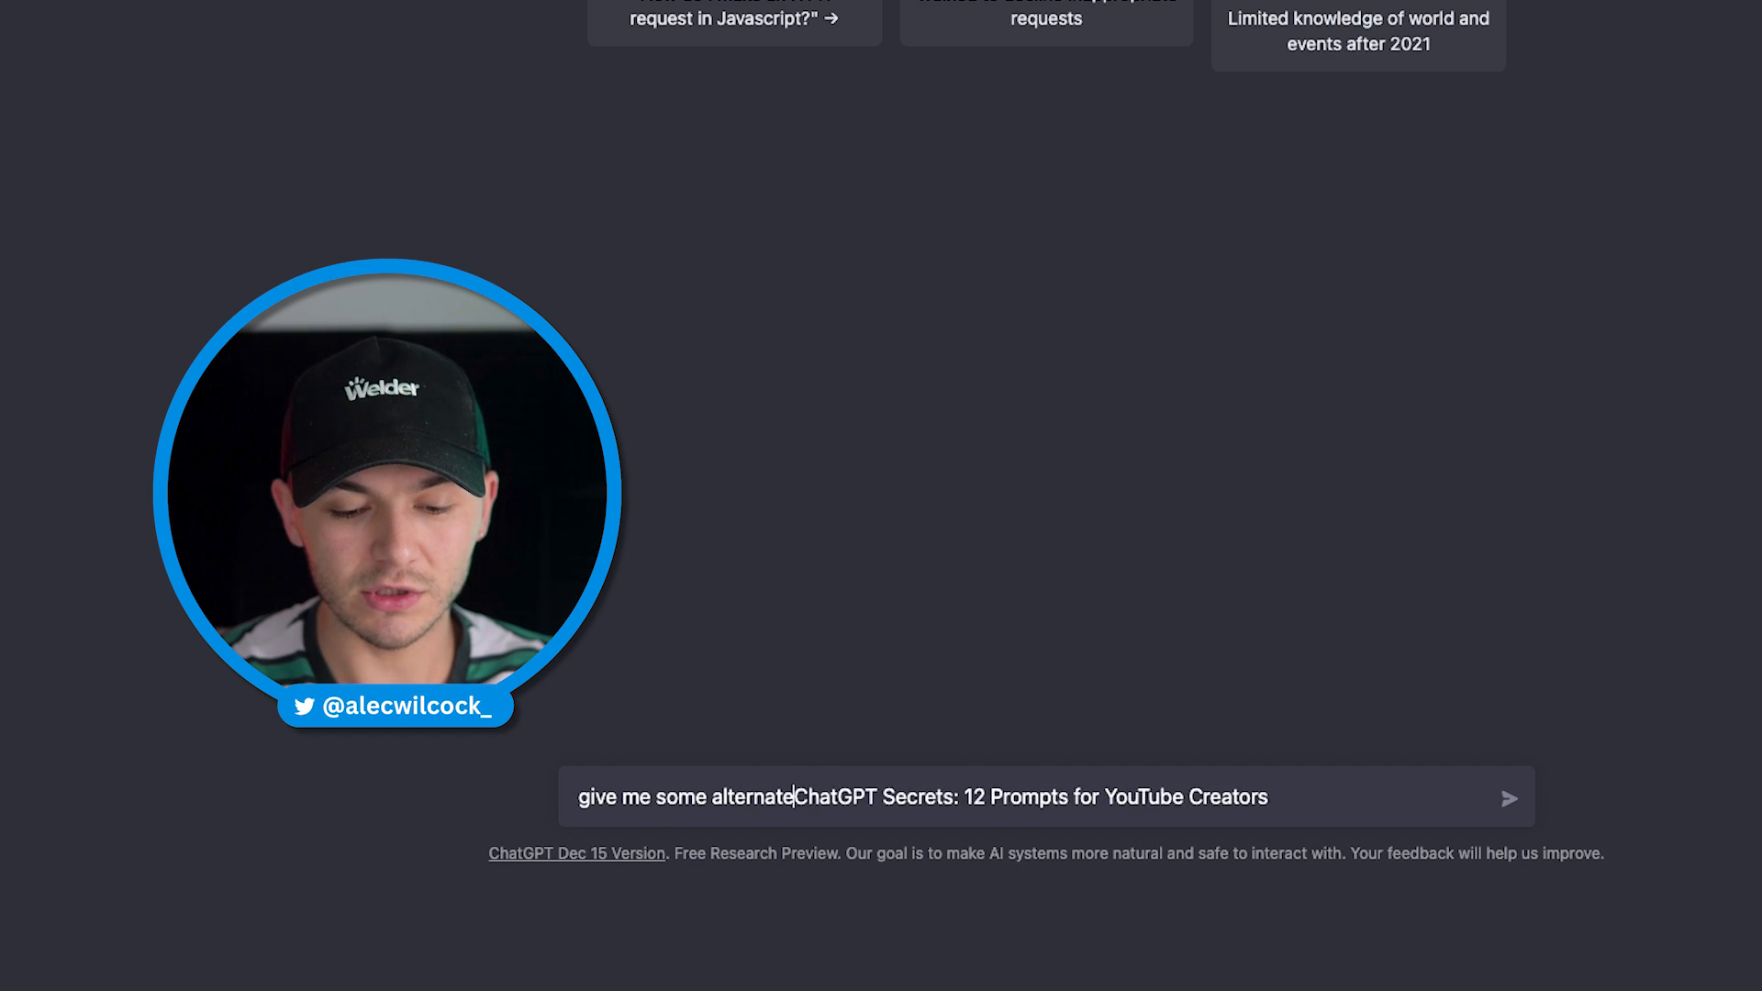
text(titles for my)
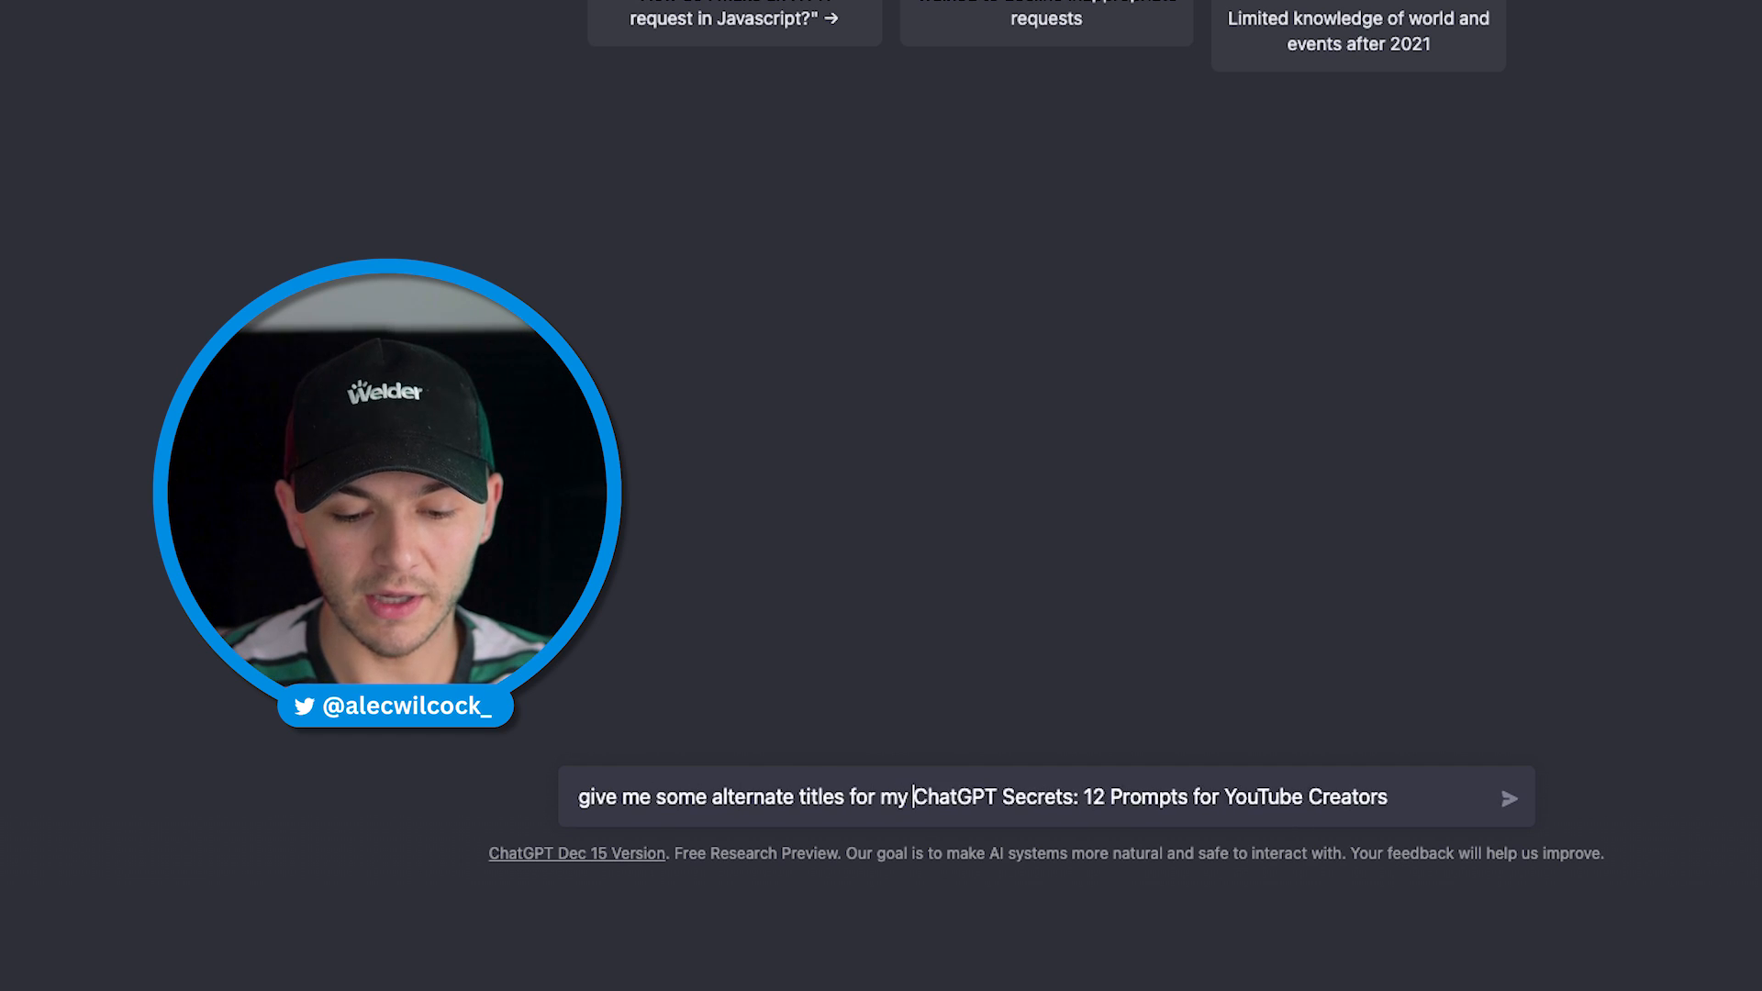
text(youtube video about)
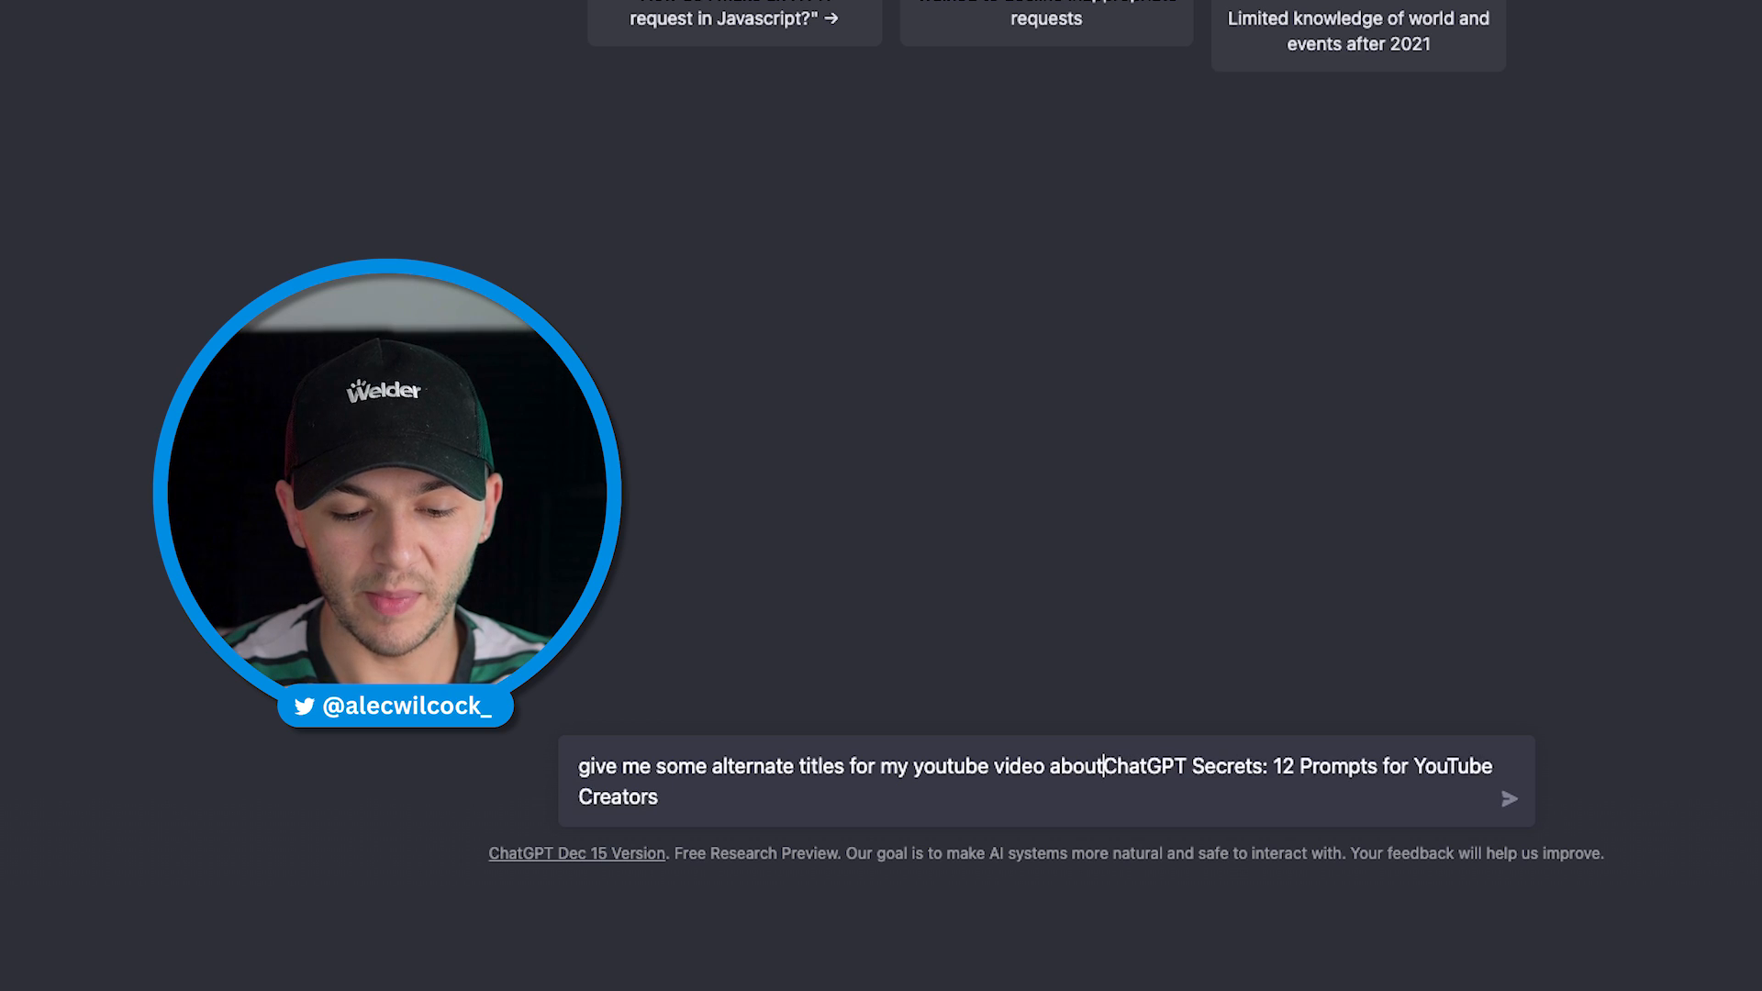
text(youtube and cha)
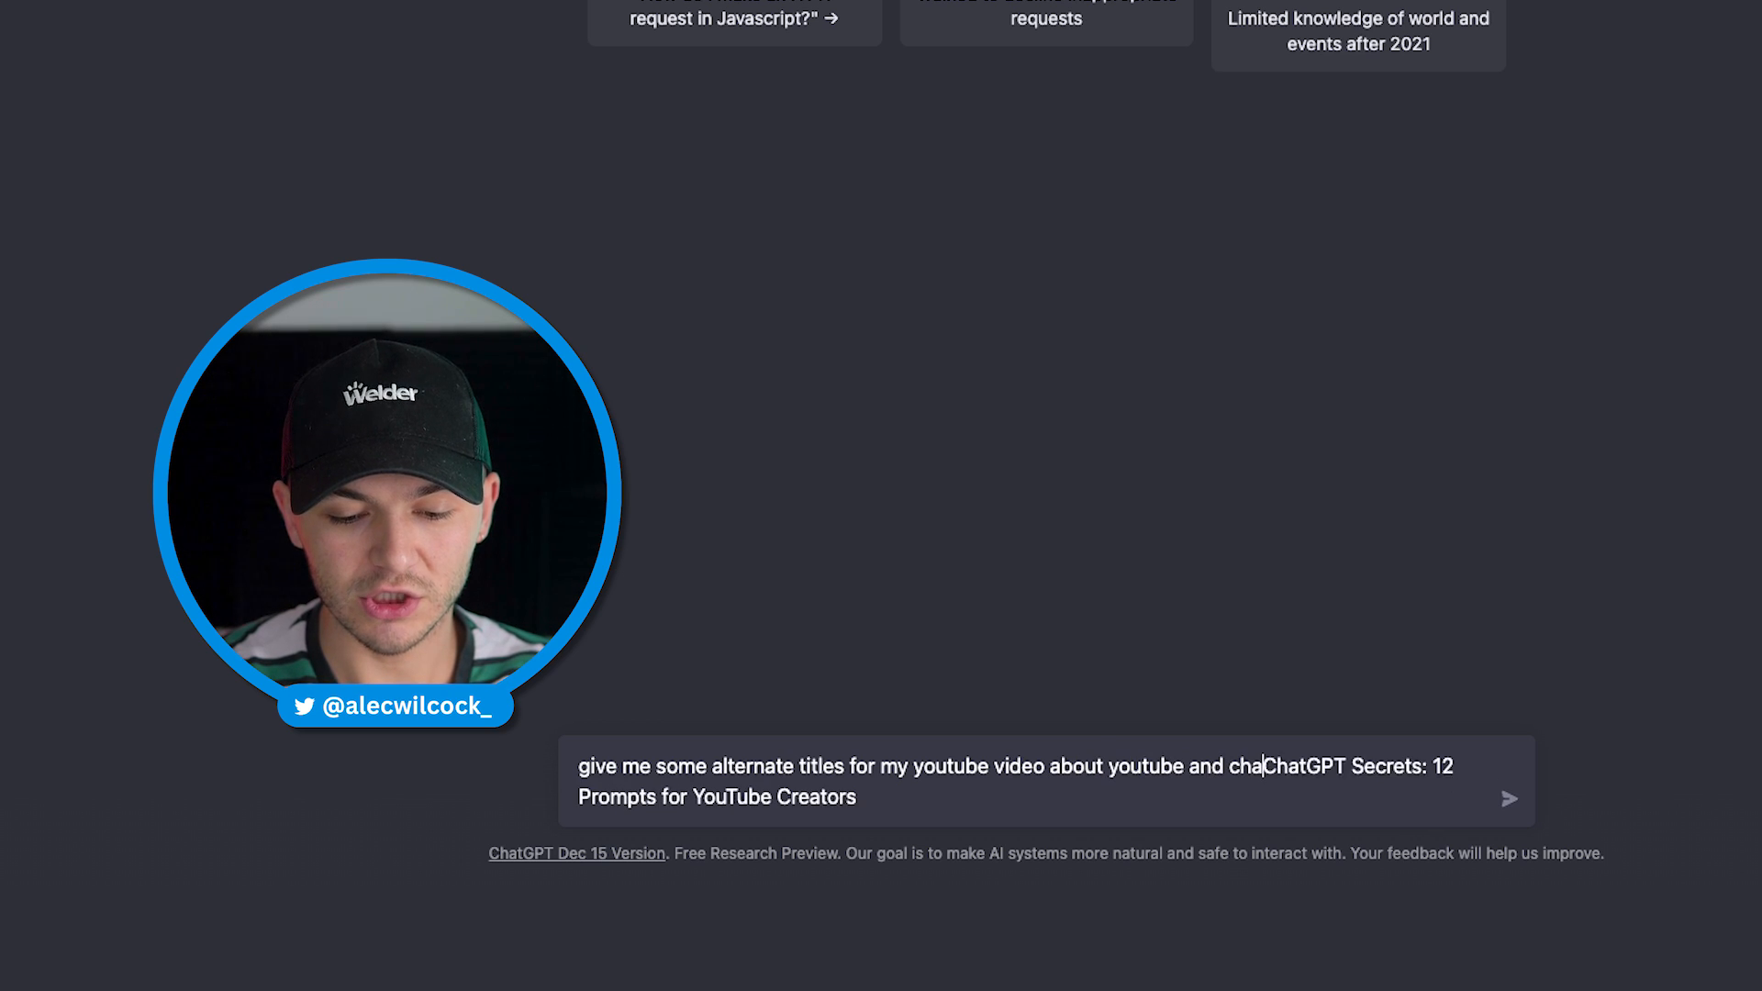
click(1509, 798)
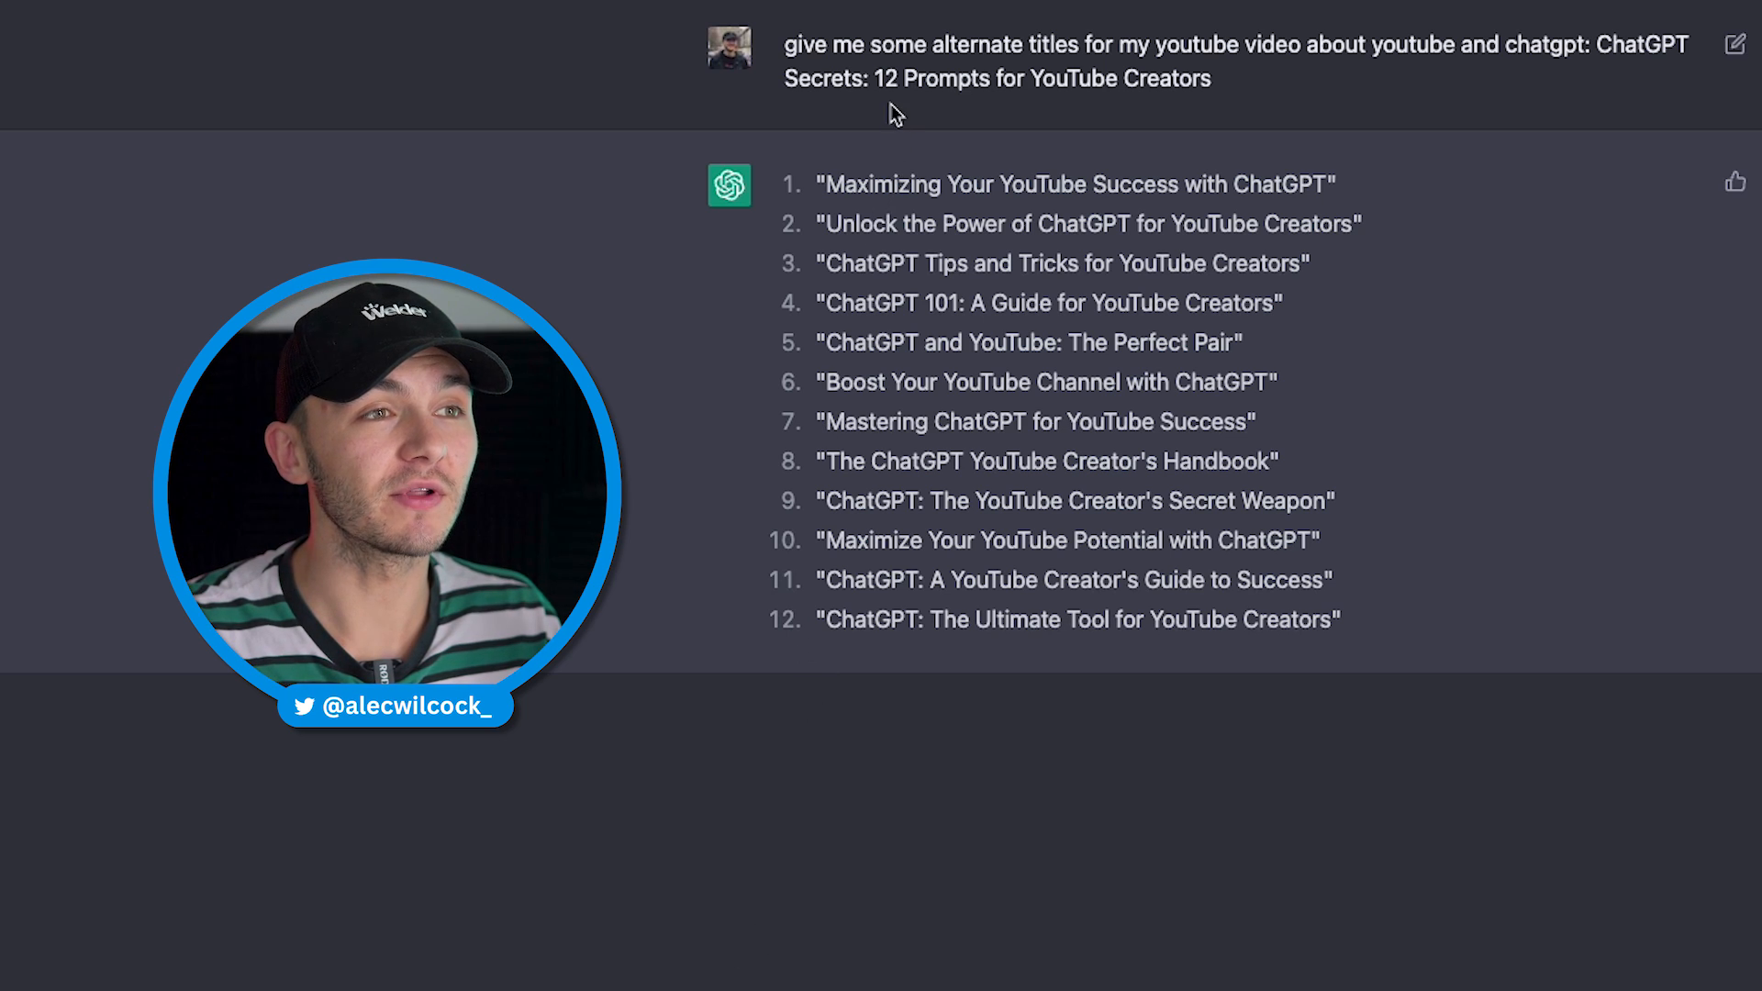
mouse_move(1024, 222)
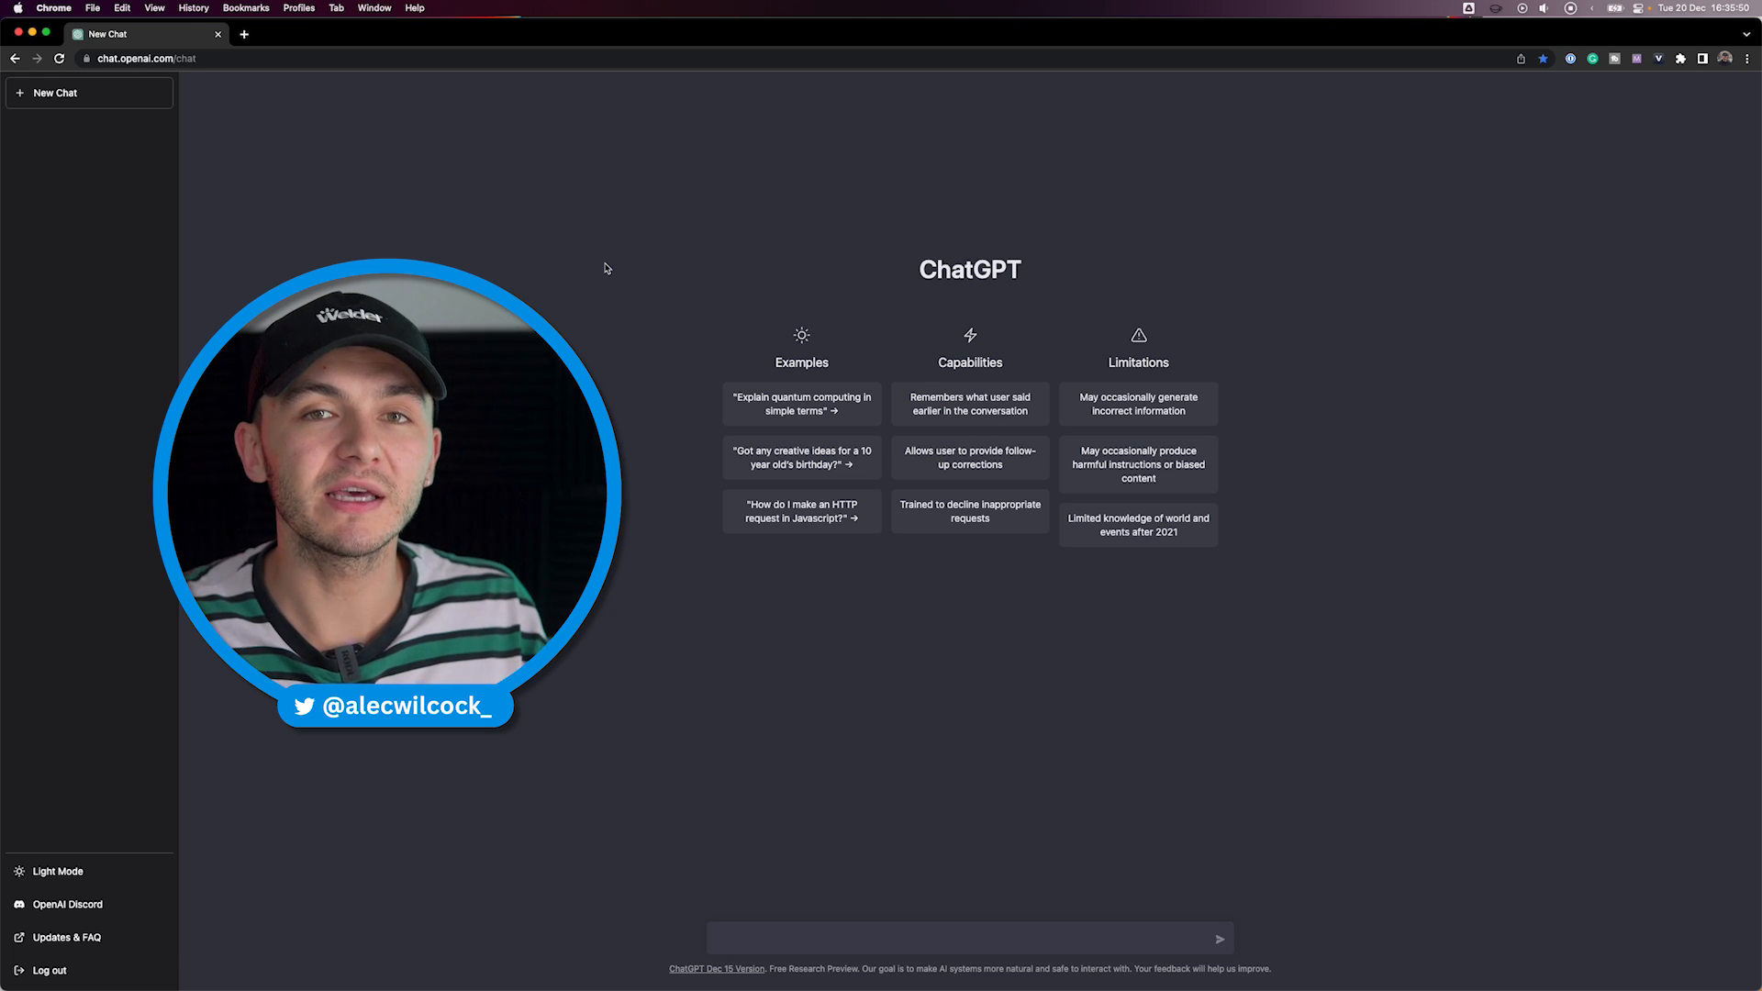
- Enter 'I'm really tired and I can't wait to get home and sleep.' in a fresh chat
text(I'm really tired and I can't wait to get home and sleep.)
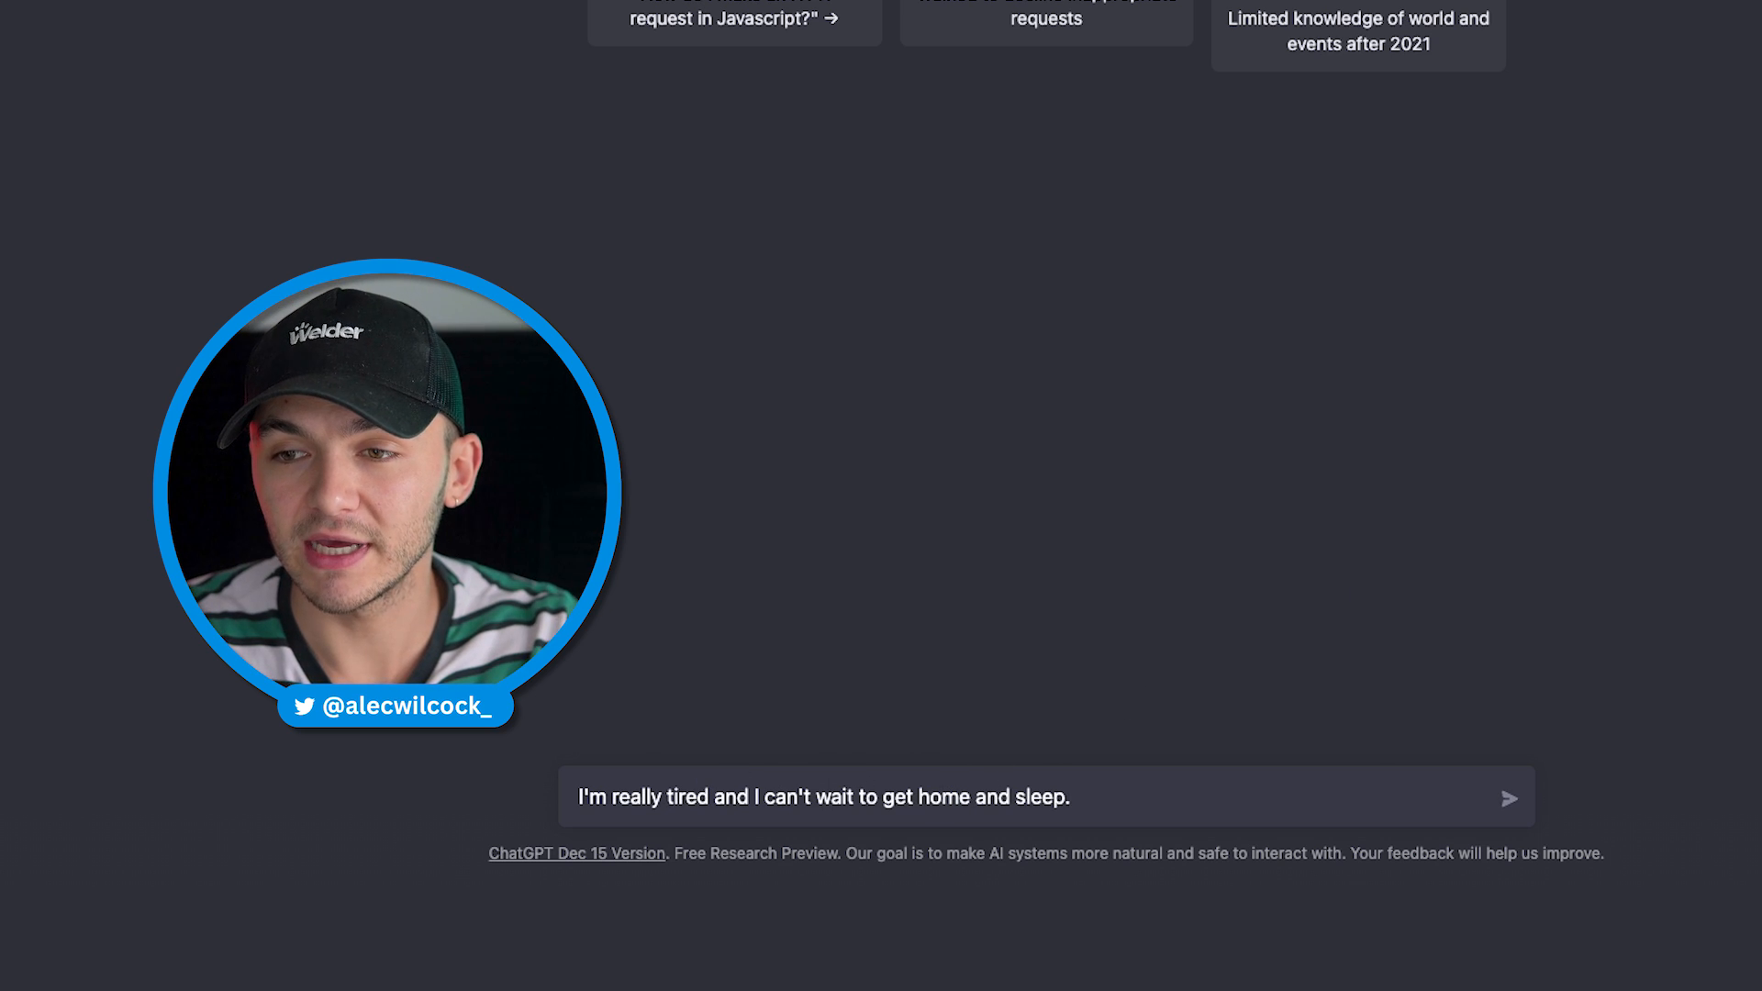
mouse_move(320, 772)
text(: )
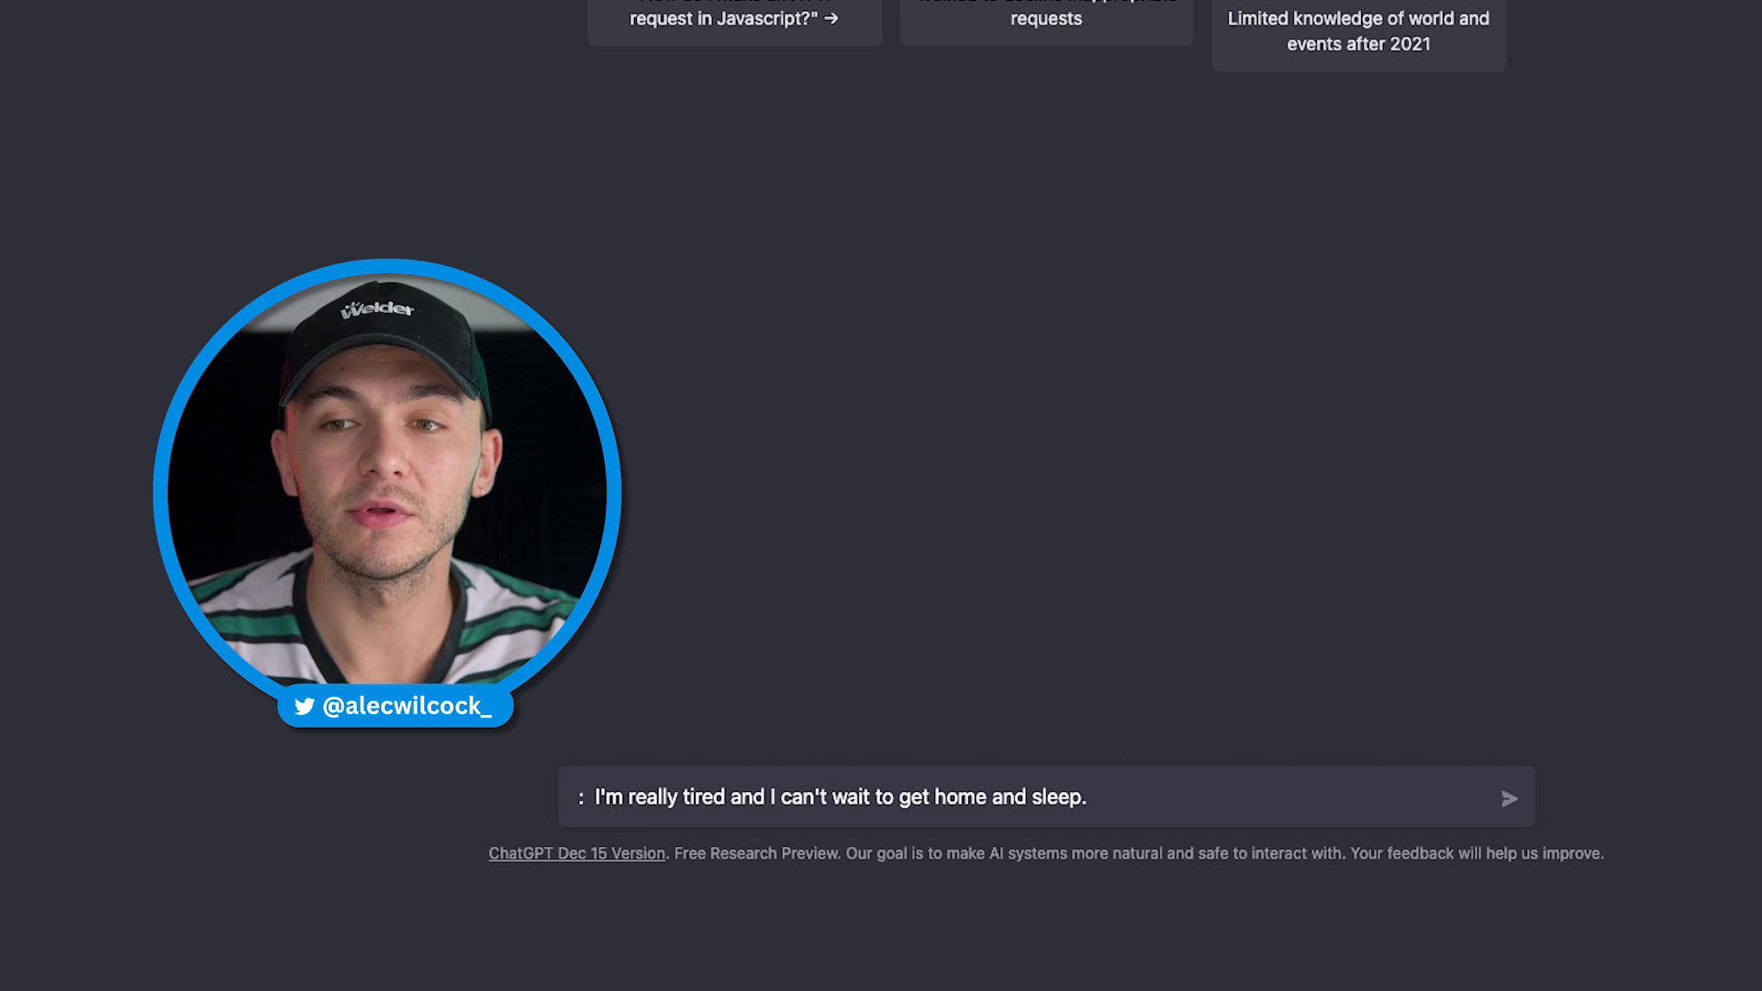
- Ask to reword the tired sentence as a 1900s royal, including the word 'exhausted'
text(Can you reword the text to make it)
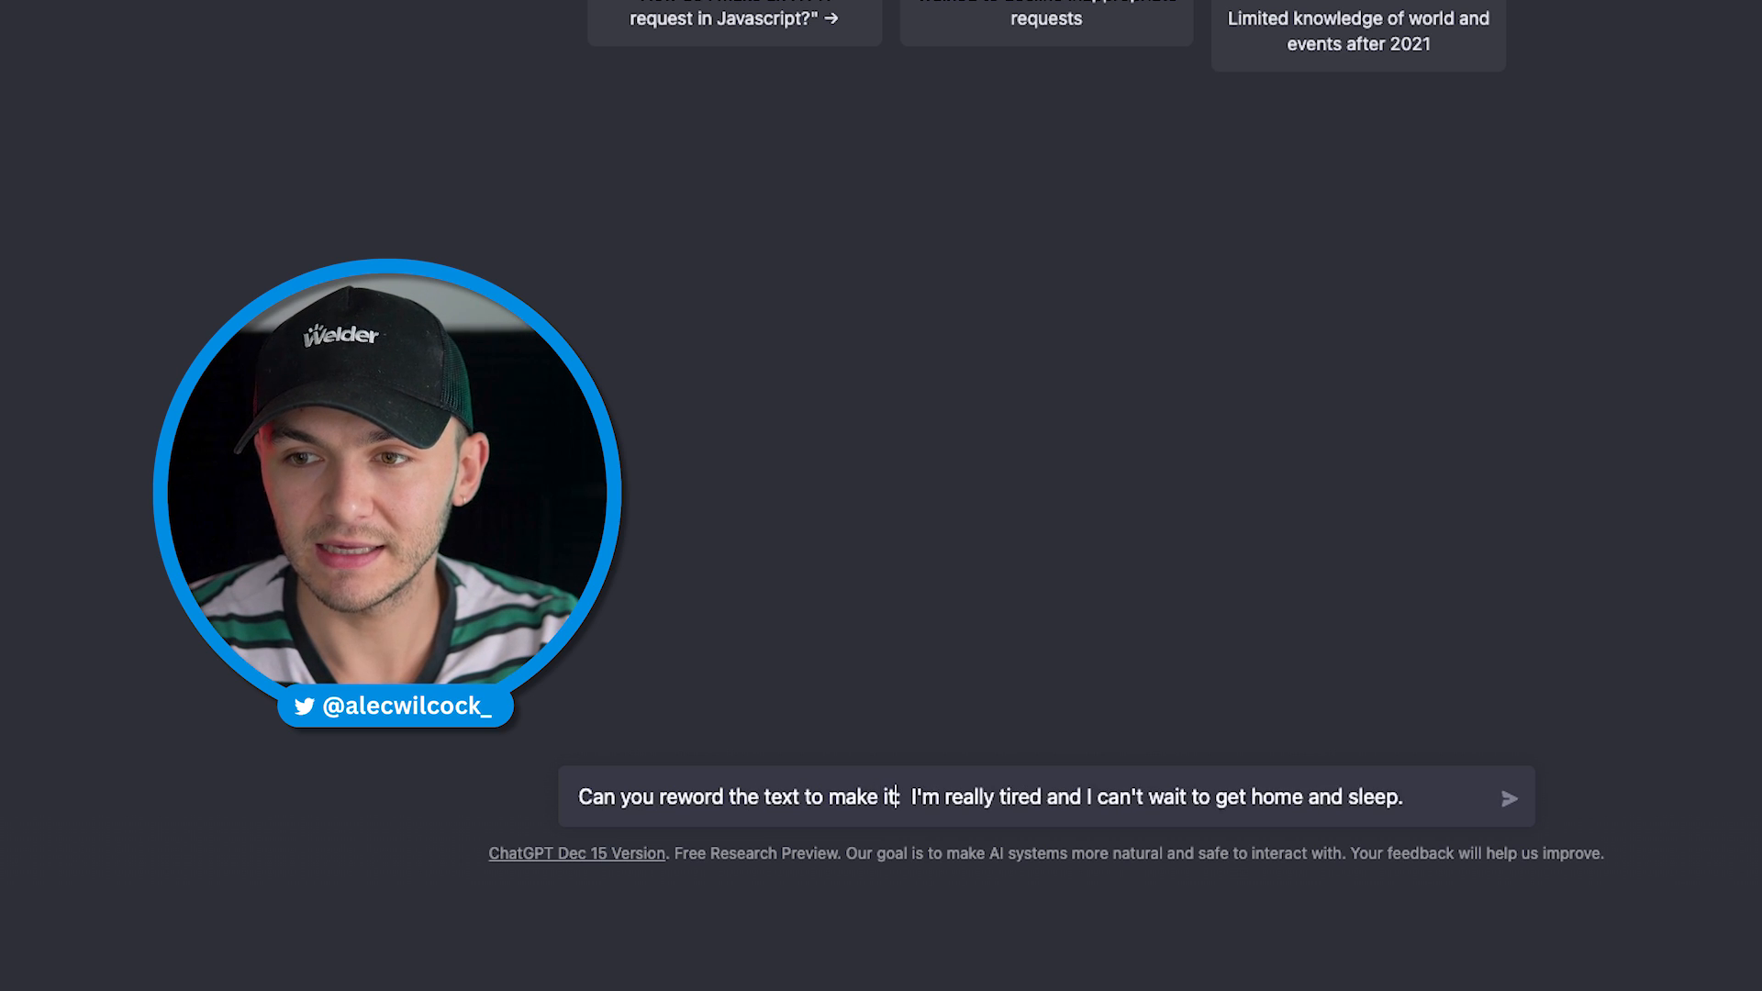
text(sound like it)
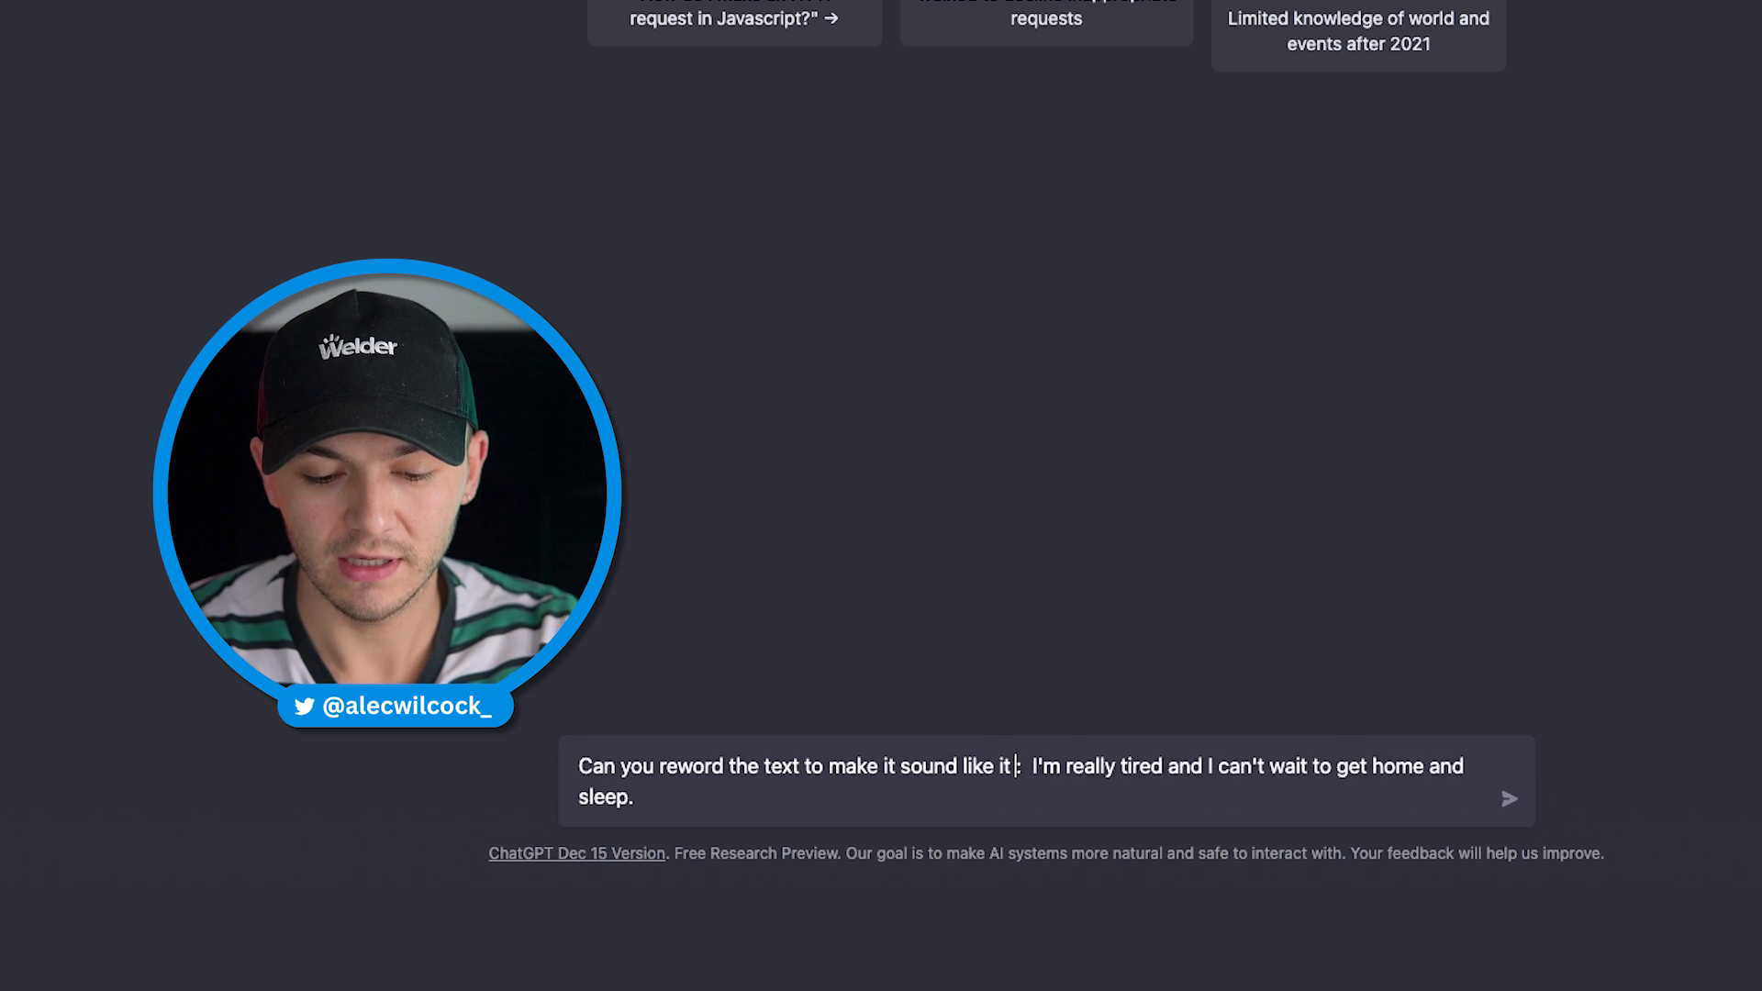
text(was written by)
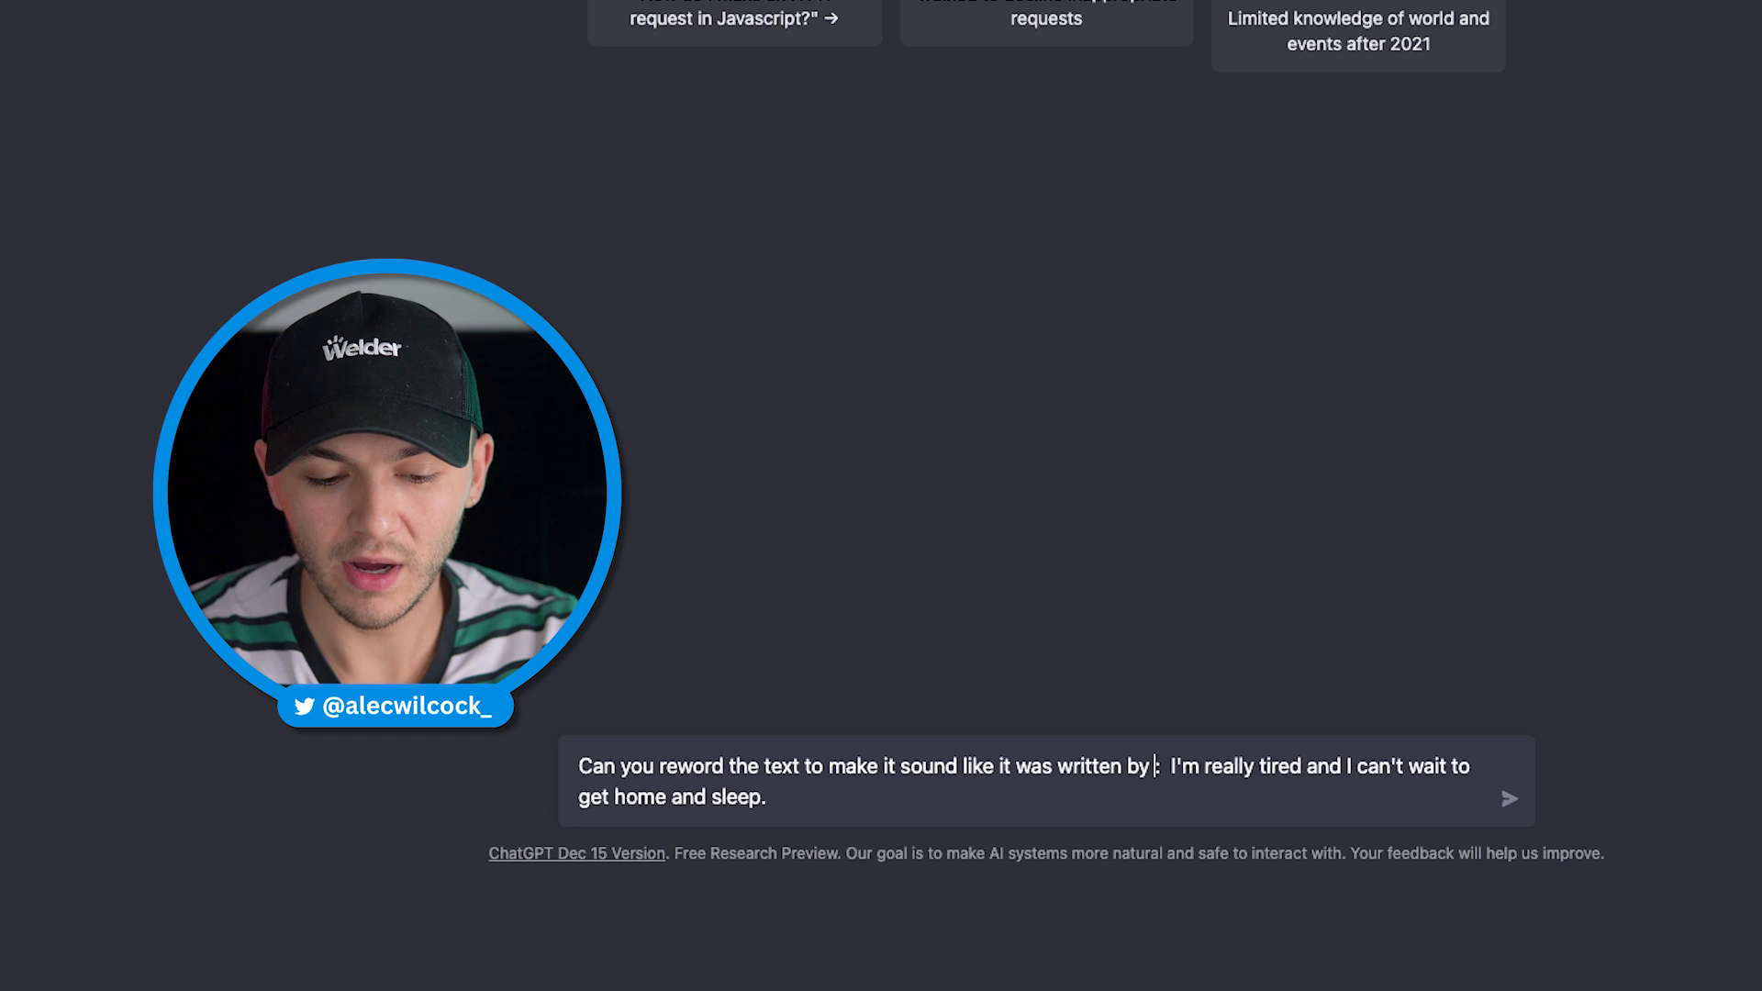
text(a royal in the)
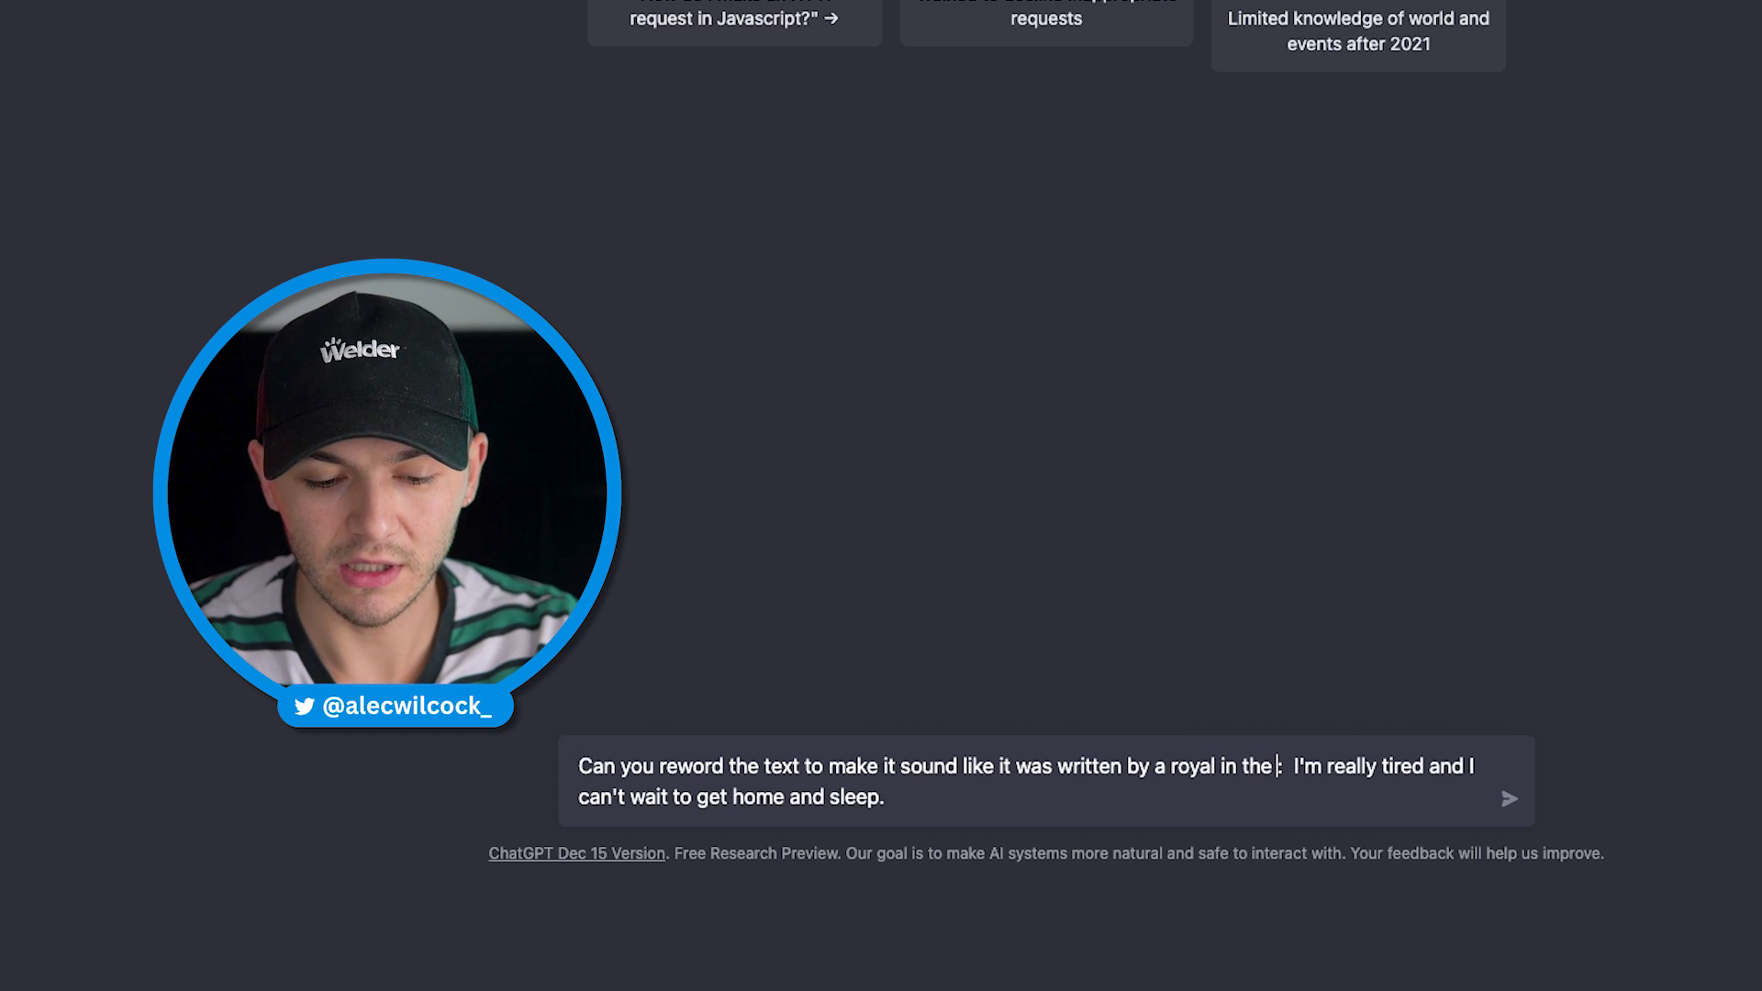
text(1900s)
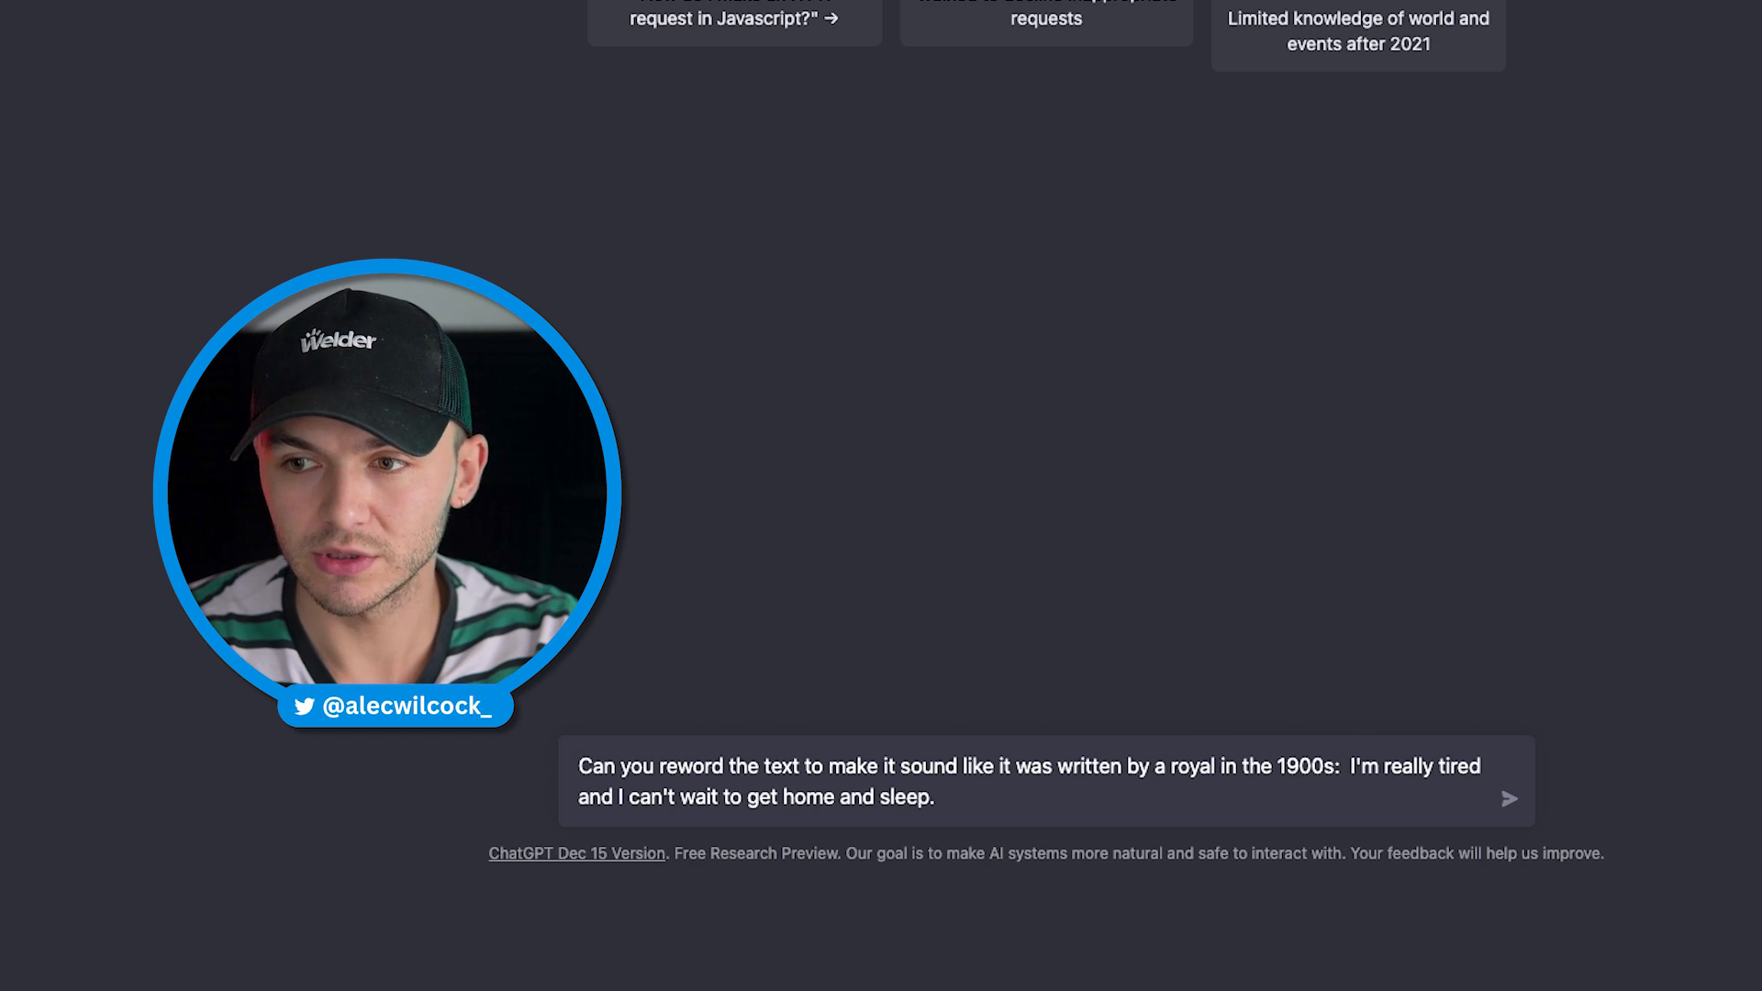
text(Please include the word exha)
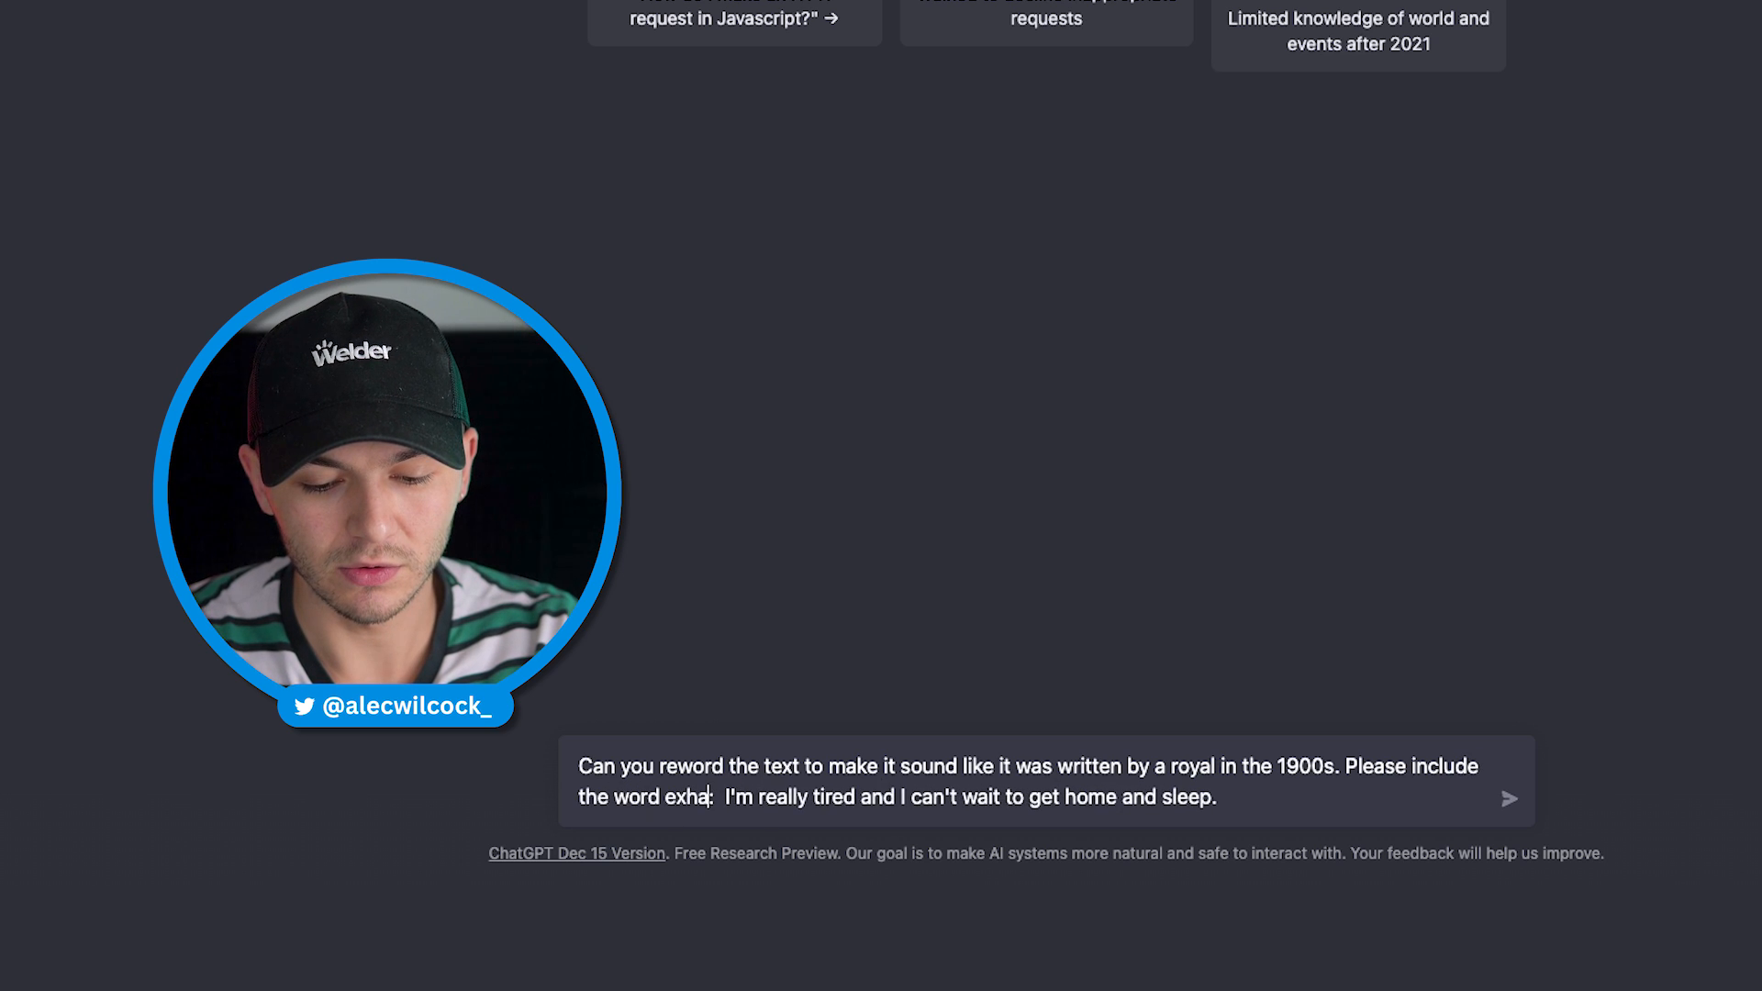
click(1508, 798)
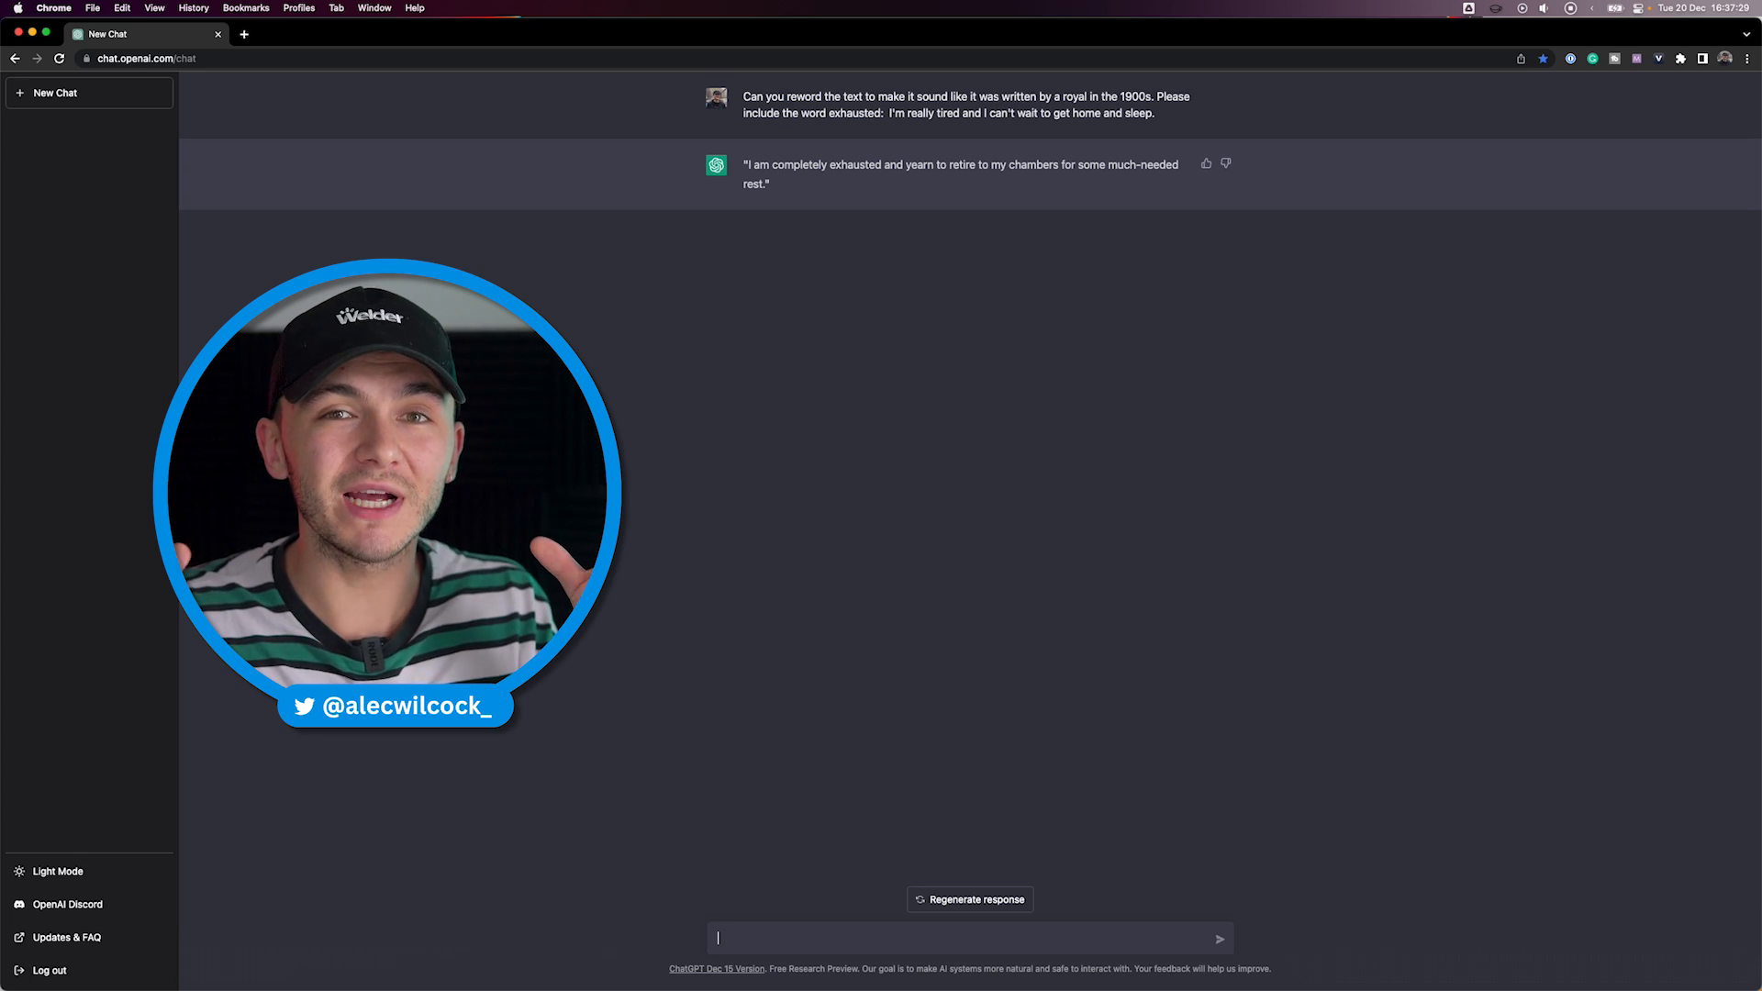
mouse_move(1288, 846)
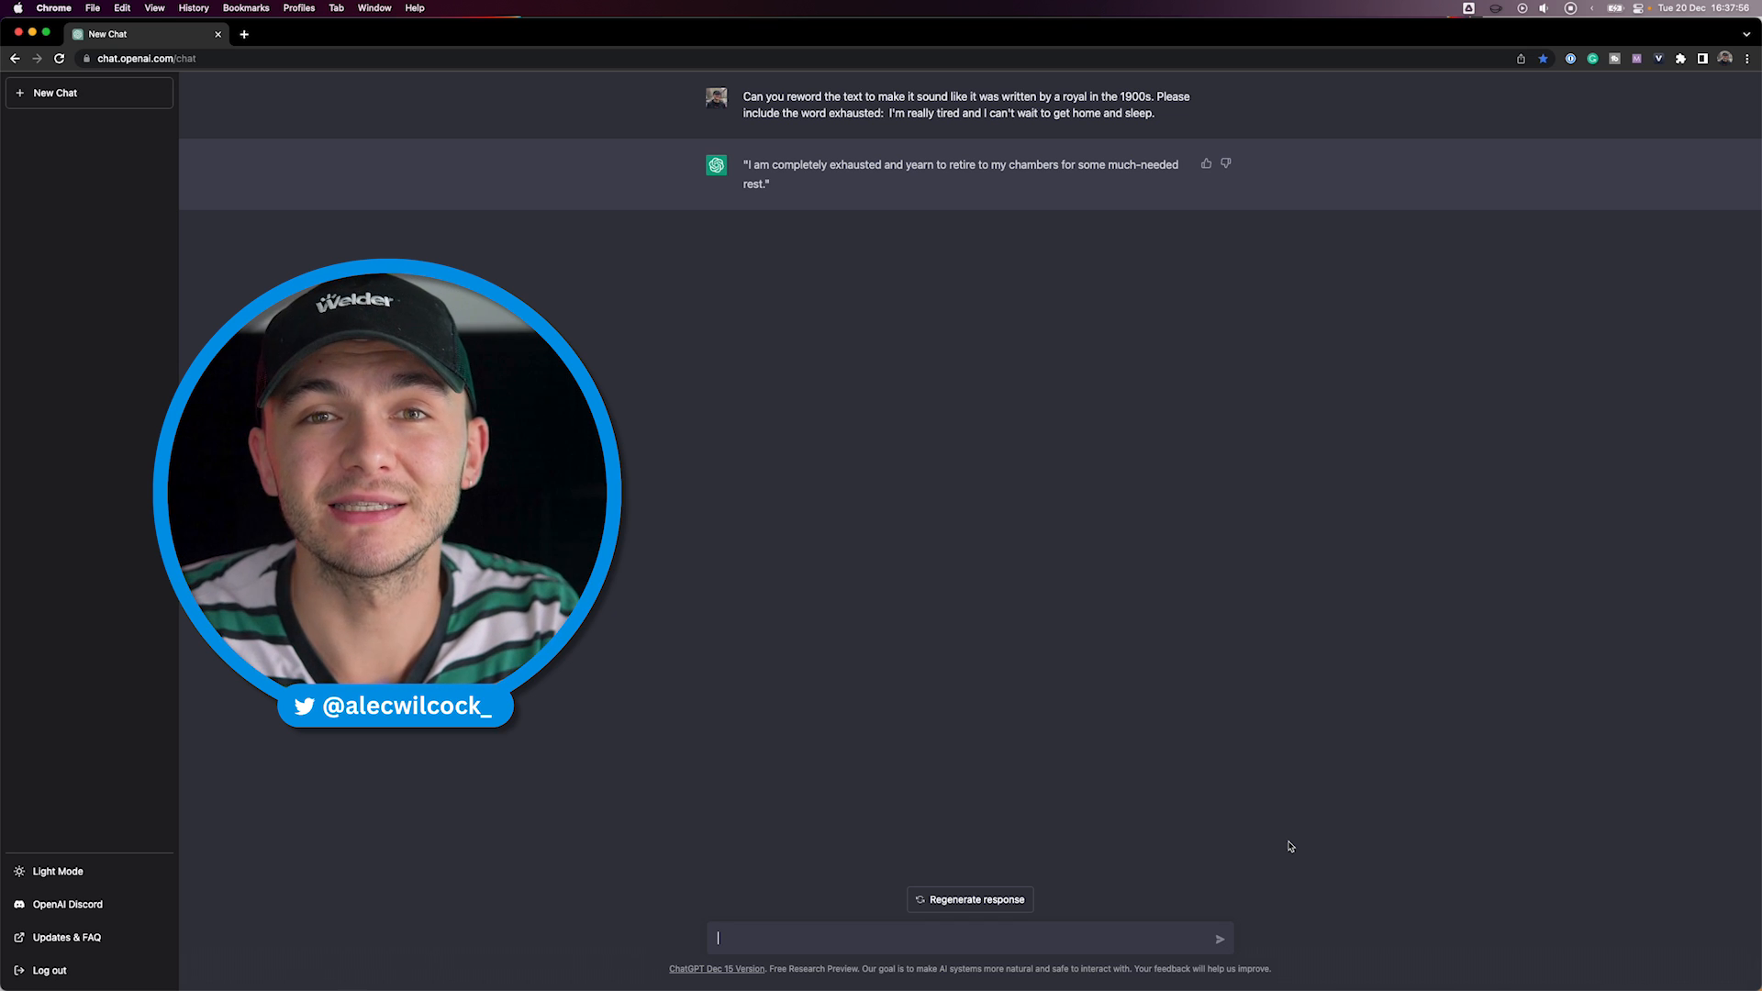
- Ask what not many people know about hats, then start a 'give me some dates about' prompt
text(what's something not many people know about)
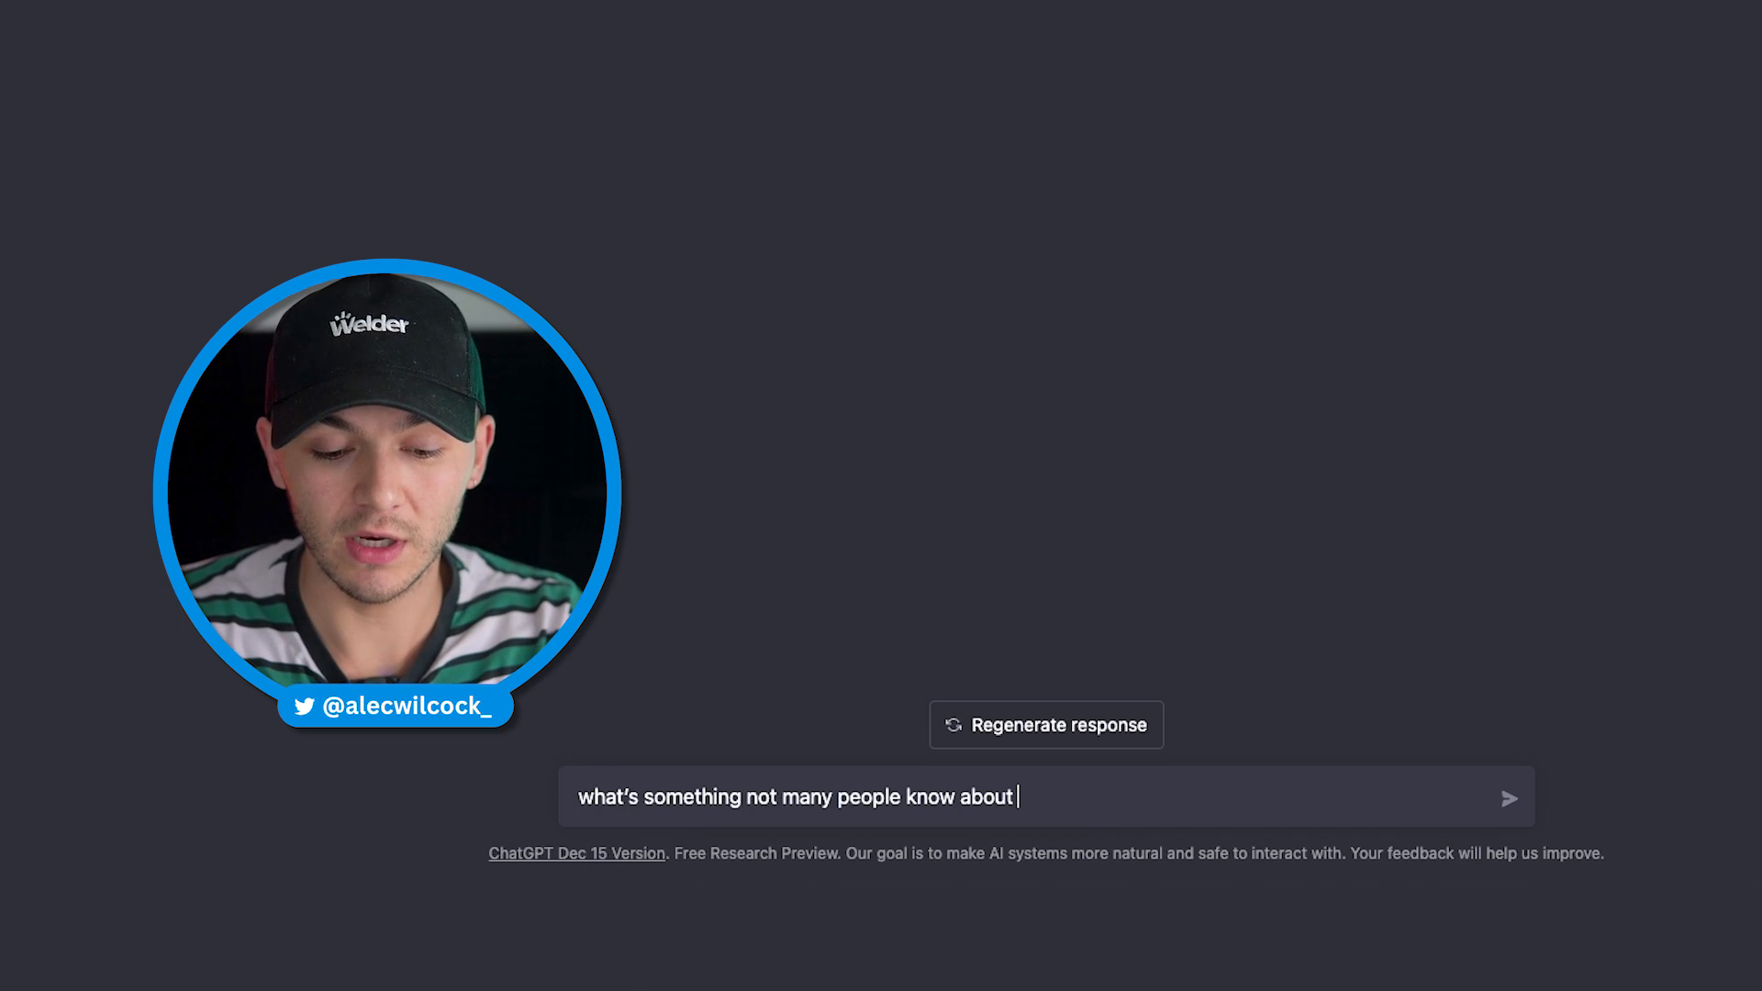
text(hats)
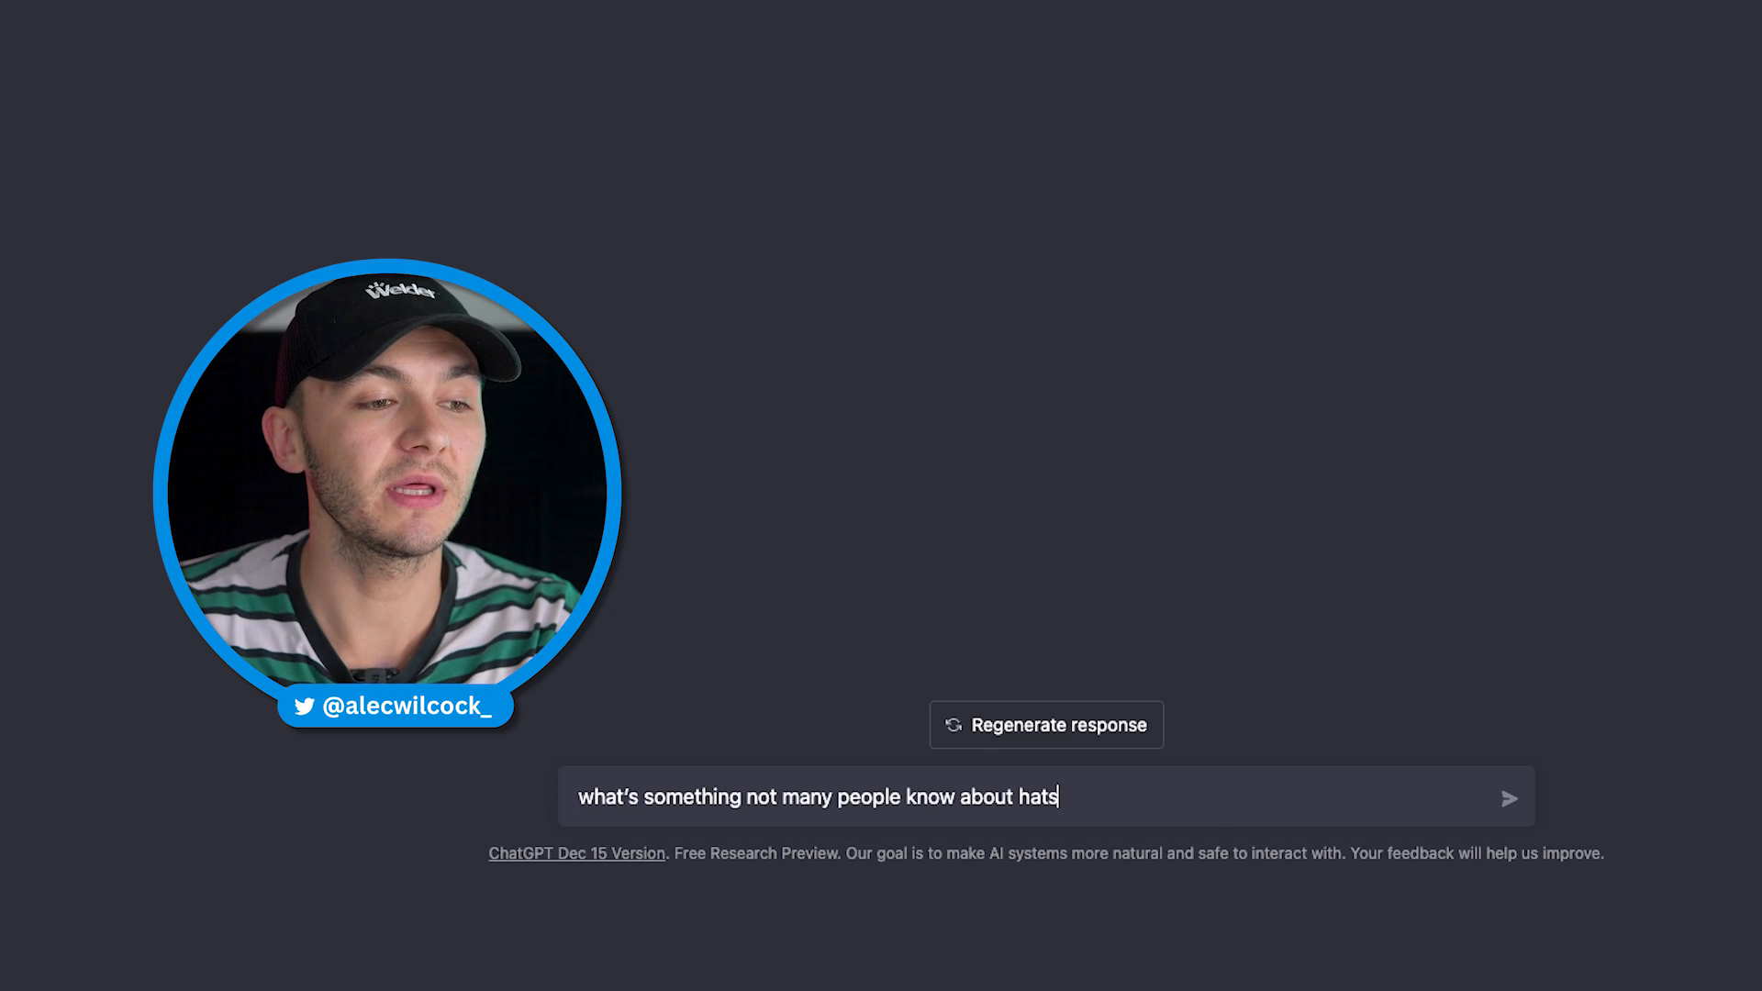
click(1508, 798)
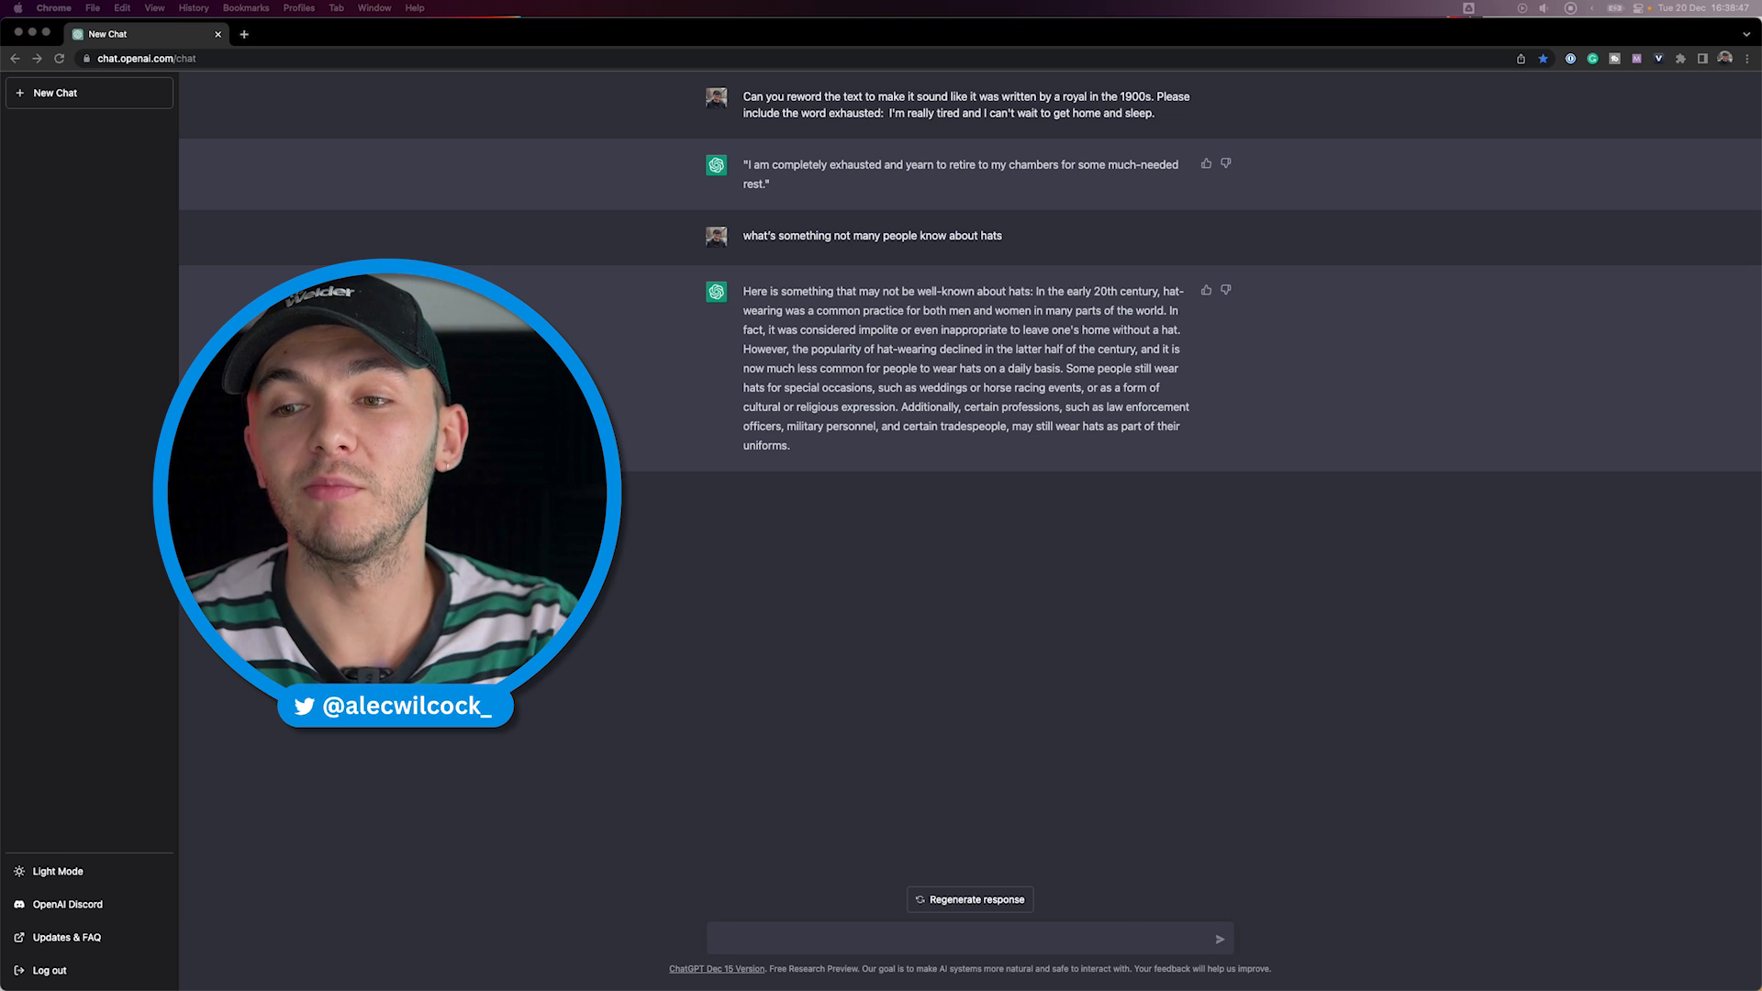
text(give me some dates about)
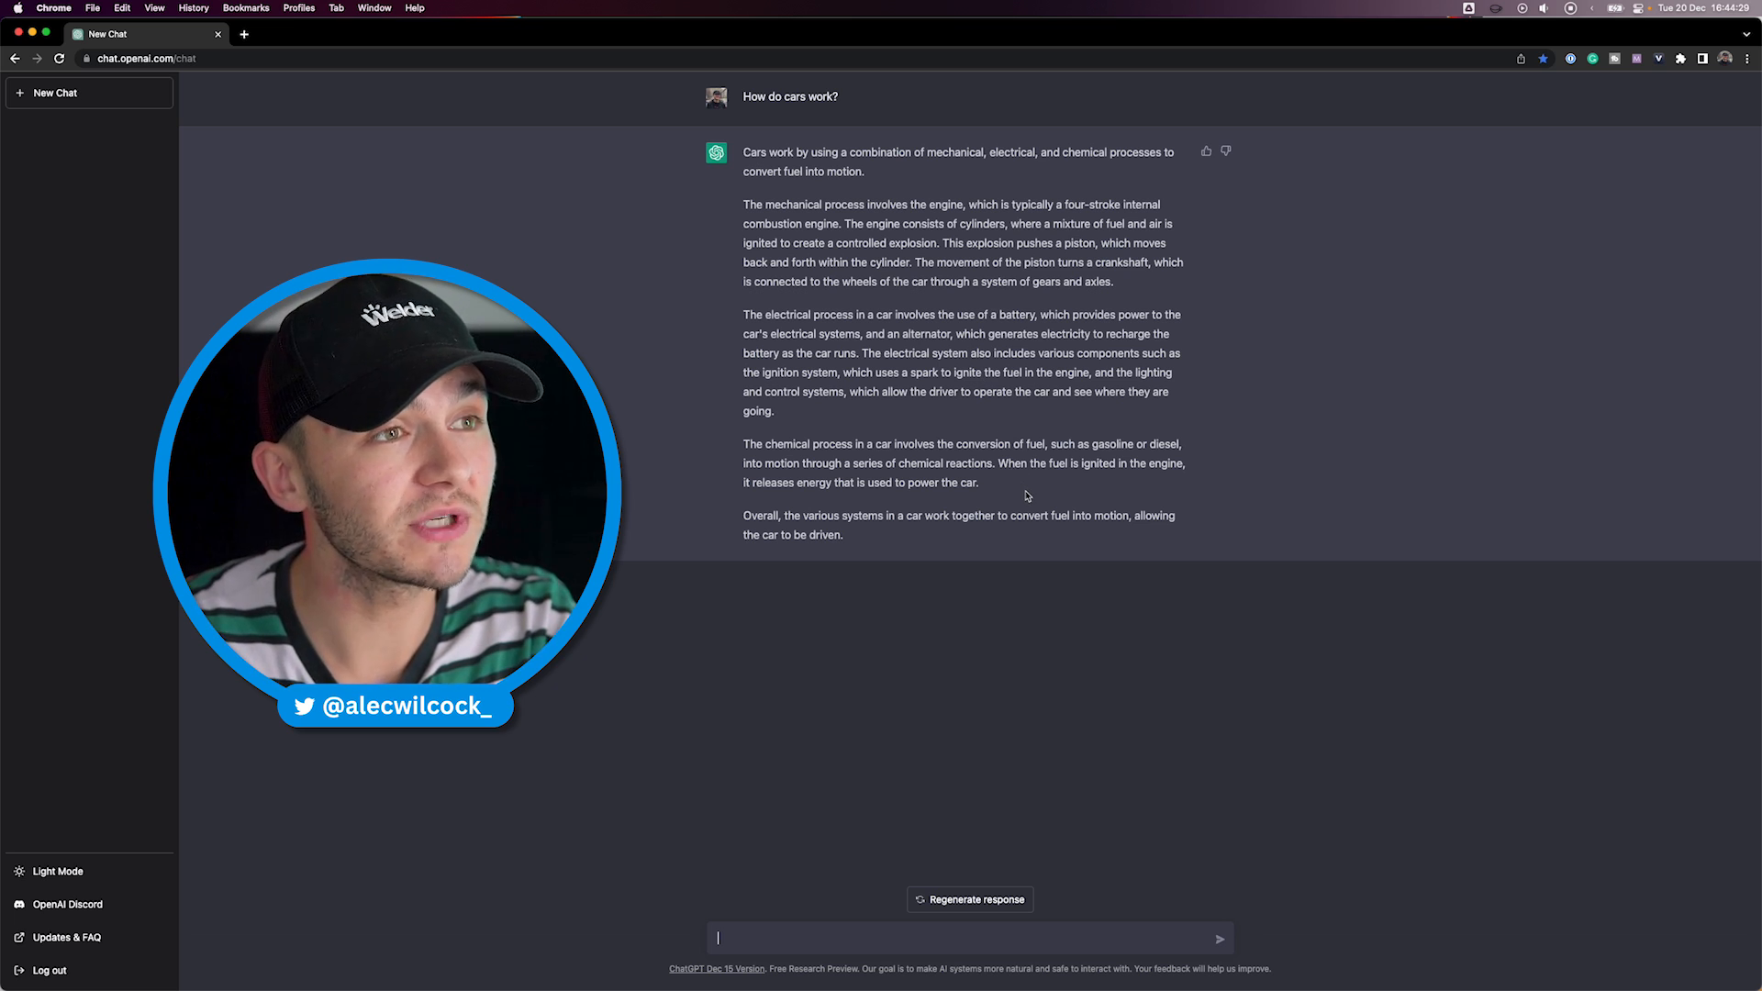
mouse_move(904, 553)
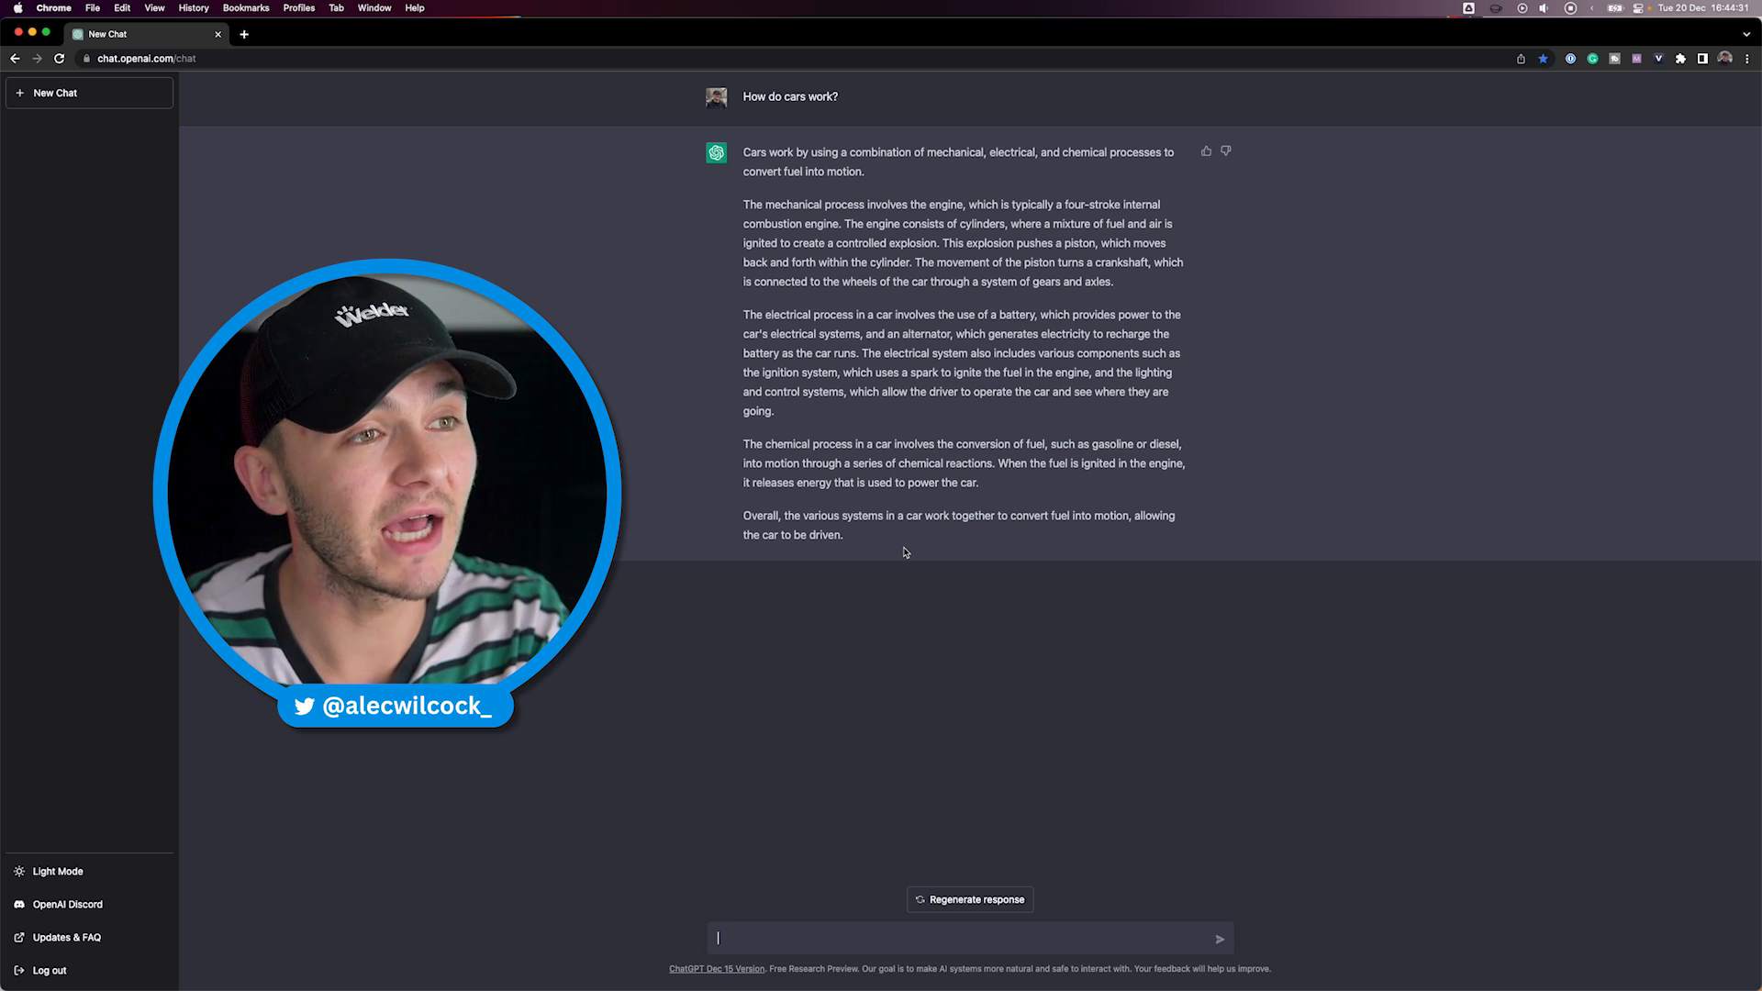
mouse_move(861, 746)
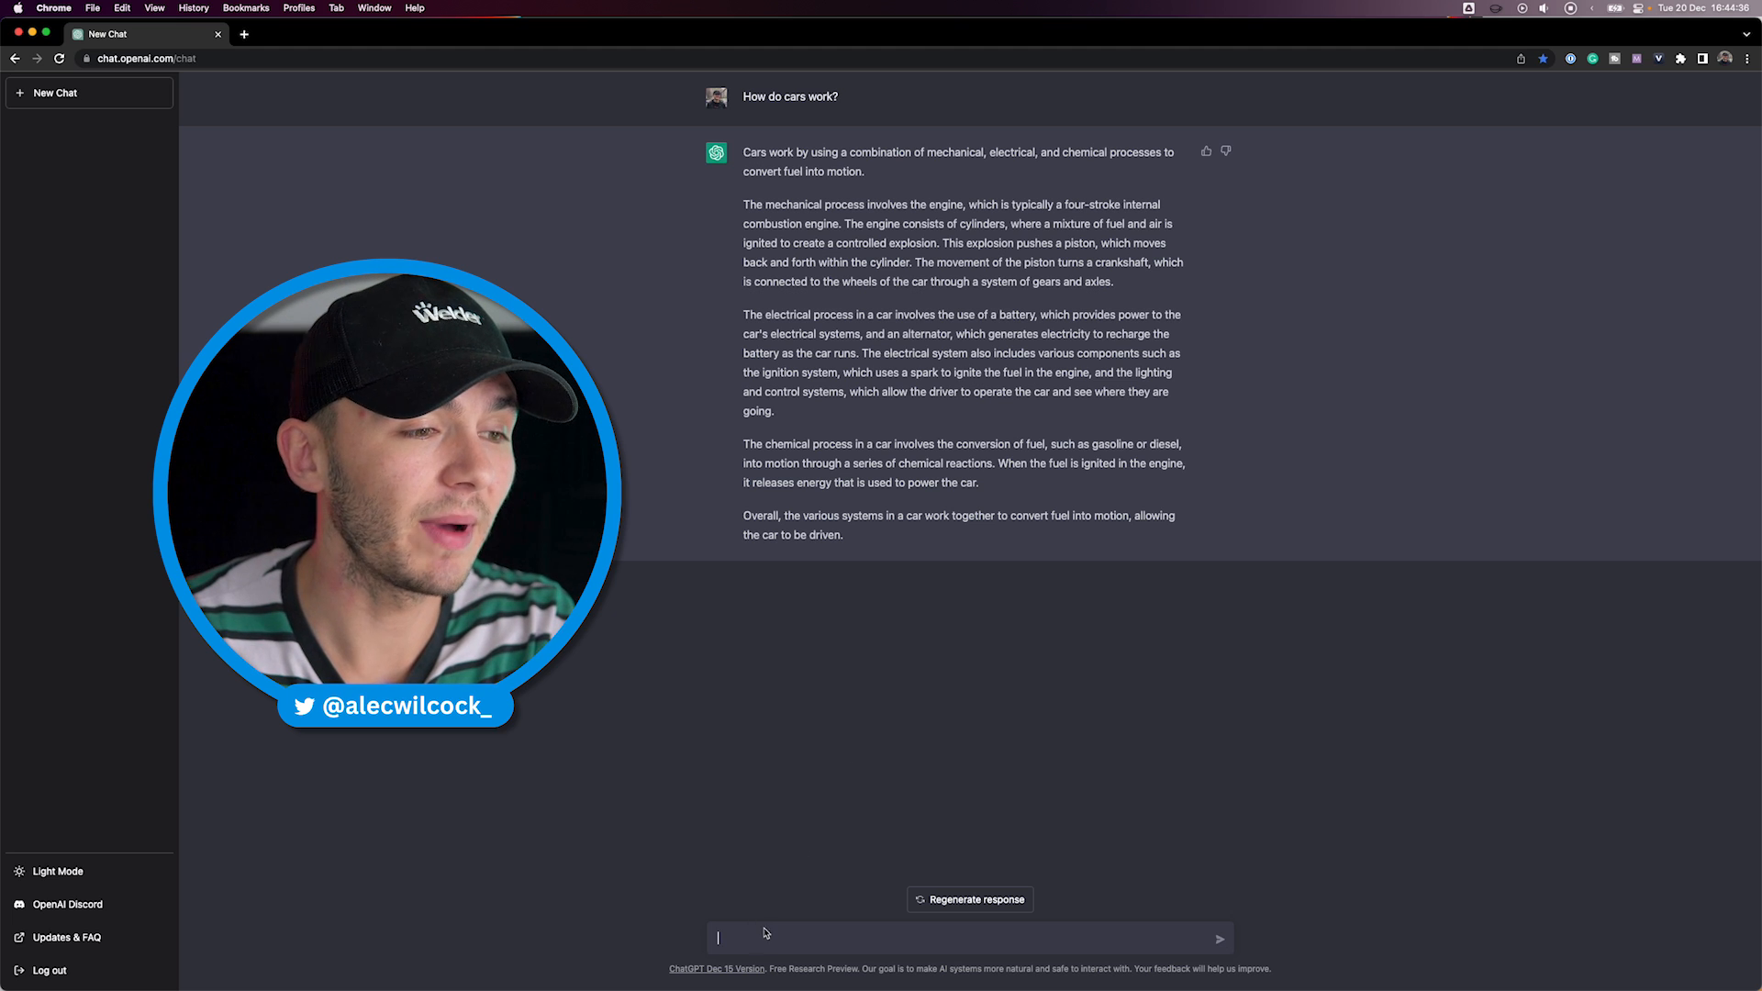
- Ask ChatGPT to simplify the car explanation in less than 5 sentences
text(Si)
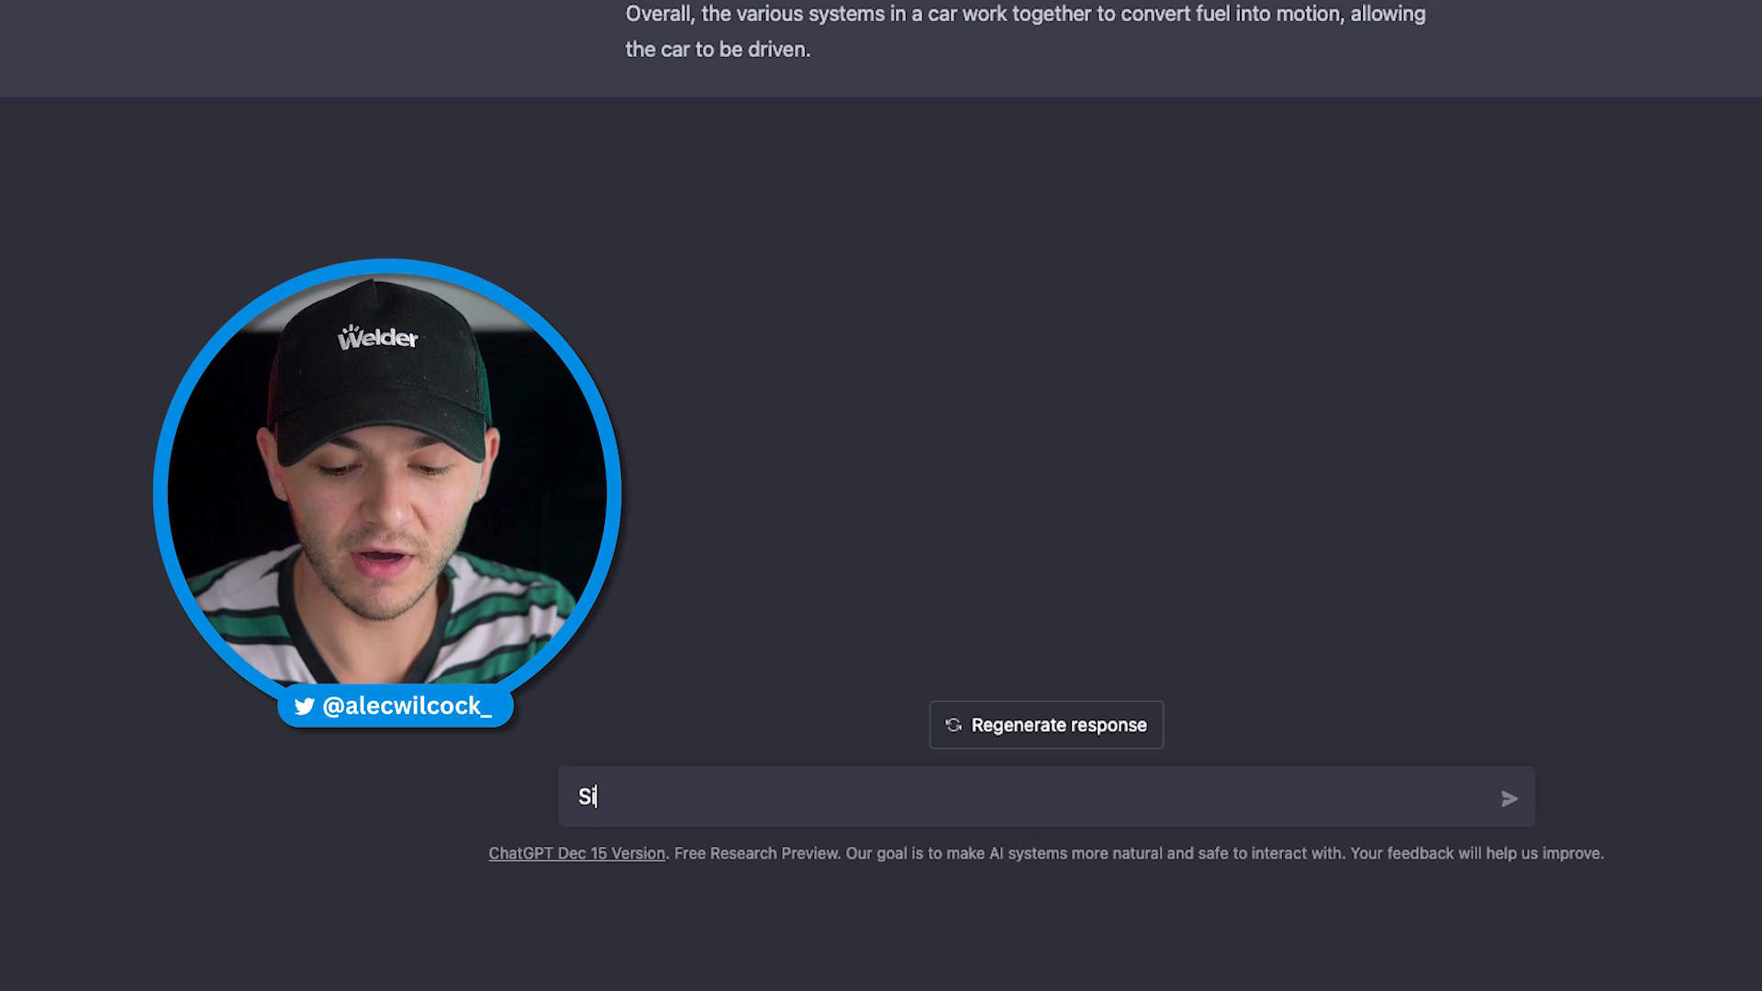
text(mplify and in less tha)
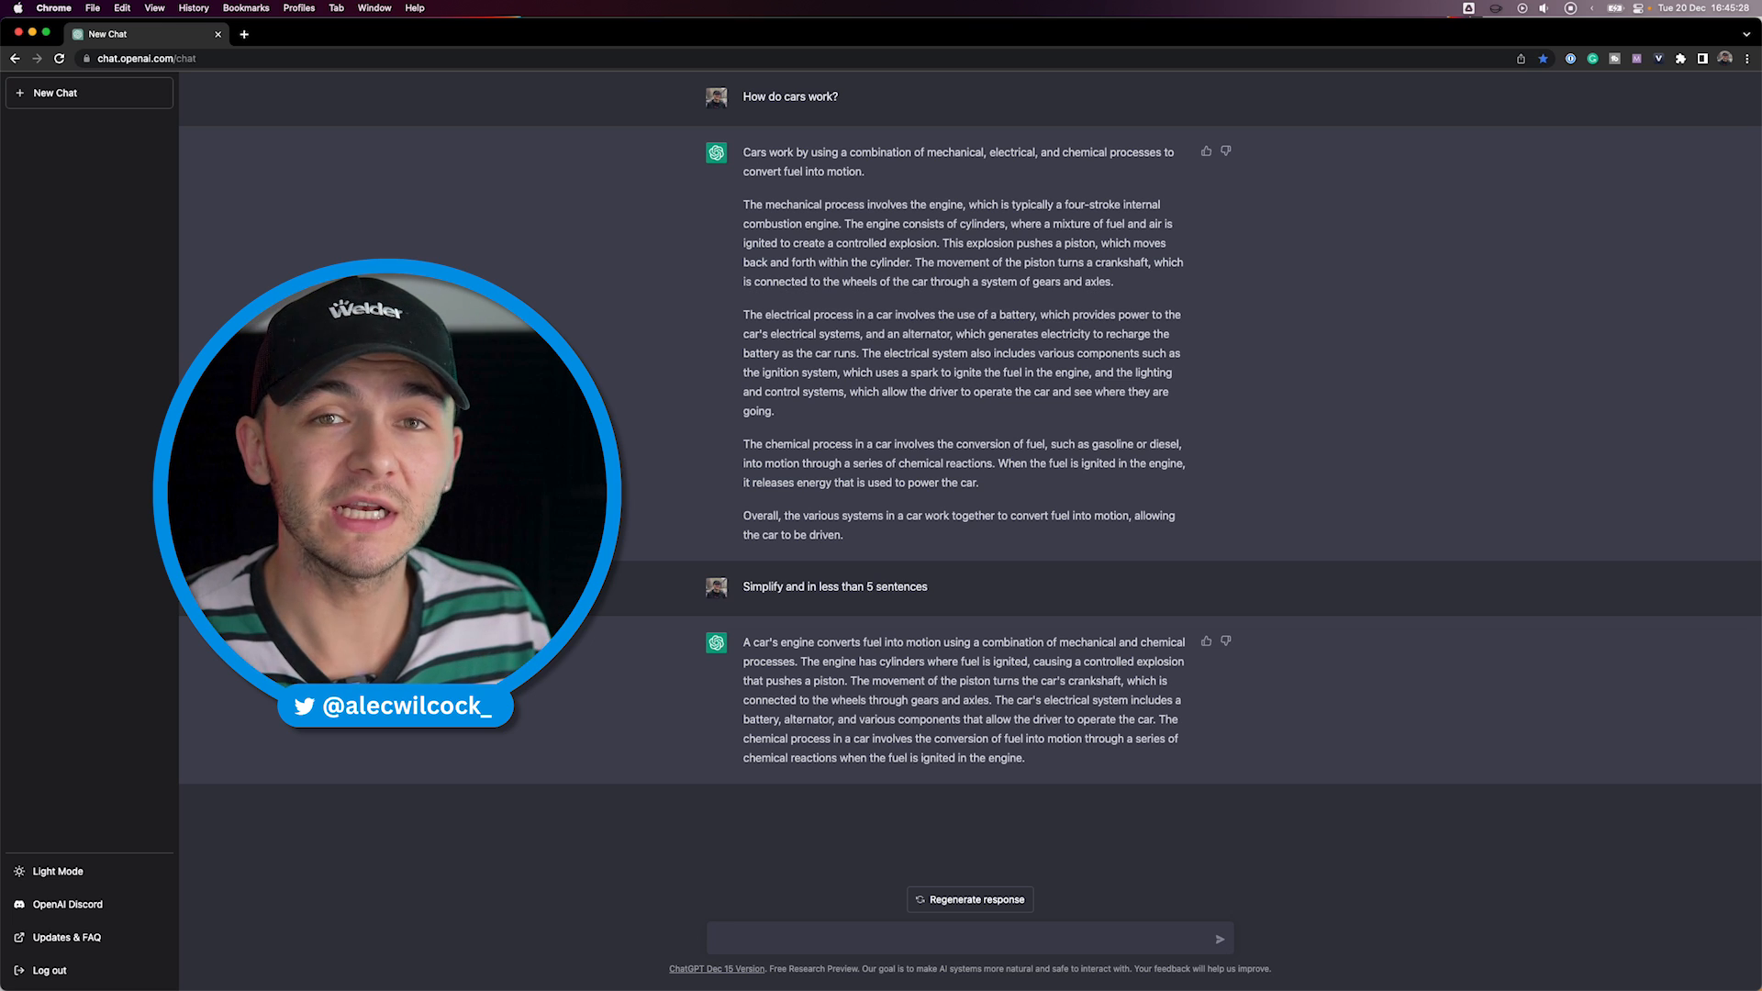
text(simpl)
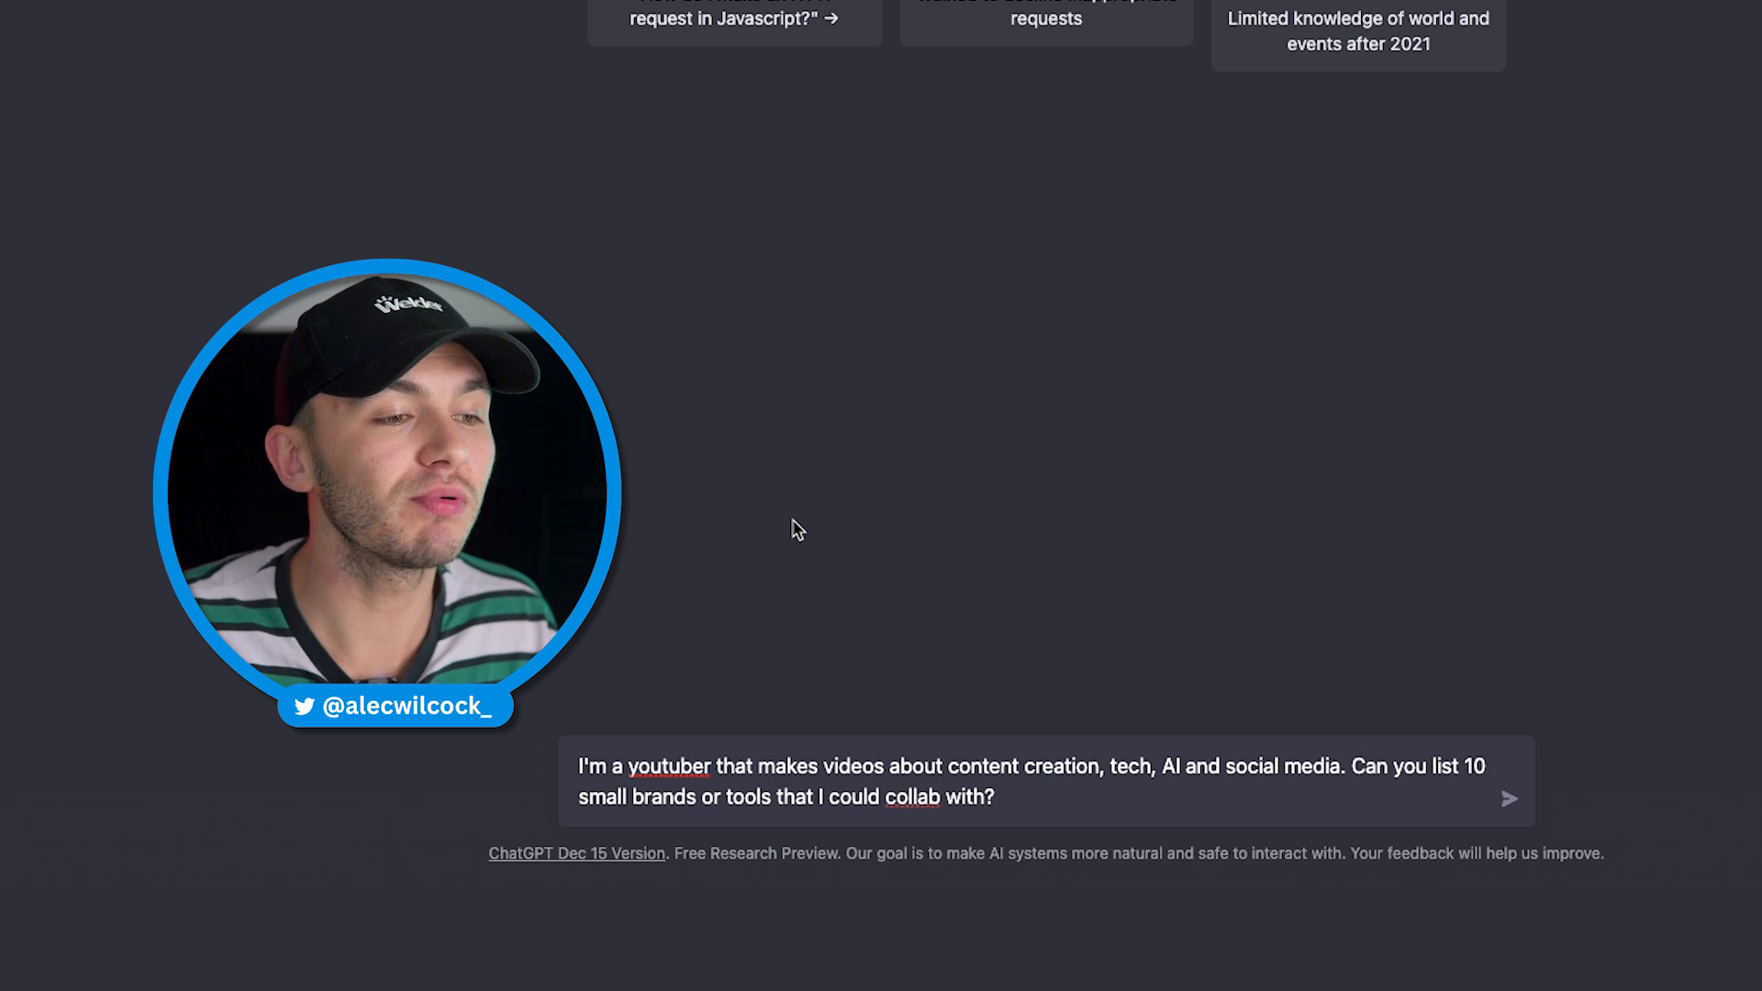
- Send the collab-brands request and draft a follow-up asking for smaller brands instead
click(1509, 798)
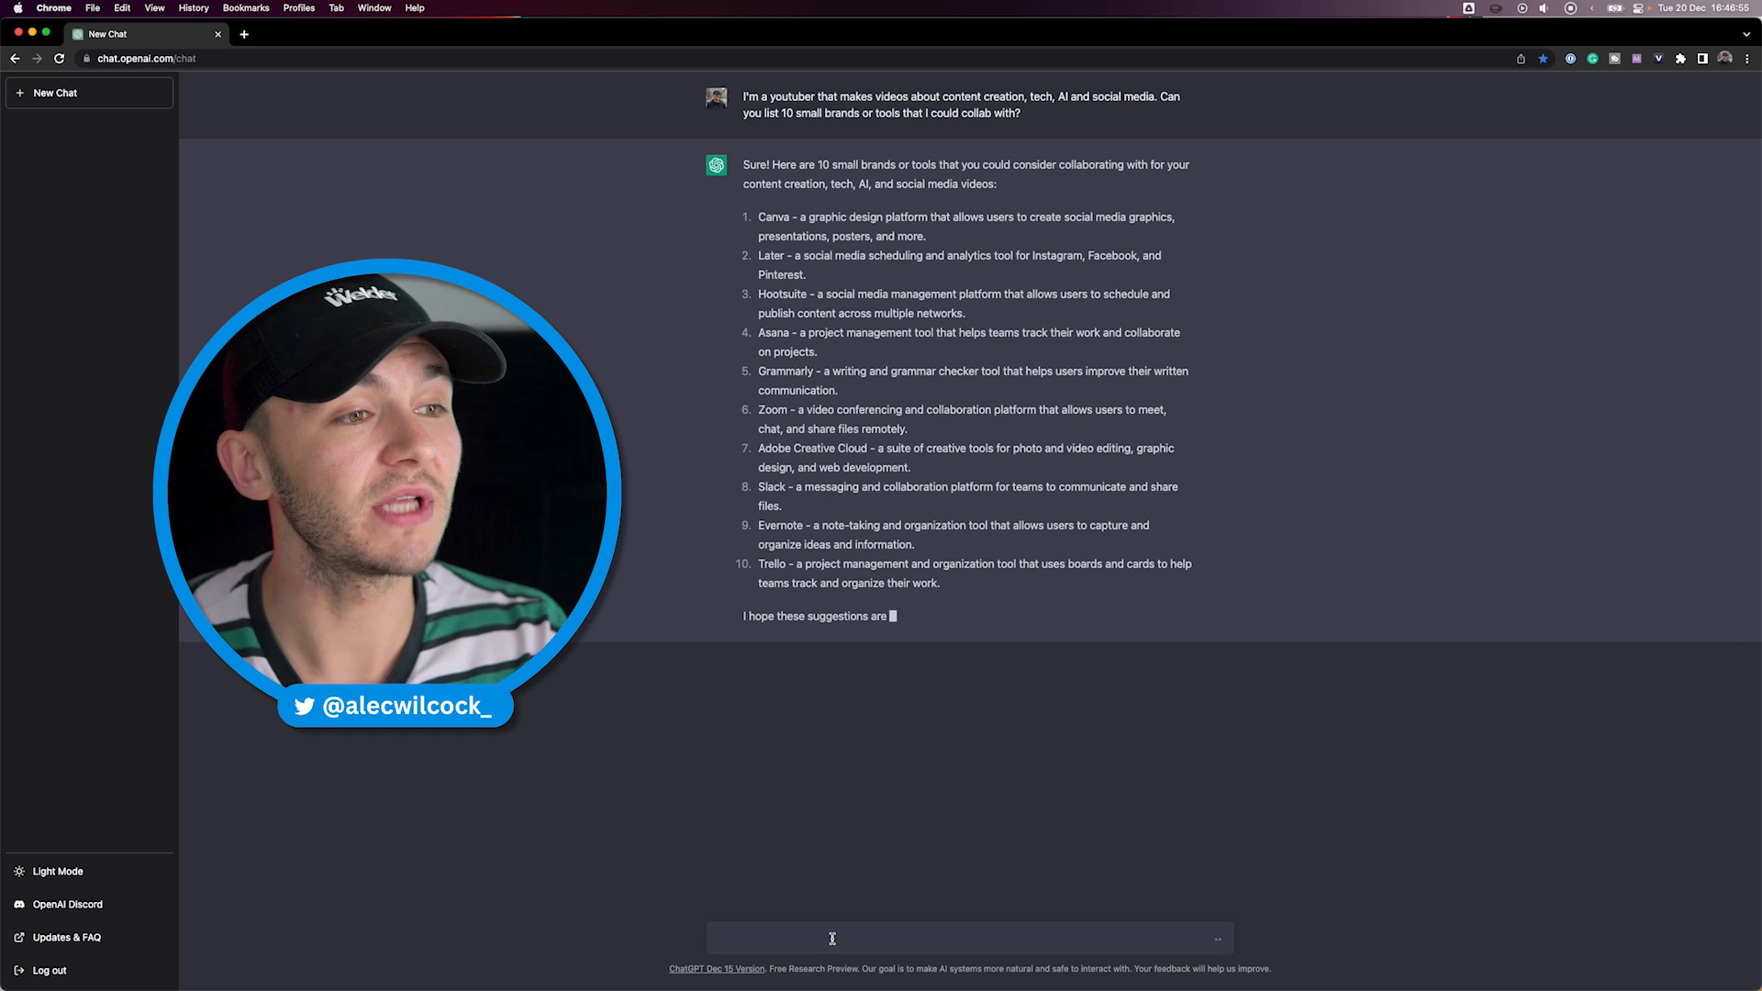
text(I've heard of all of those and they're too big, can you give me some smaller ones please?)
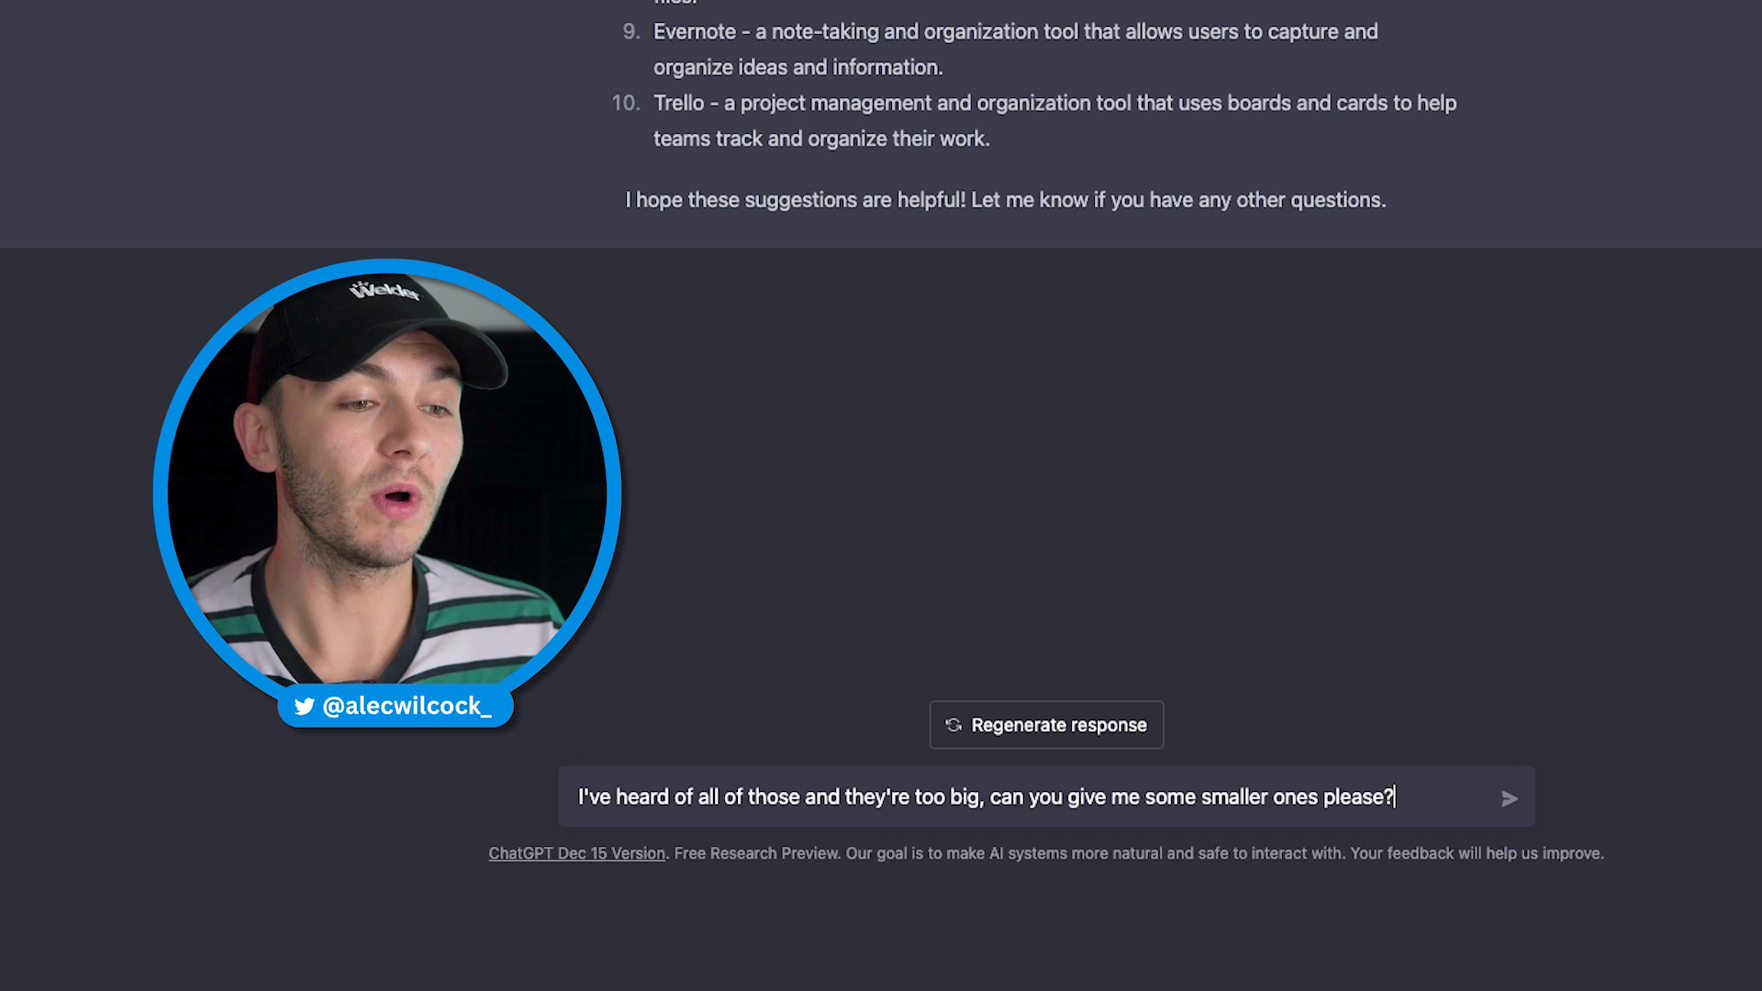
- Send the smaller-brands request, then ask for '10 more, smaller again please'
click(1508, 798)
text(Let's get 10 more, sma)
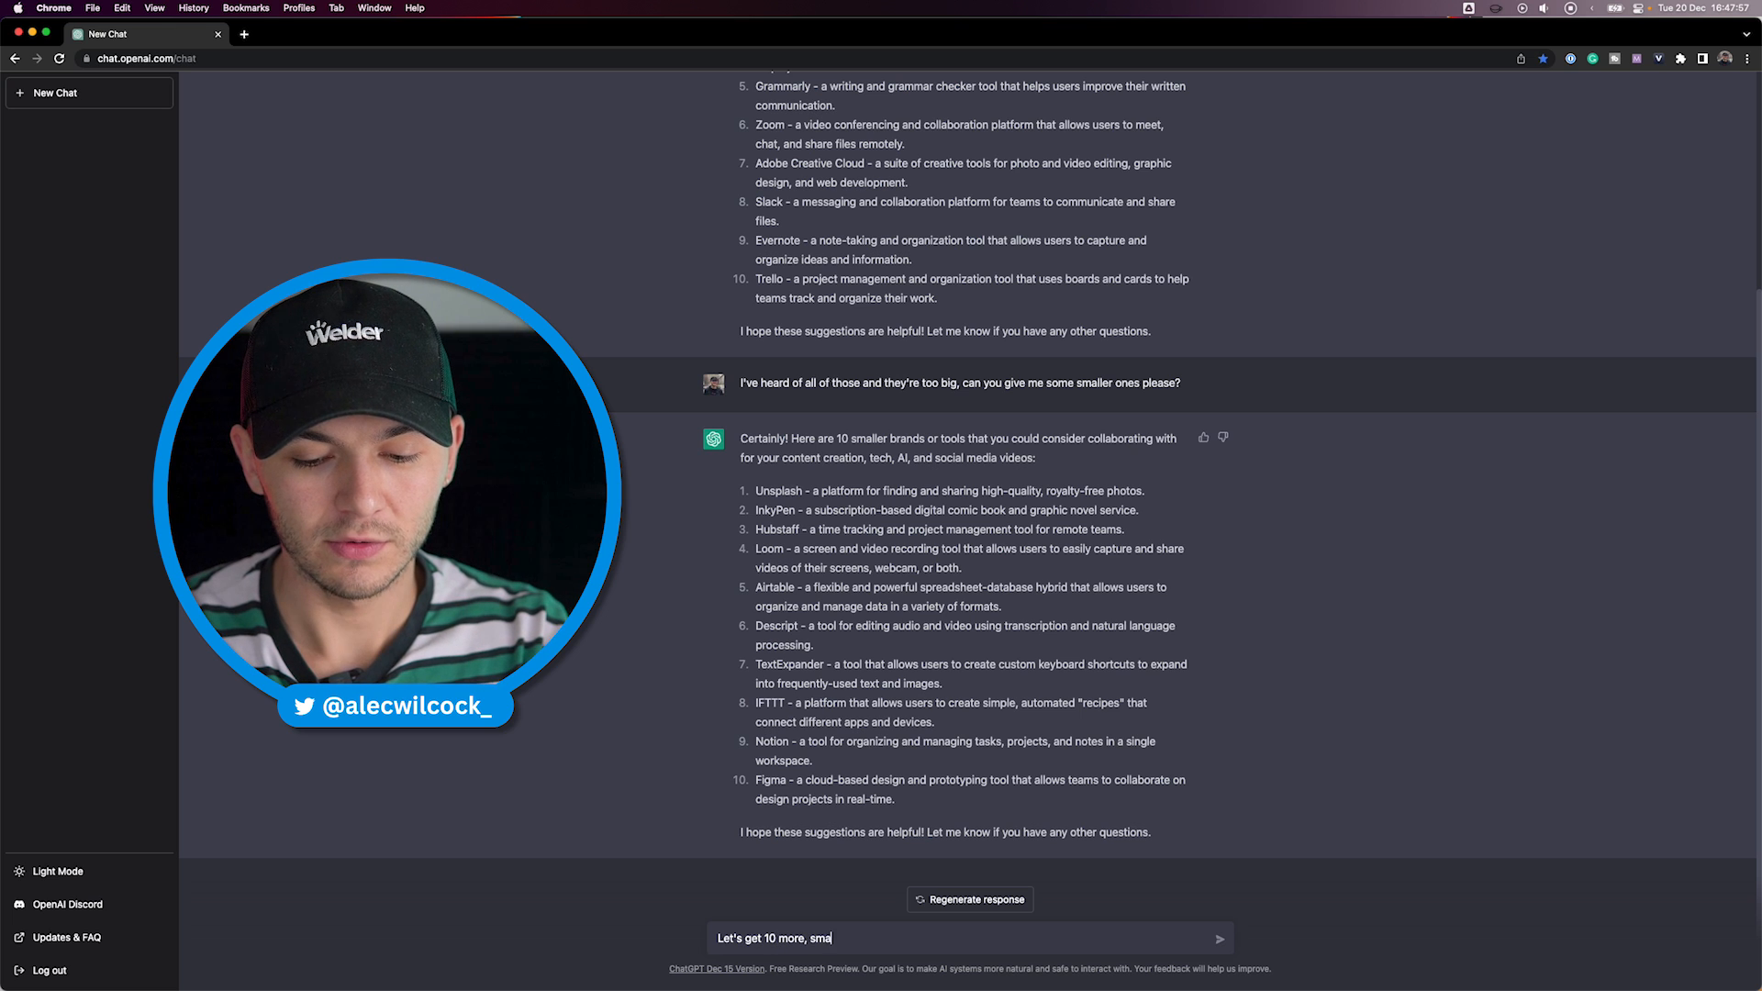
text(ller again pleas)
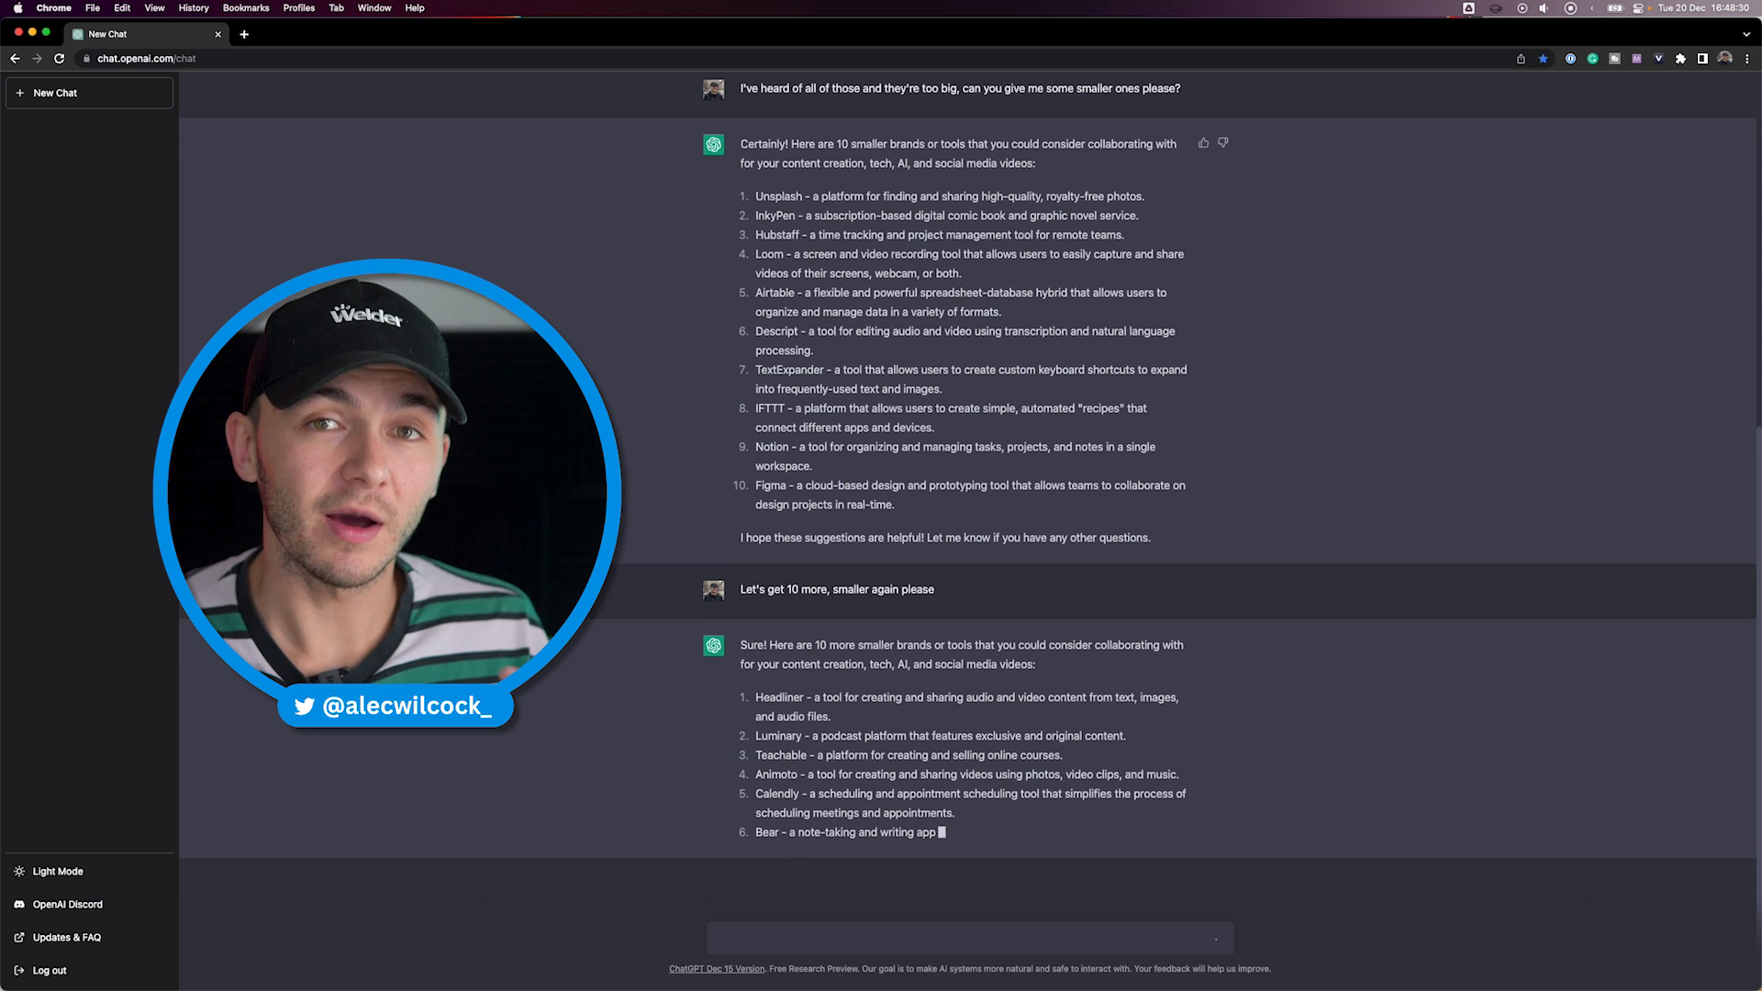
scroll(down, 3)
text(Please write an email, explain what my channel is about, asking if they would be interested in me making a sponsored video for them)
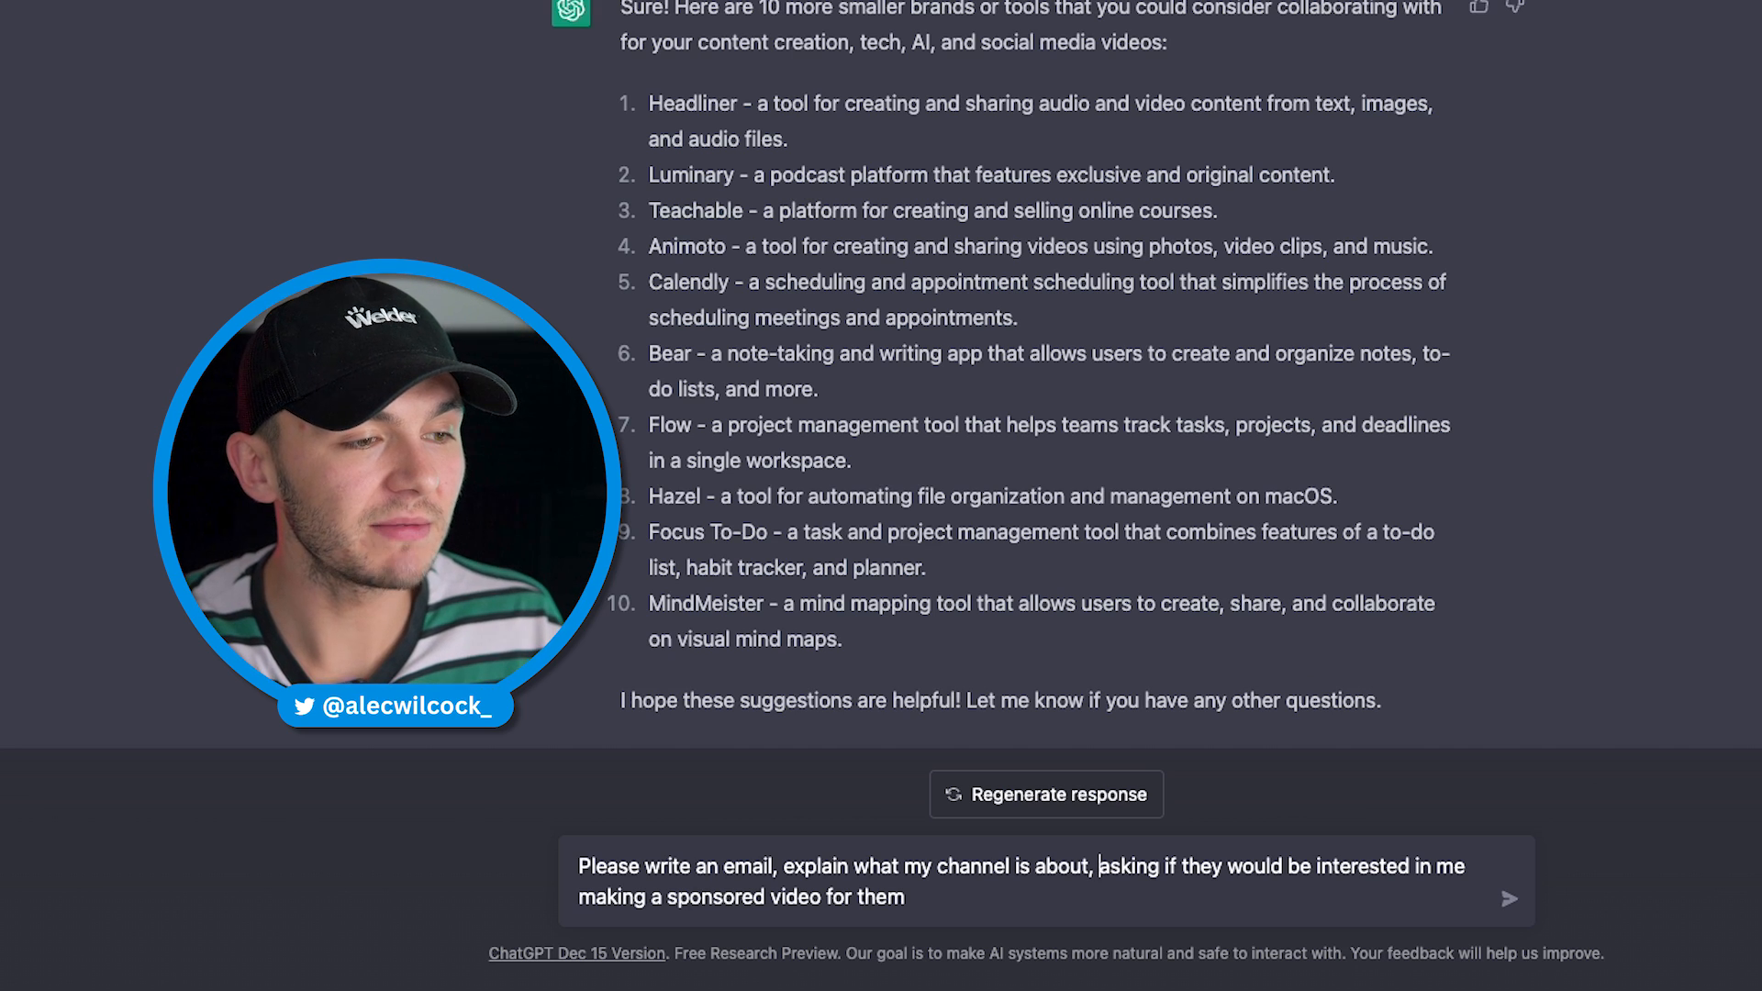
- Send the sponsorship-email request, read the template, and start a fresh chat
click(1508, 897)
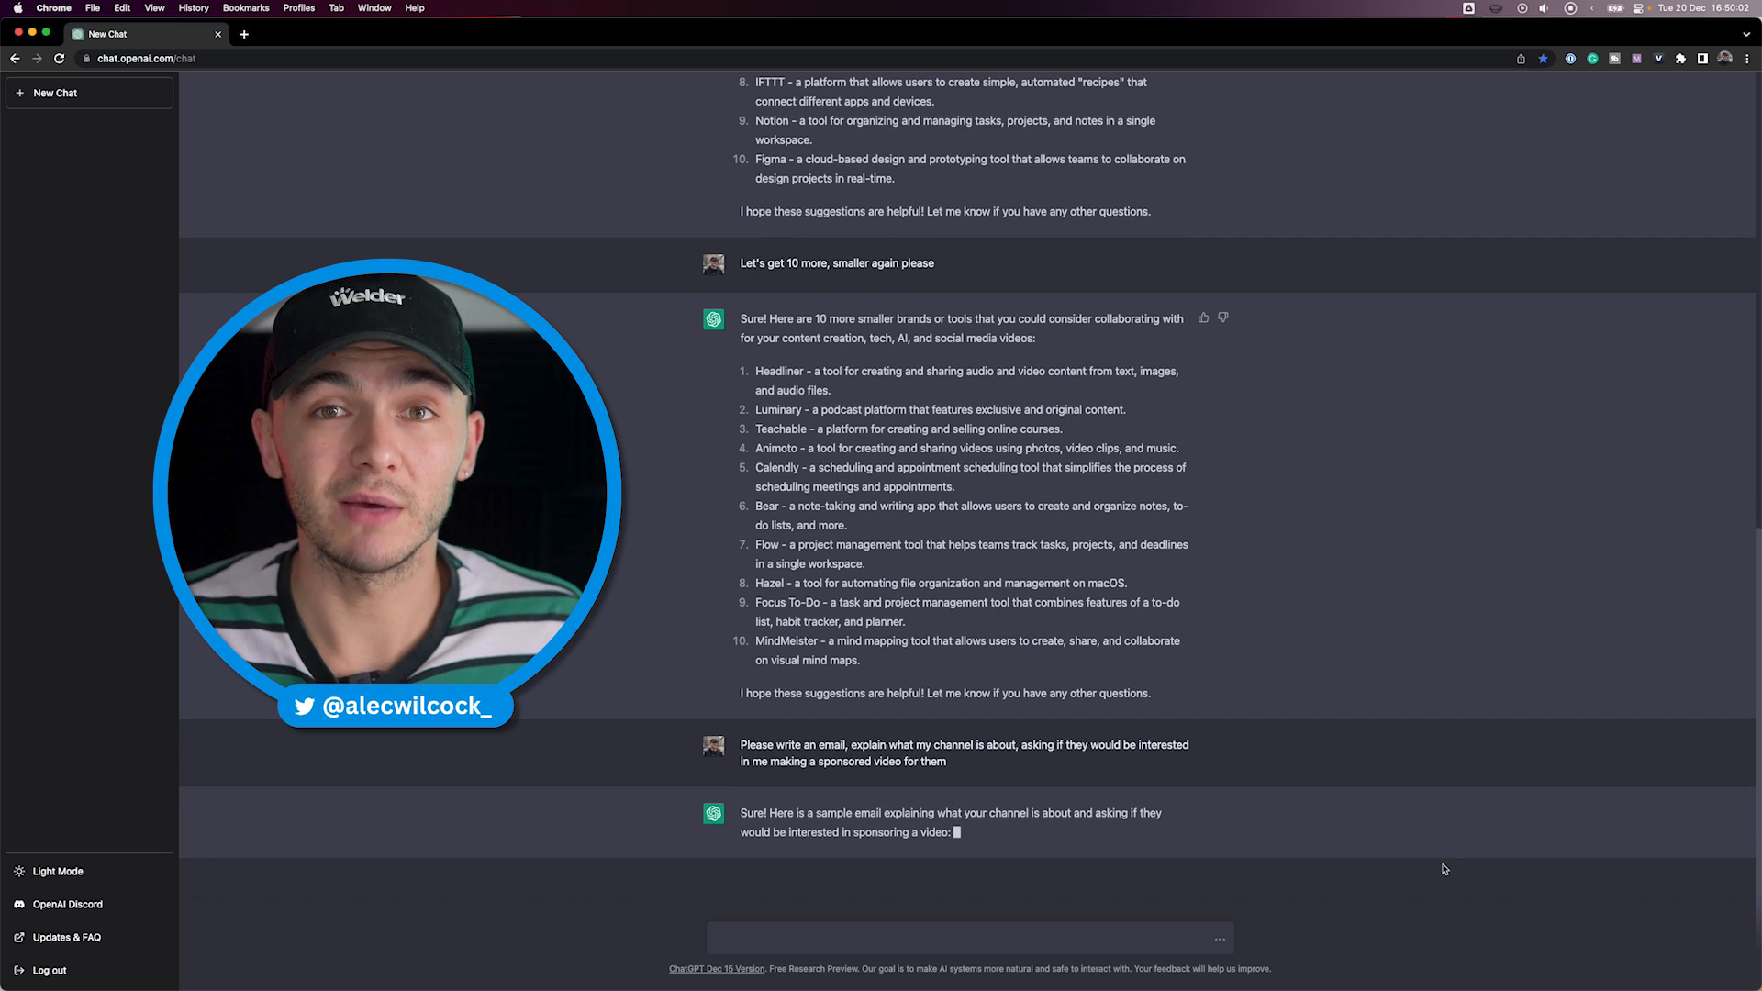
scroll(down, 3)
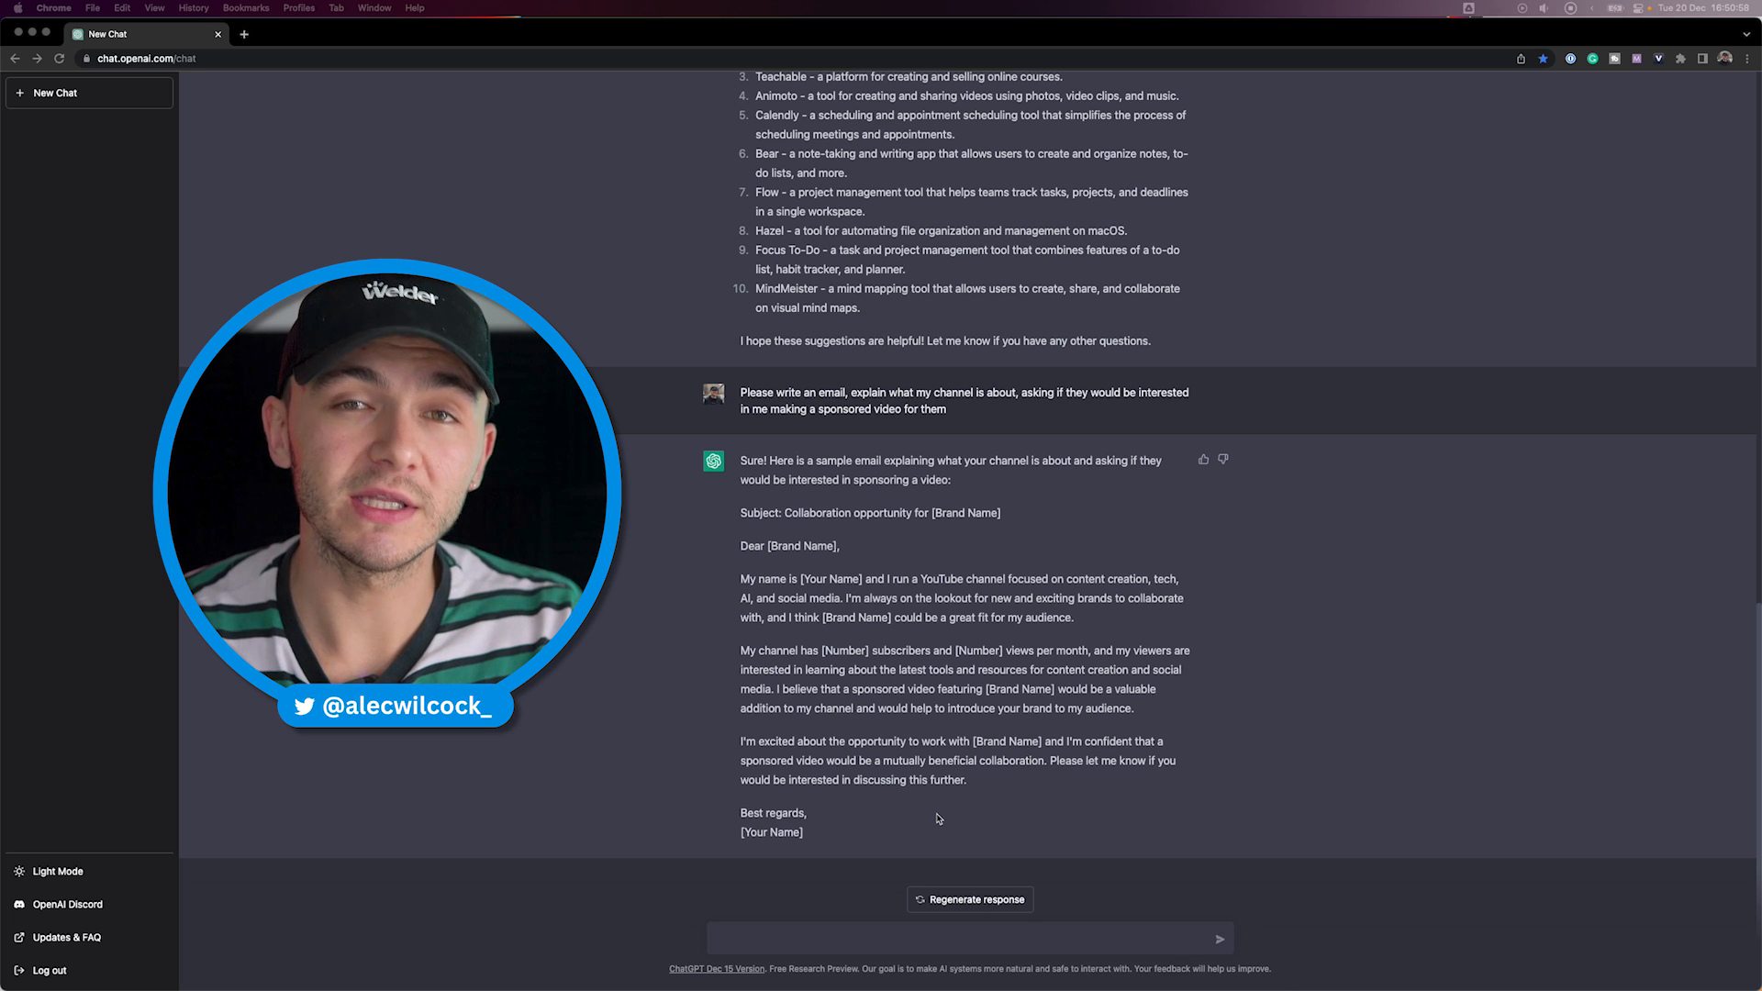
click(53, 92)
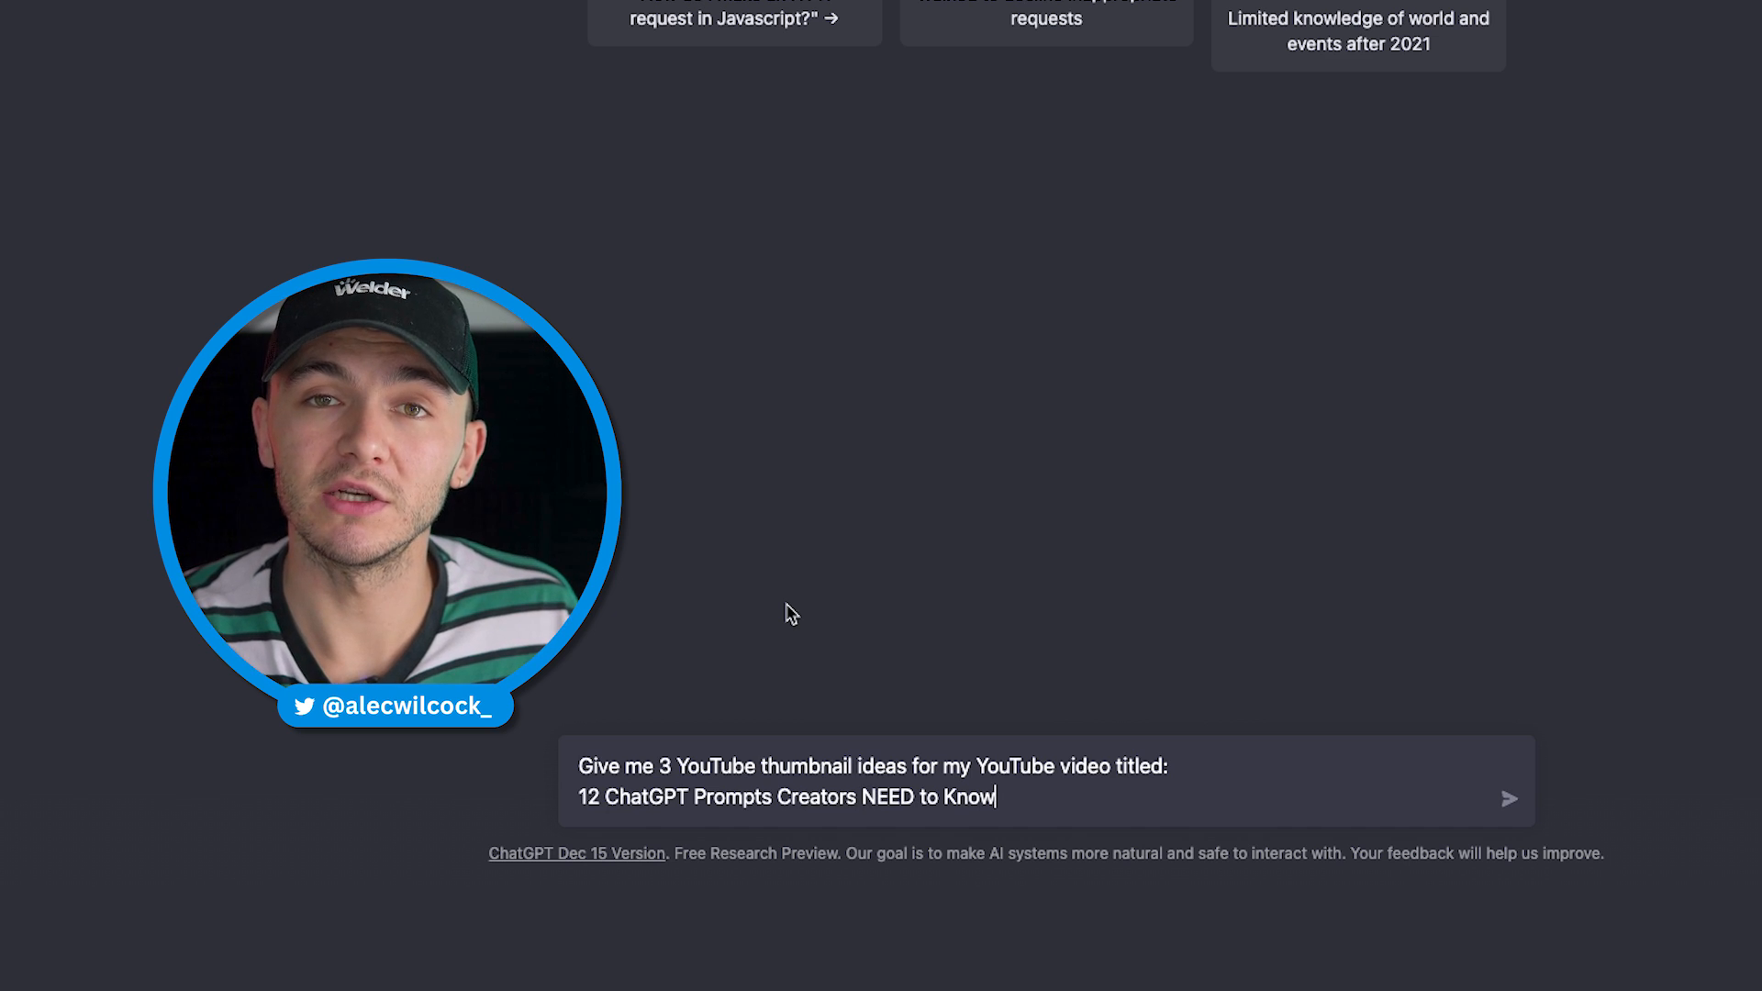
- Send the thumbnail-ideas request for '12 ChatGPT Prompts Creators NEED to Know'
click(1509, 798)
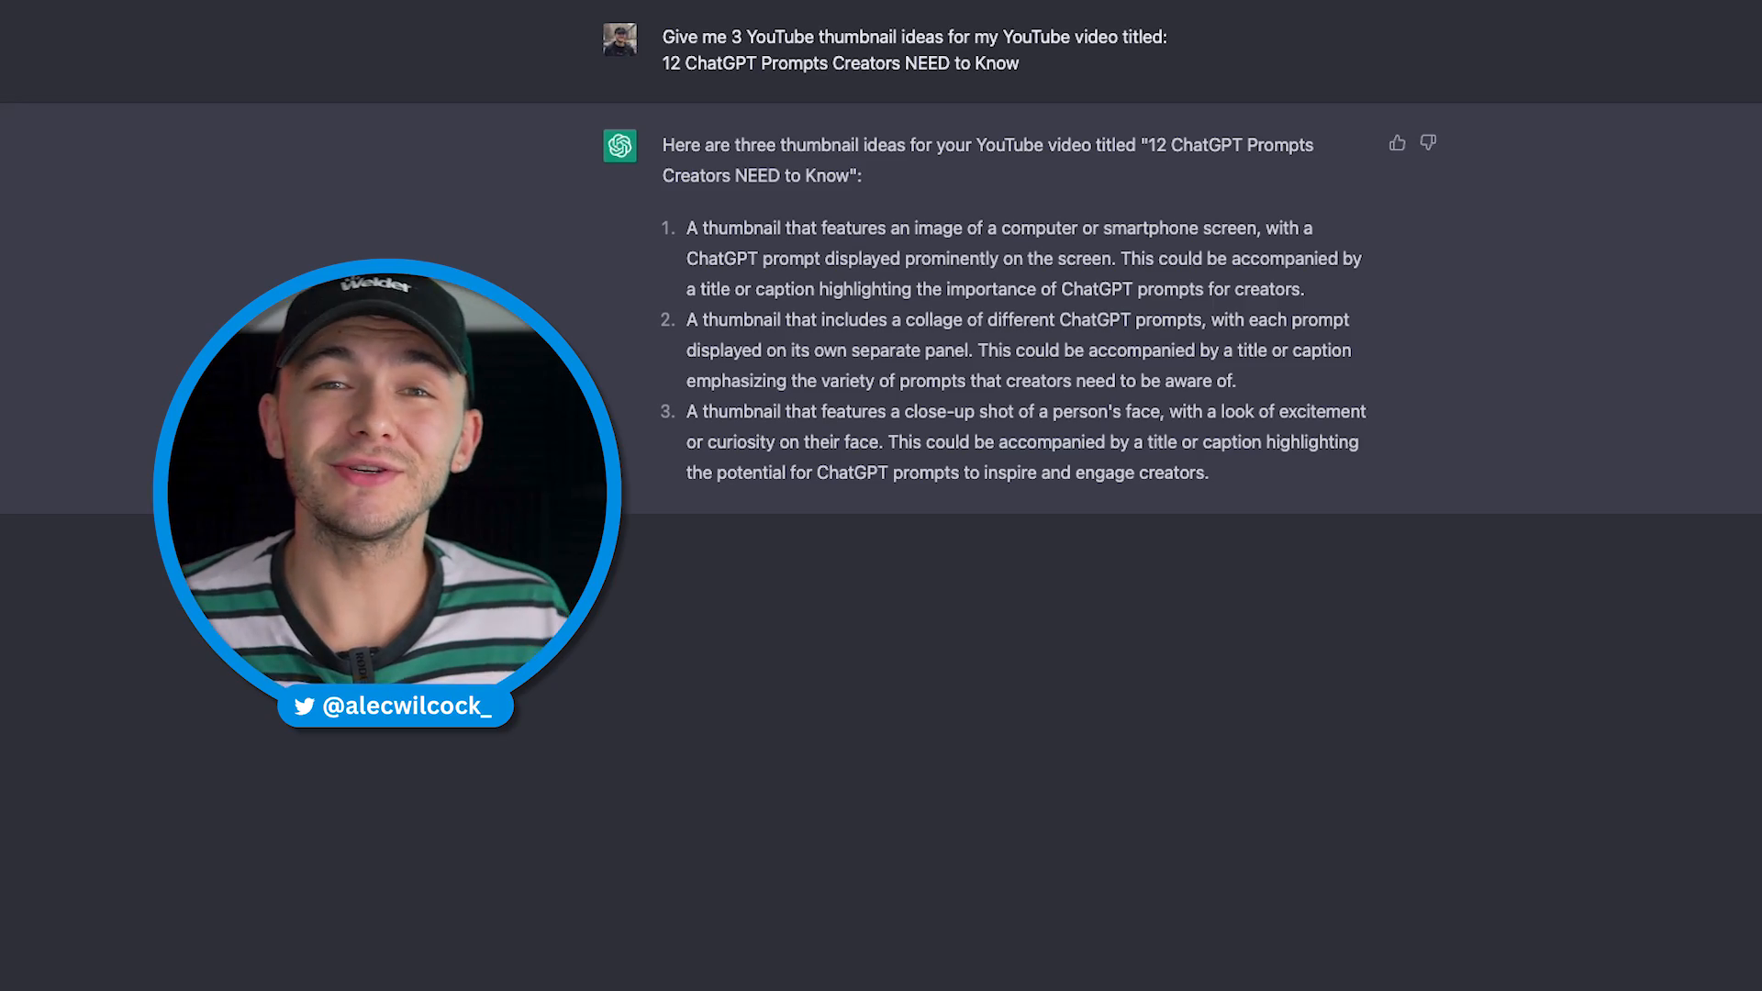